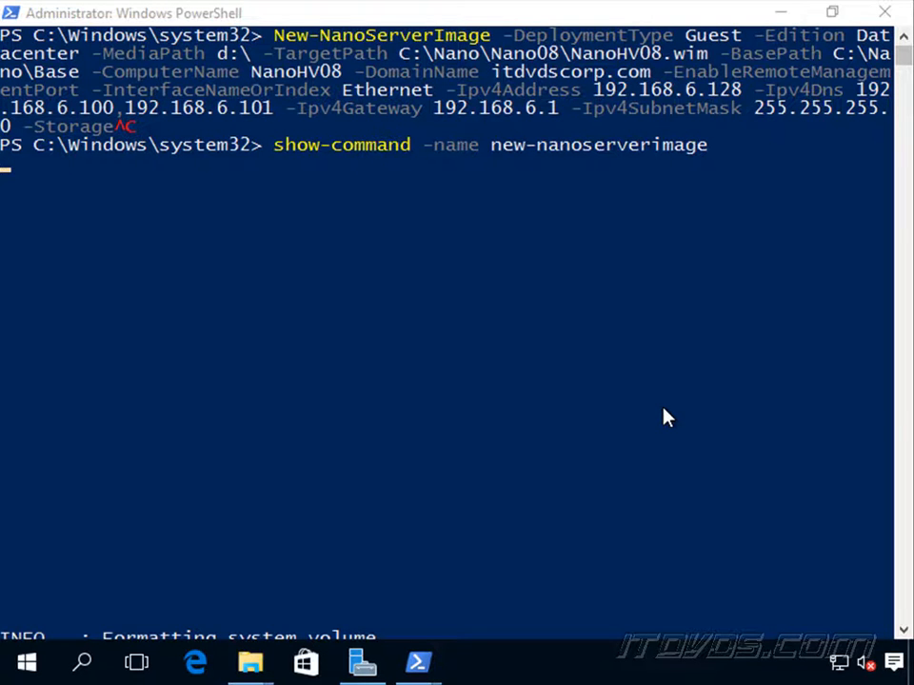
{"action": "mouse_move", "coordinate": [434, 320]}
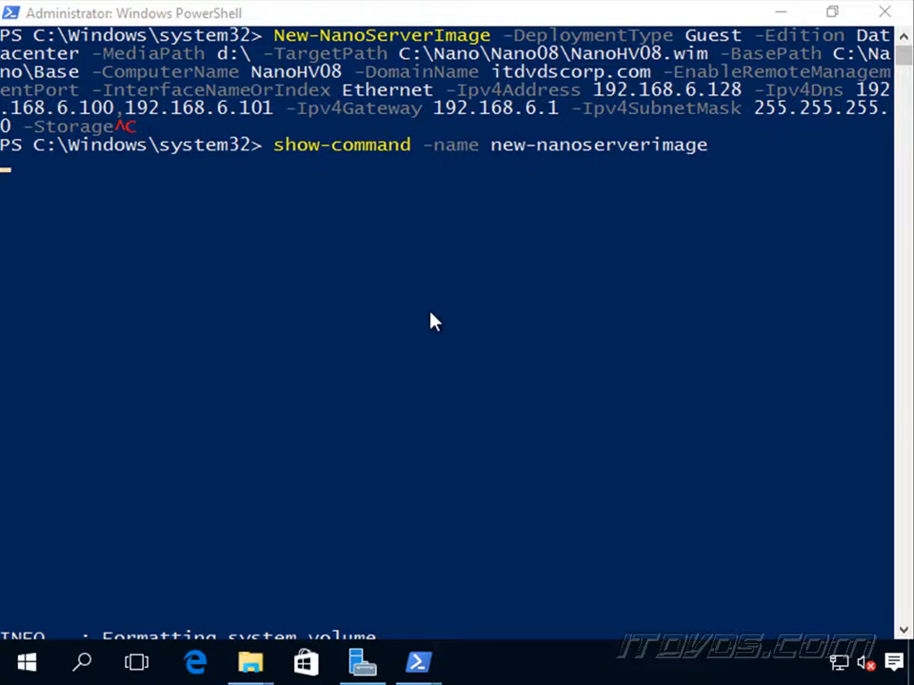
{"action": "mouse_move", "coordinate": [327, 176]}
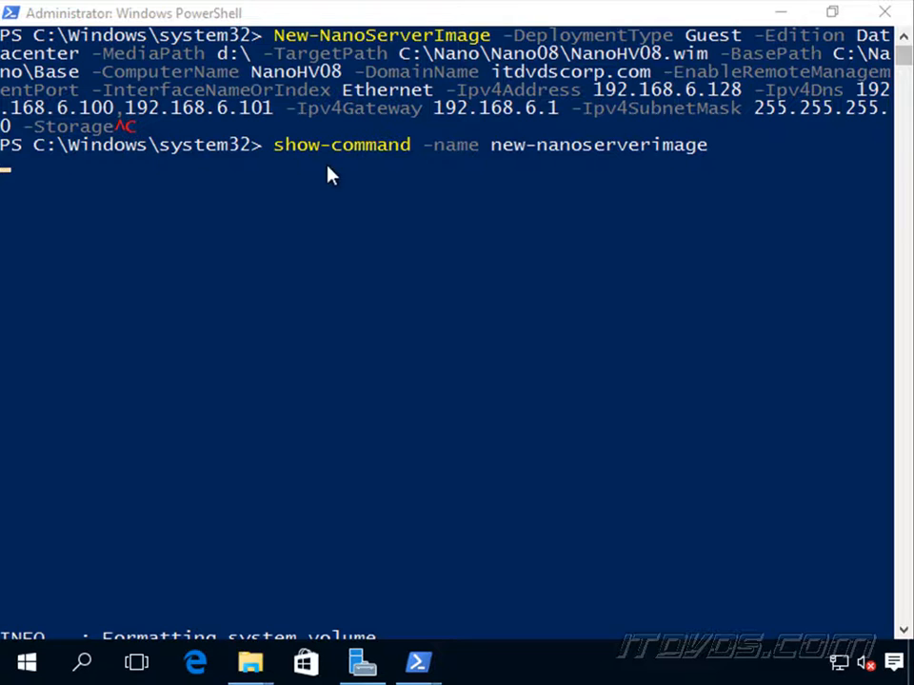
{"action": "mouse_move", "coordinate": [602, 177]}
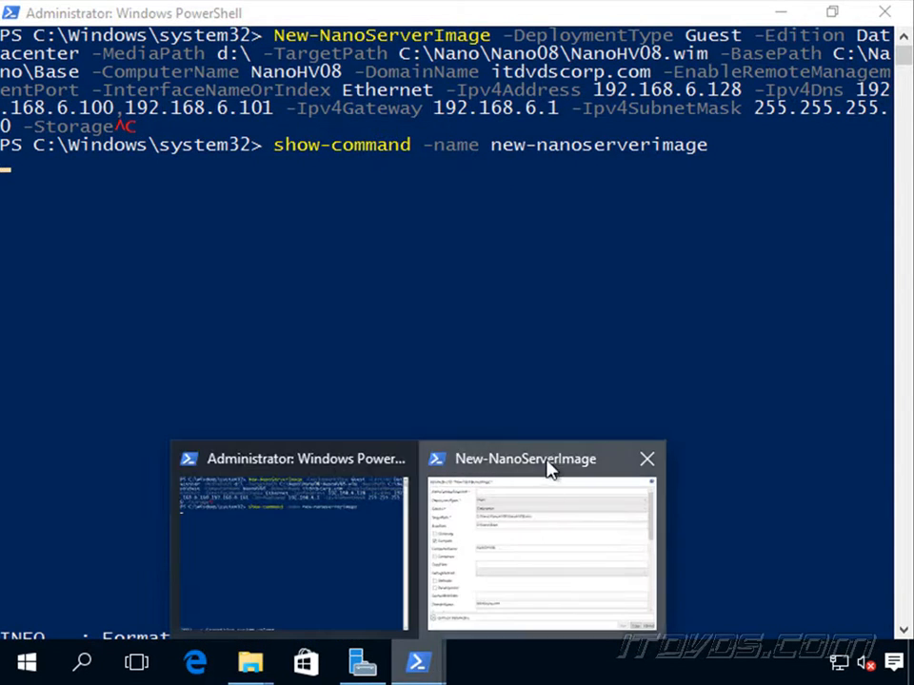
- Review the NANOHV08 form: Host, Datacenter, Compute, domain itdvdscorp.com, IPv4 192.168.6.128, media d:\
{"action": "left_click", "coordinate": [541, 459]}
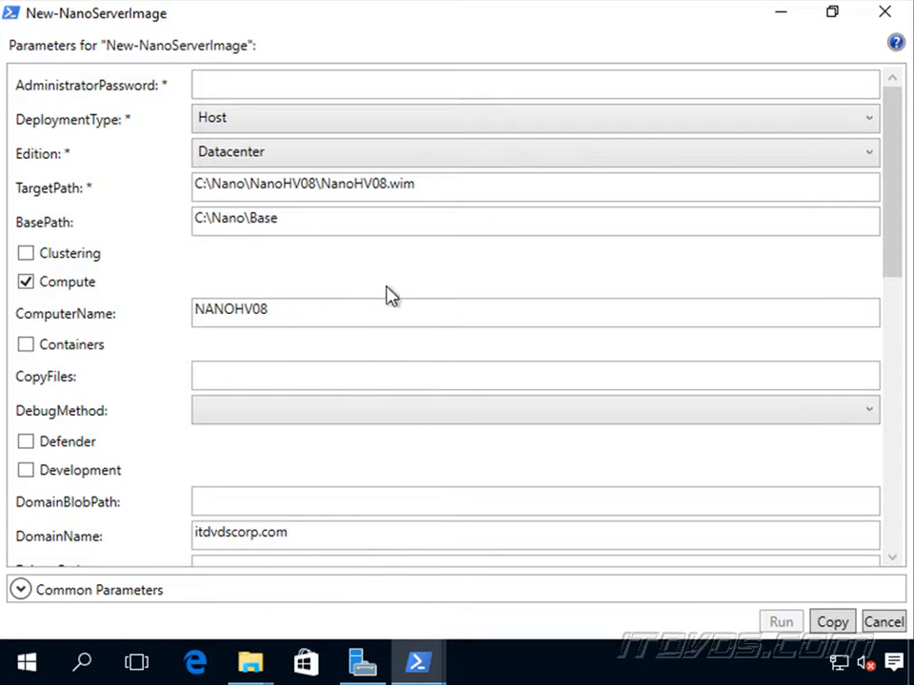
{"action": "scroll", "scroll_direction": "down", "scroll_amount": 3}
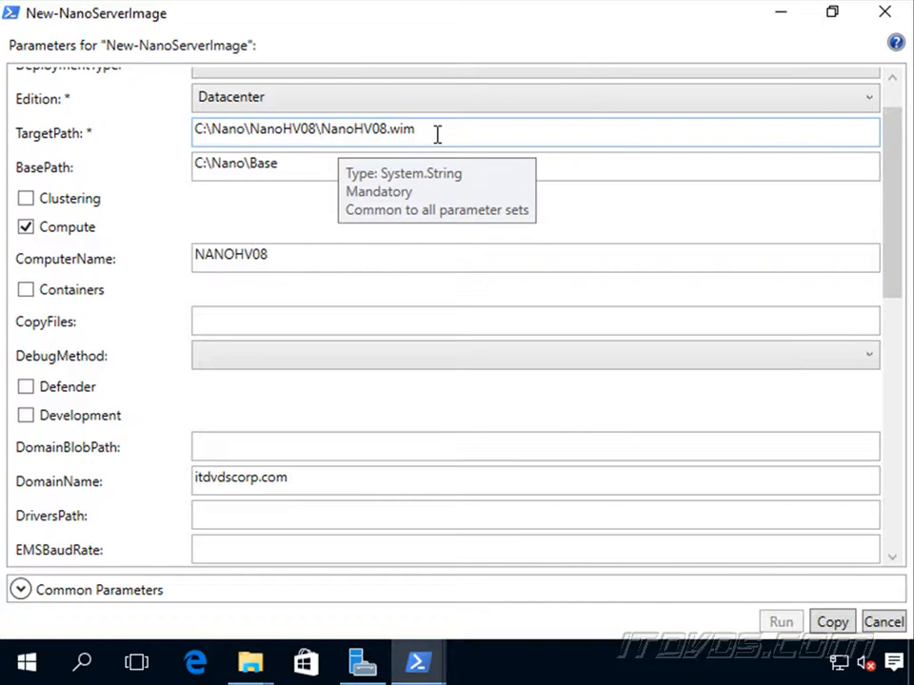
{"action": "mouse_move", "coordinate": [436, 133]}
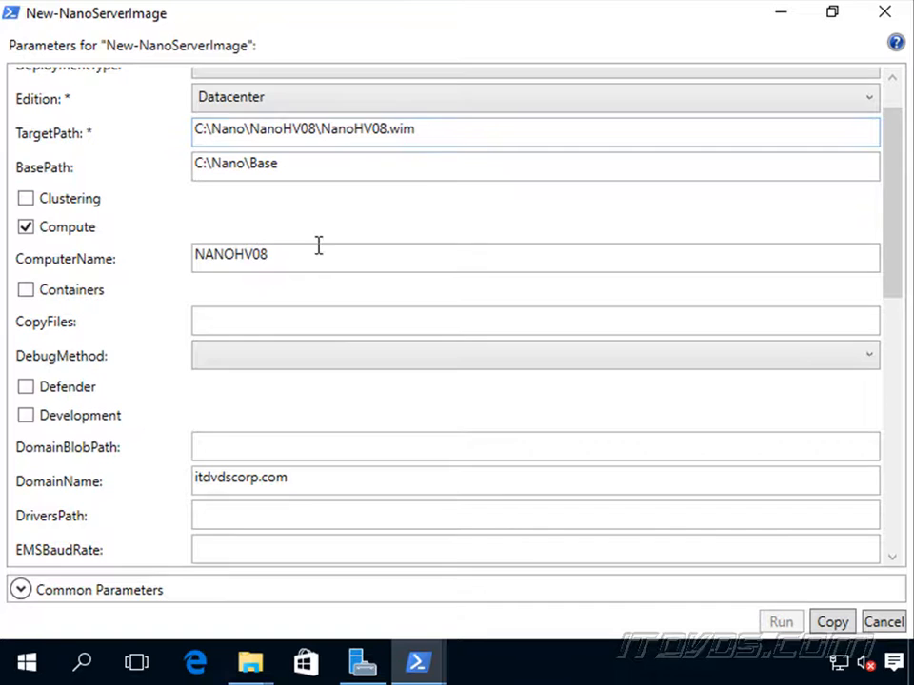
{"action": "mouse_move", "coordinate": [270, 263]}
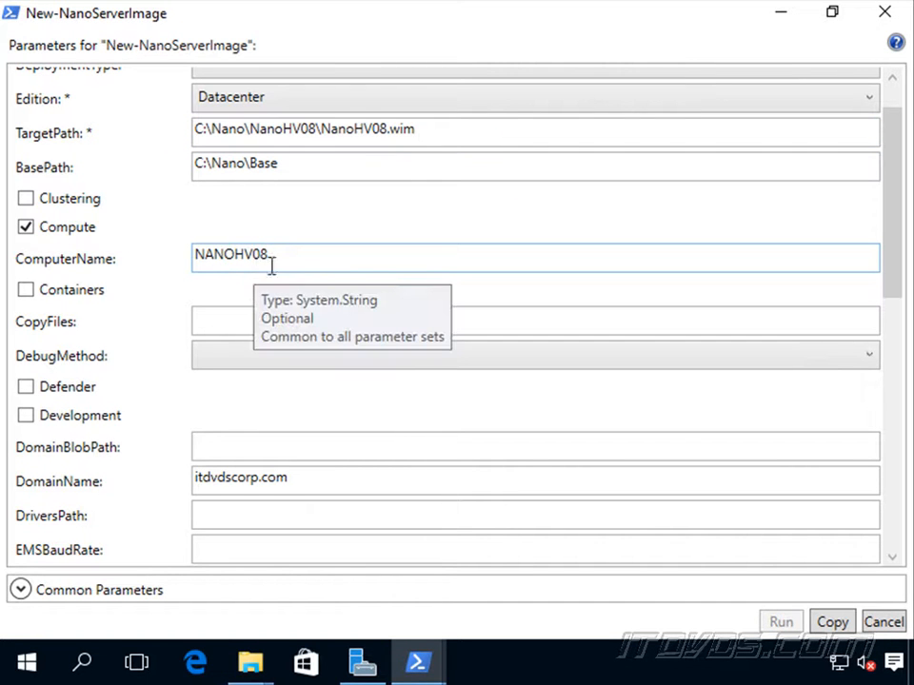
{"action": "mouse_move", "coordinate": [318, 284]}
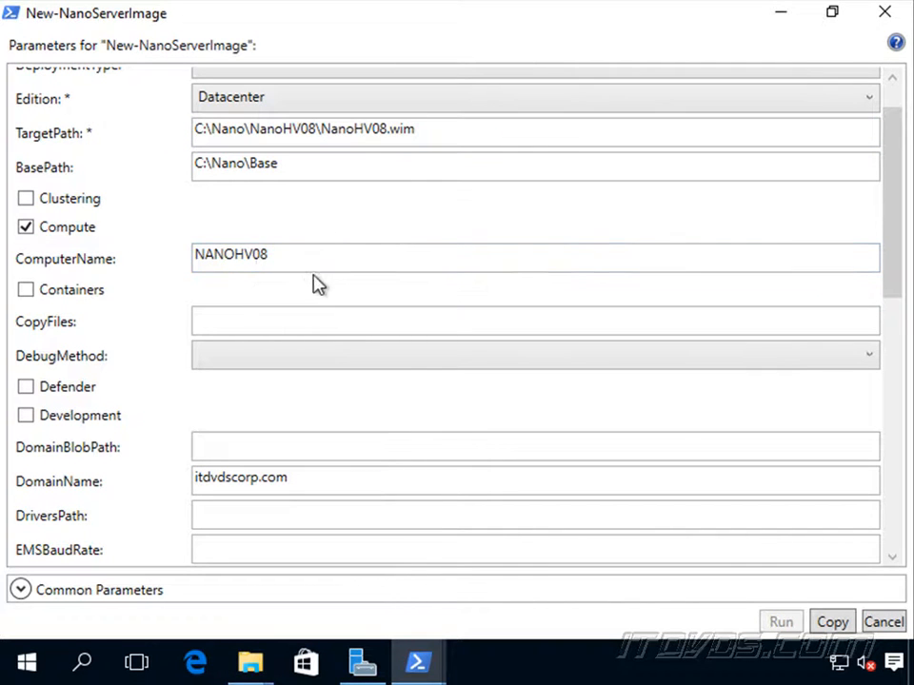
{"action": "scroll", "scroll_direction": "down", "scroll_amount": 3}
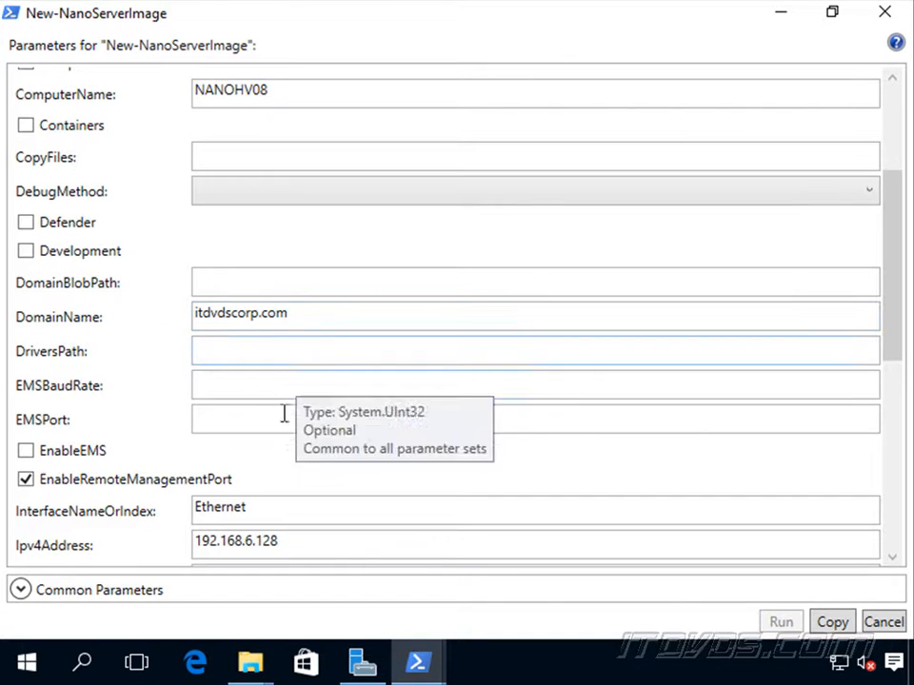
{"action": "scroll", "scroll_direction": "down", "scroll_amount": 3}
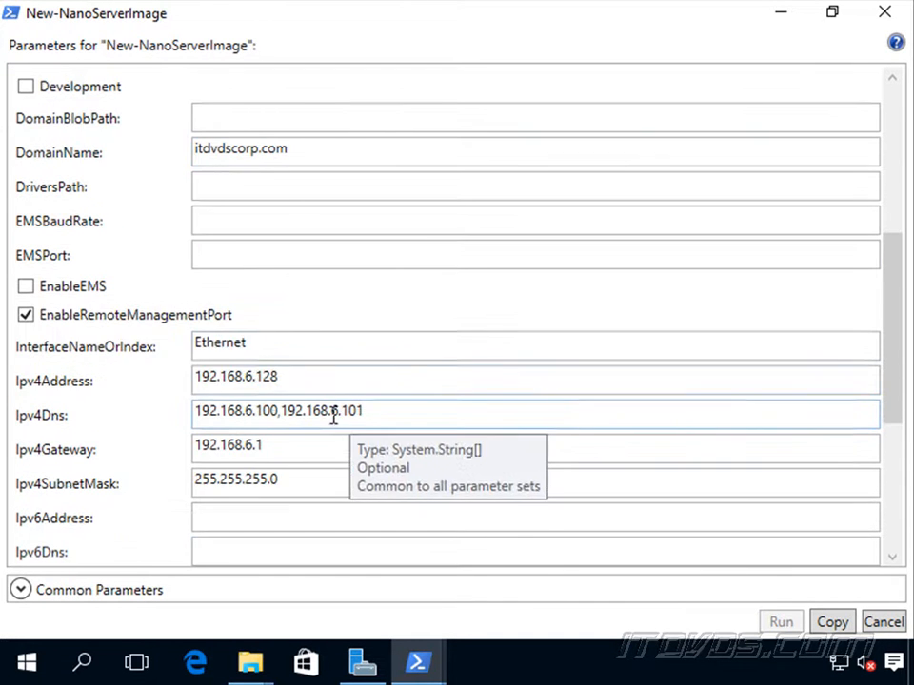
{"action": "scroll", "scroll_direction": "down", "scroll_amount": 3}
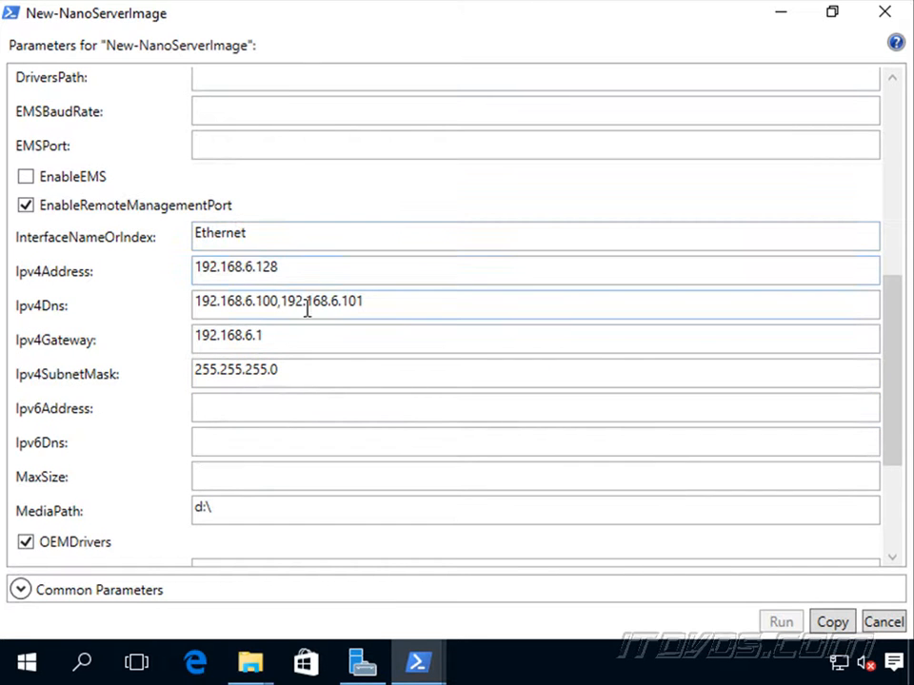
{"action": "scroll", "scroll_direction": "down", "scroll_amount": 3}
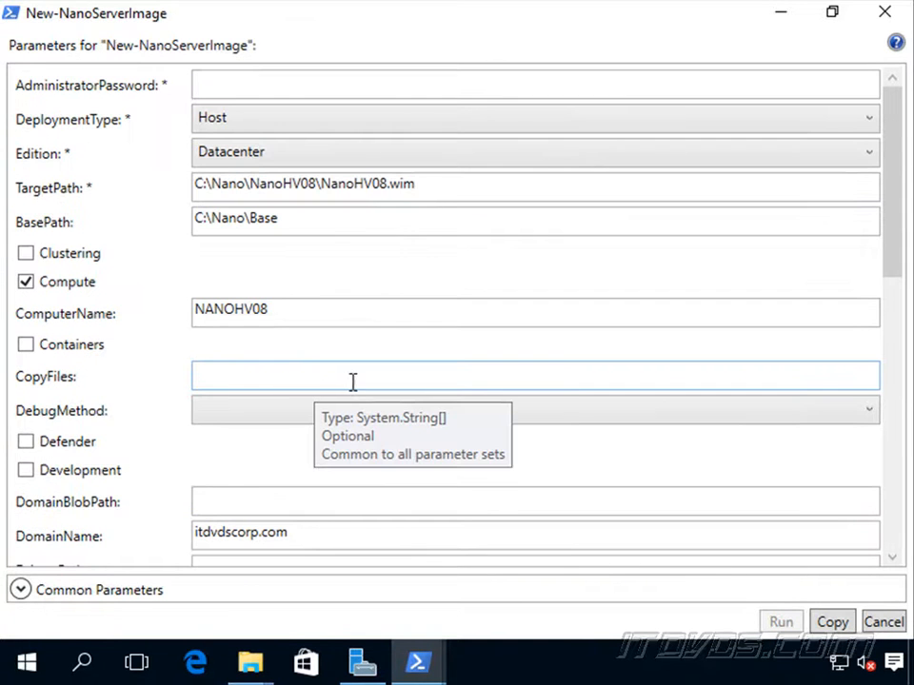
{"action": "scroll", "scroll_direction": "down", "scroll_amount": 3}
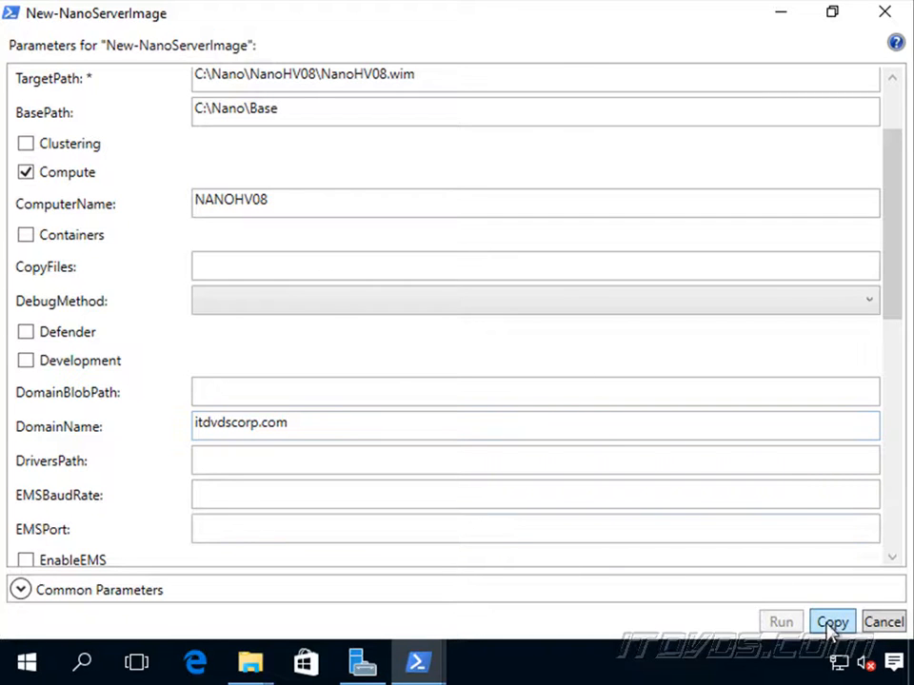
- Run the copied New-NanoServerImage Host command for NANOHV08 and supply the administrator password
{"action": "left_click", "coordinate": [830, 623]}
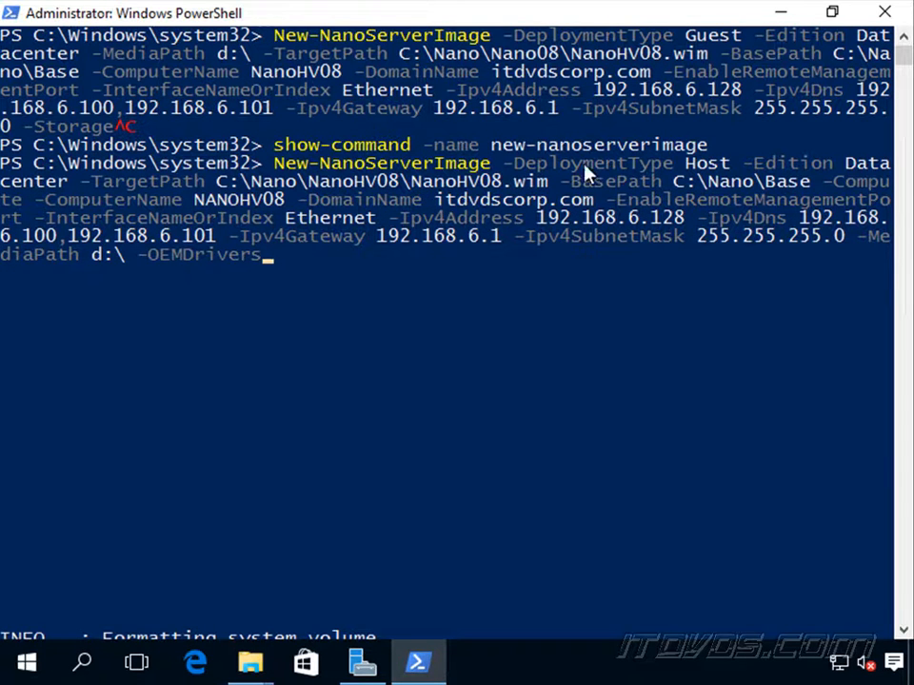
{"action": "mouse_move", "coordinate": [476, 419]}
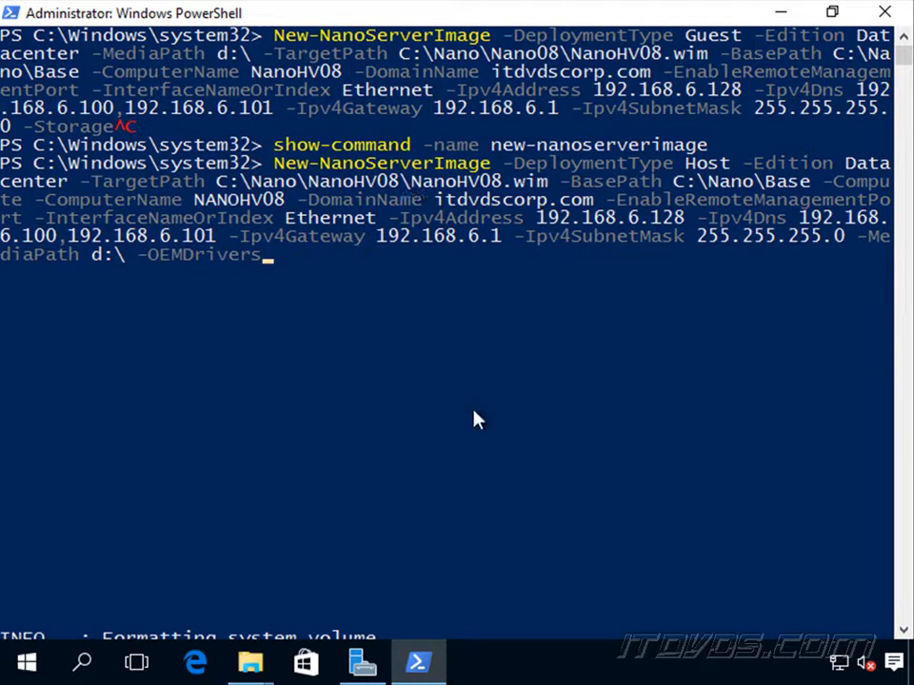
{"action": "mouse_move", "coordinate": [369, 331]}
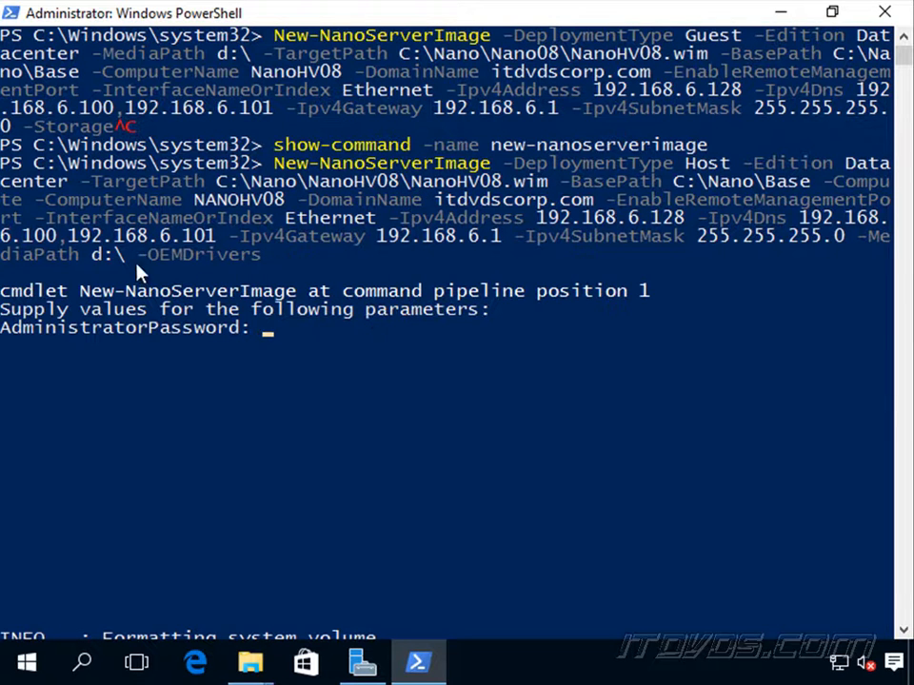
{"action": "type", "text": "***"}
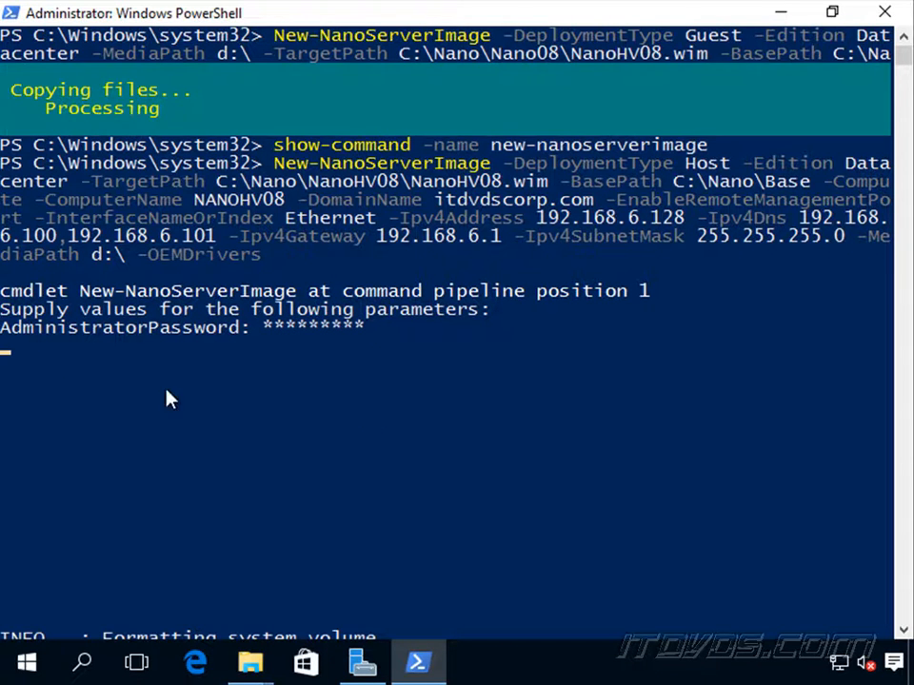
{"action": "mouse_move", "coordinate": [407, 403]}
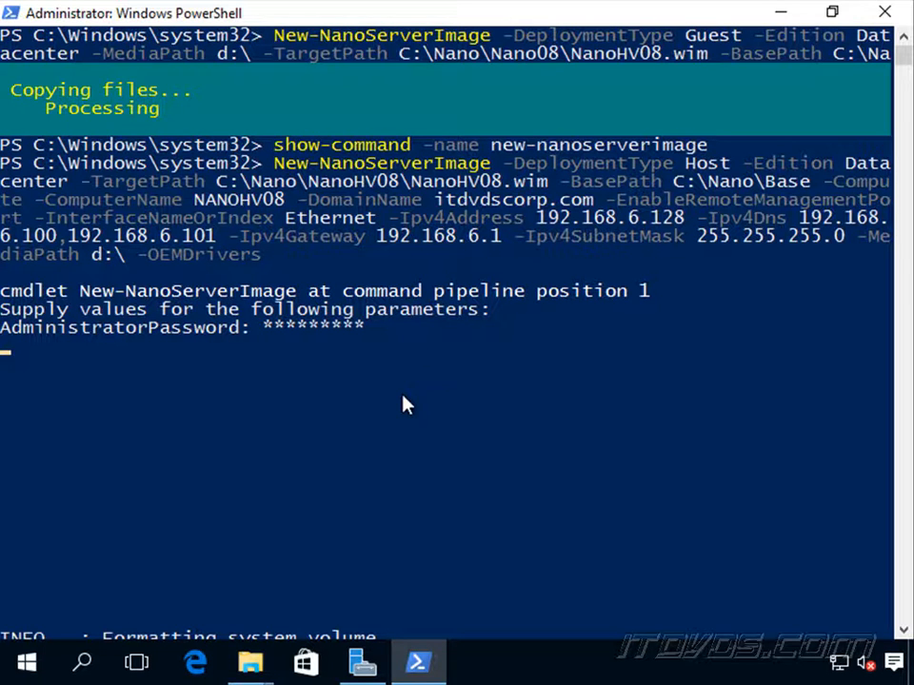
{"action": "mouse_move", "coordinate": [548, 188]}
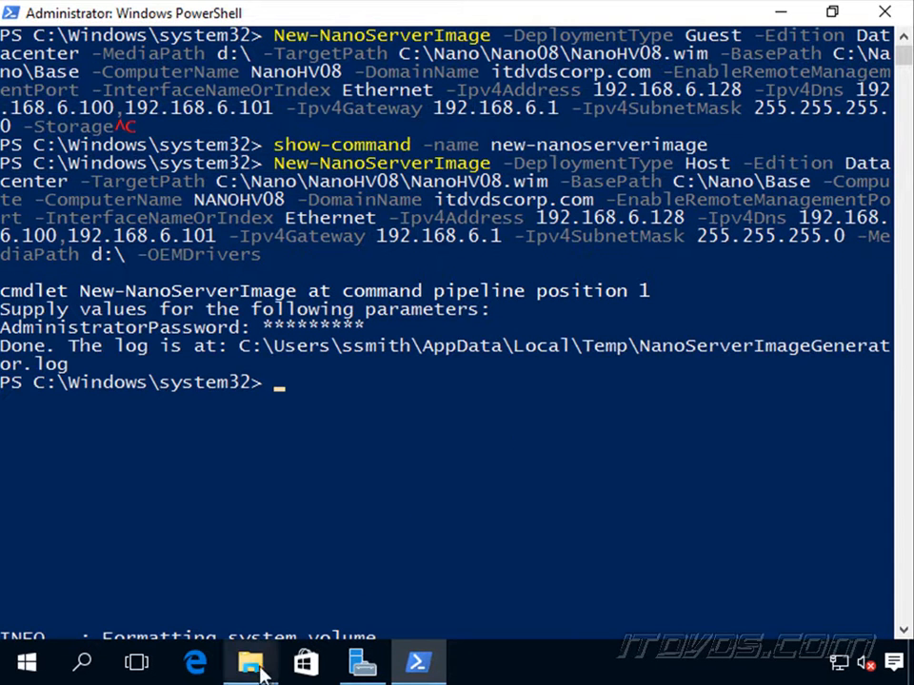
- Browse to C:\Nano\NanoHV08 in a new File Explorer window to confirm NanoHV08.wim exists
{"action": "right_click", "coordinate": [249, 663]}
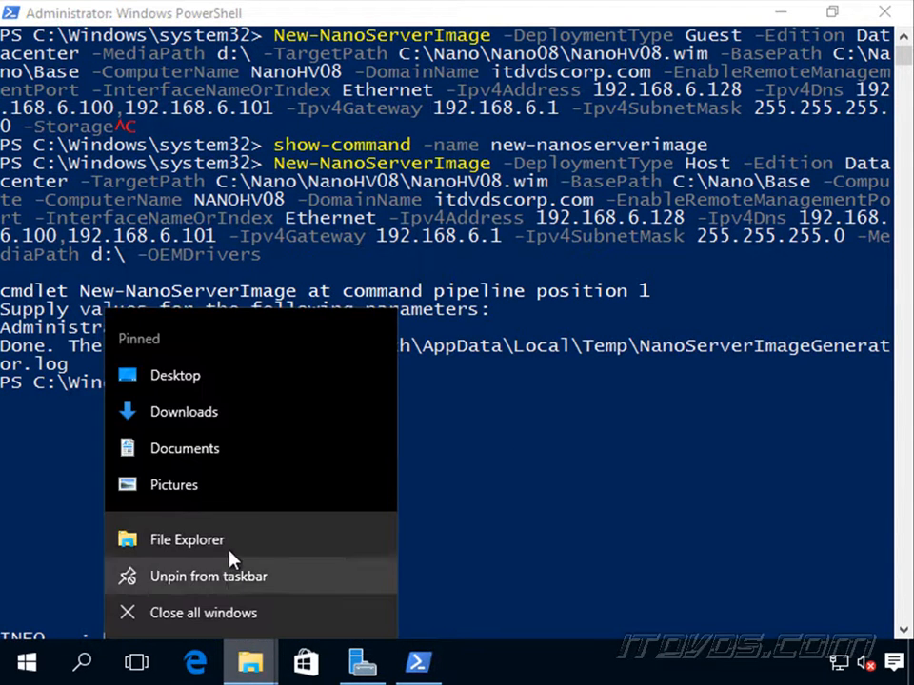
{"action": "left_click", "coordinate": [187, 540]}
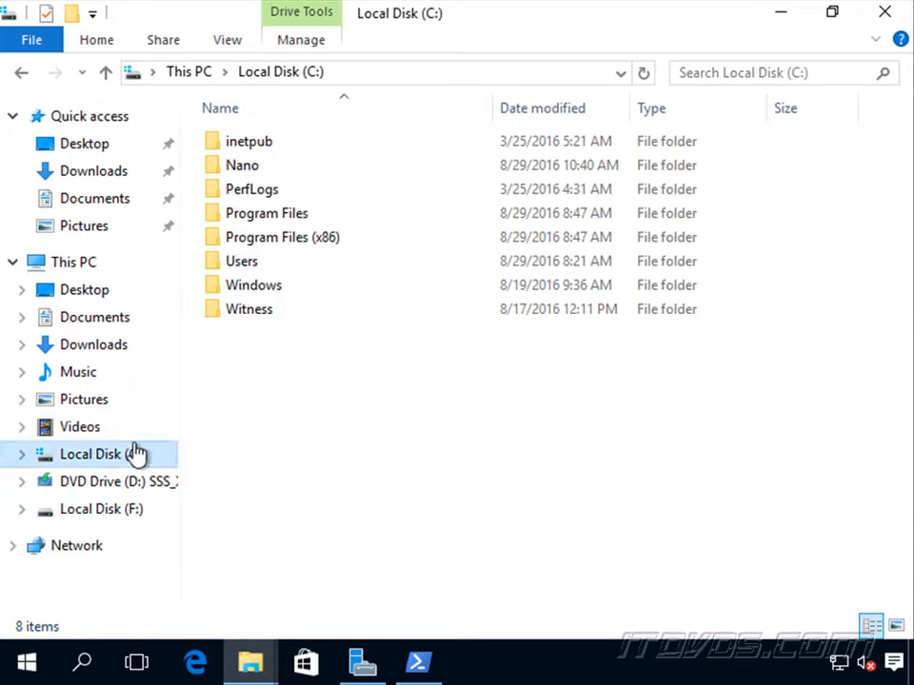
{"action": "double_click", "coordinate": [244, 164]}
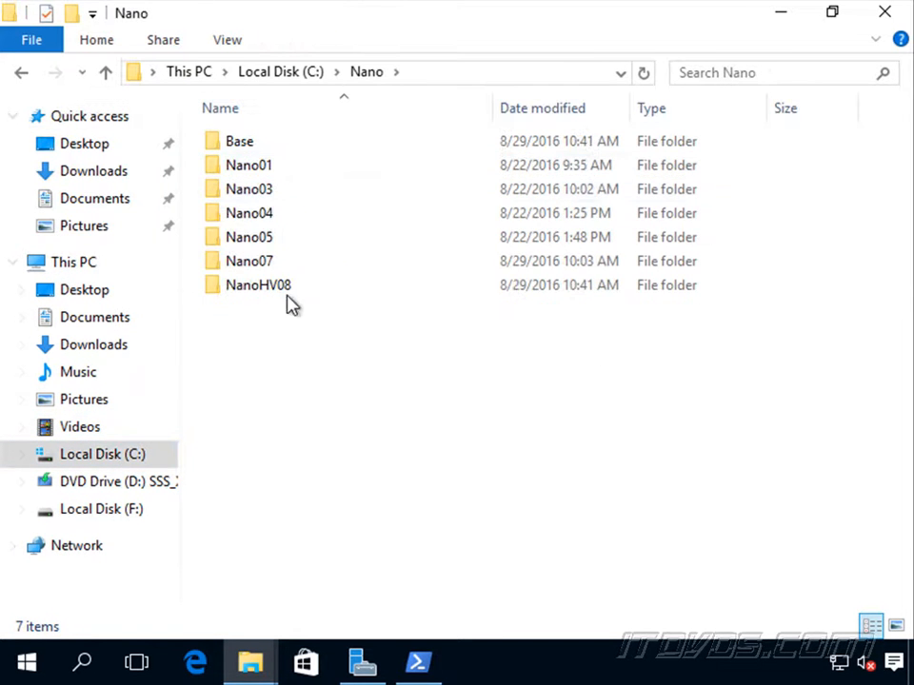
{"action": "double_click", "coordinate": [259, 286]}
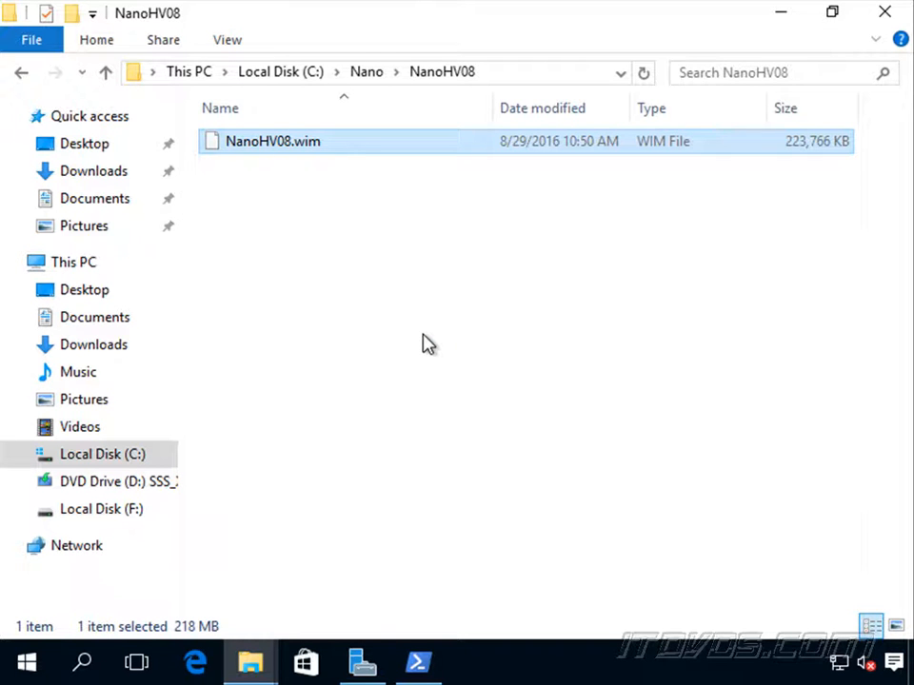
{"action": "key", "text": "alt"}
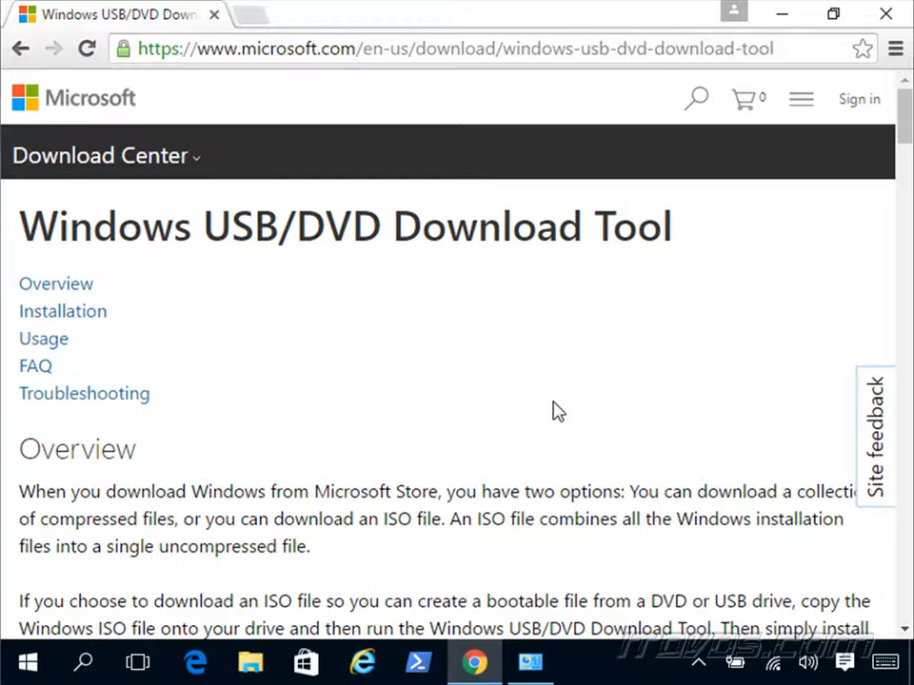
{"action": "mouse_move", "coordinate": [348, 295]}
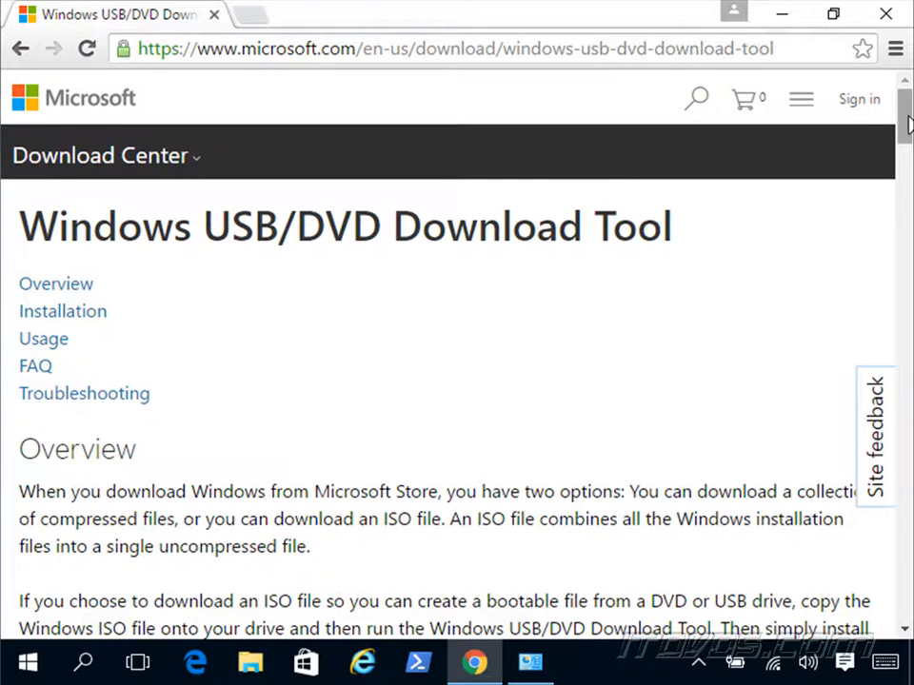
- Reach the Windows USB/DVD Download Tool CodePlex page and get its installer onto the desktop
{"action": "scroll", "scroll_direction": "down", "scroll_amount": 3}
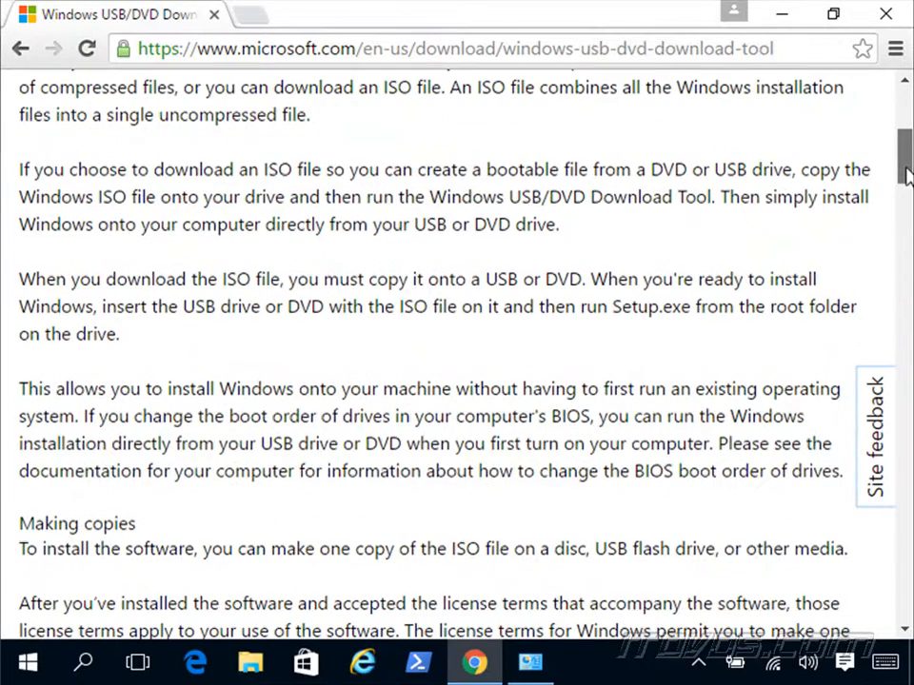
{"action": "scroll", "scroll_direction": "down", "scroll_amount": 3}
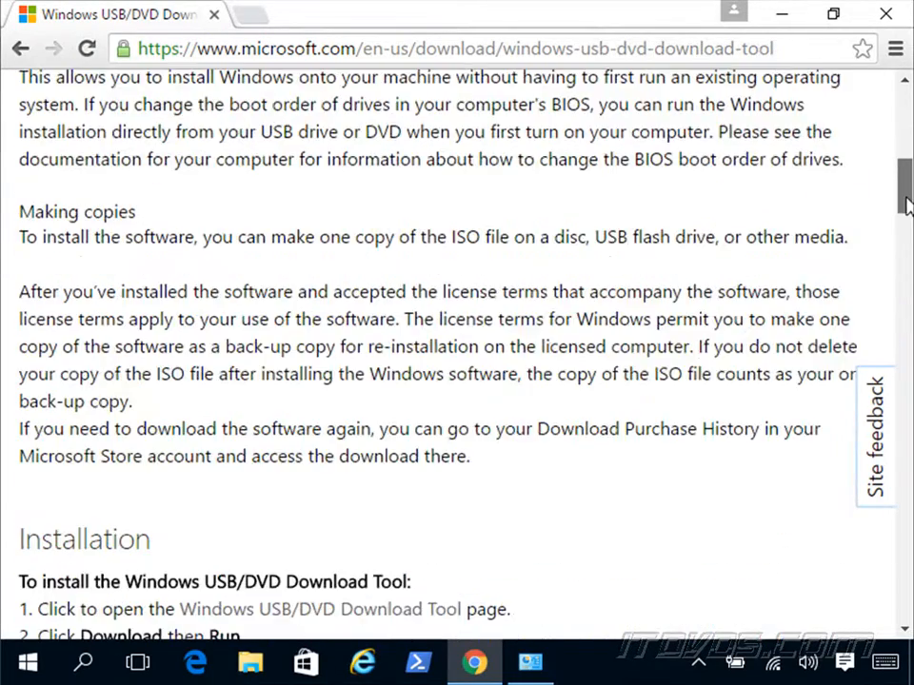
{"action": "scroll", "scroll_direction": "down", "scroll_amount": 3}
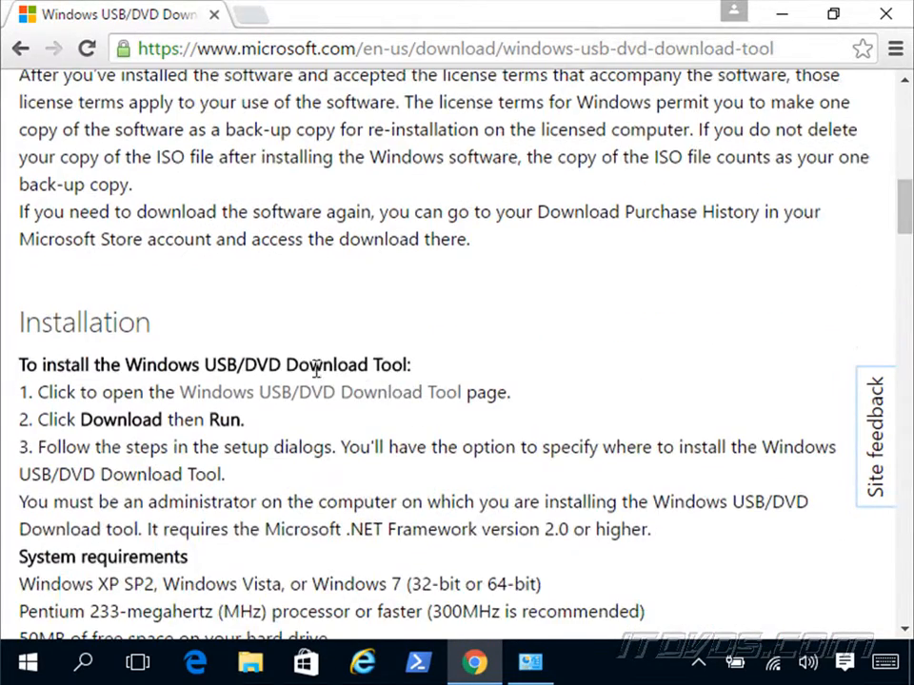
{"action": "mouse_move", "coordinate": [358, 404]}
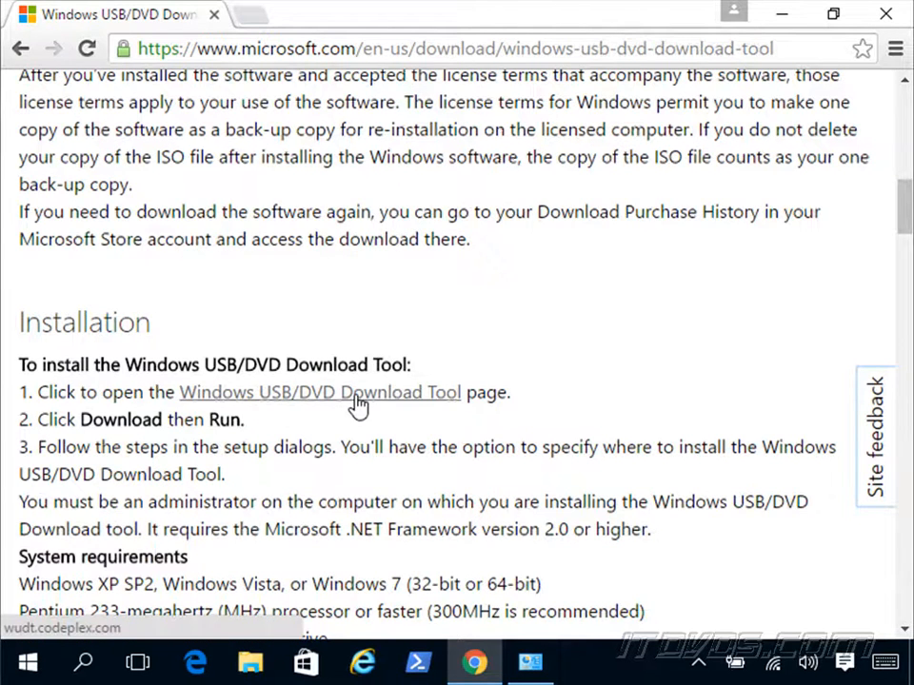
{"action": "left_click", "coordinate": [343, 392]}
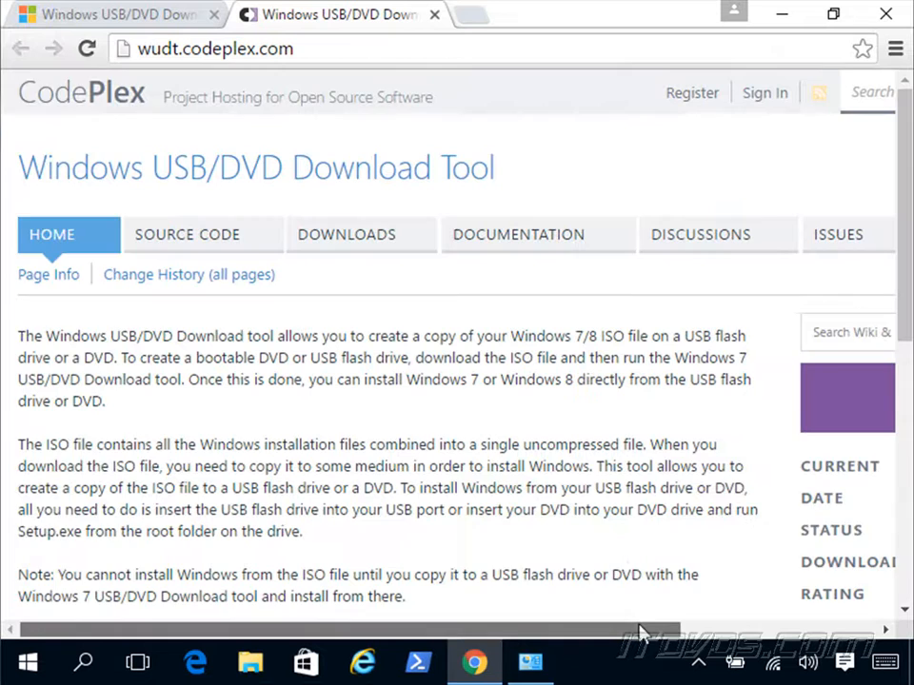
{"action": "scroll", "scroll_direction": "right", "scroll_amount": 3}
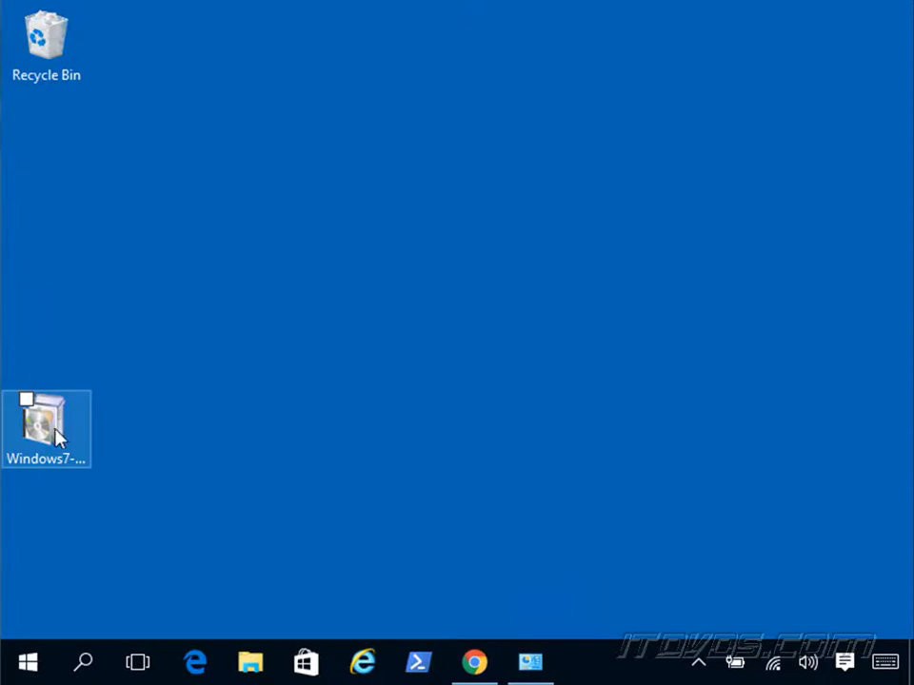
- Install the Windows 7 USB/DVD Download Tool from the desktop installer and launch it
{"action": "double_click", "coordinate": [42, 423]}
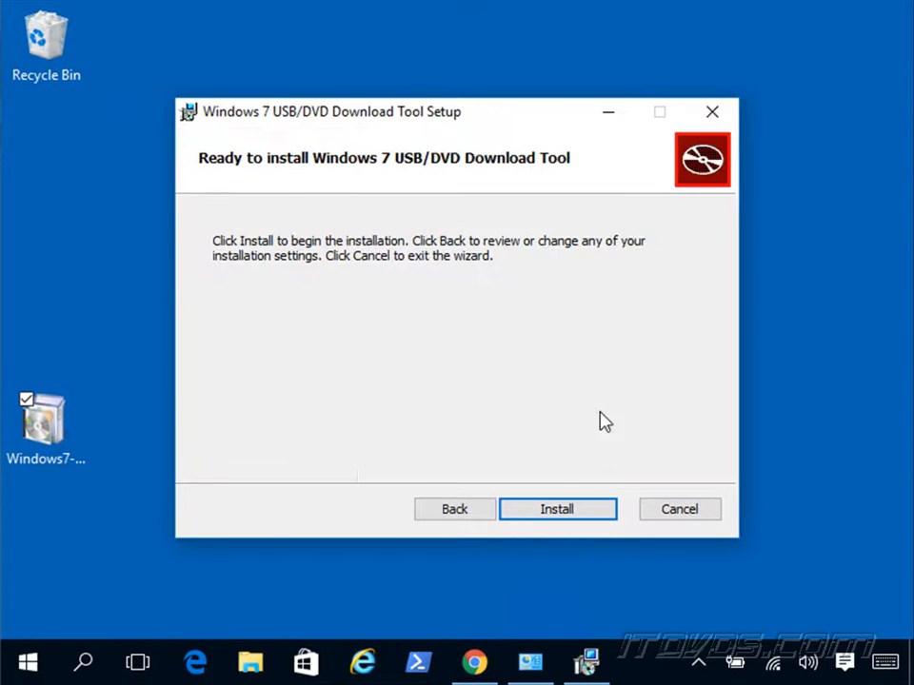
{"action": "left_click", "coordinate": [556, 508]}
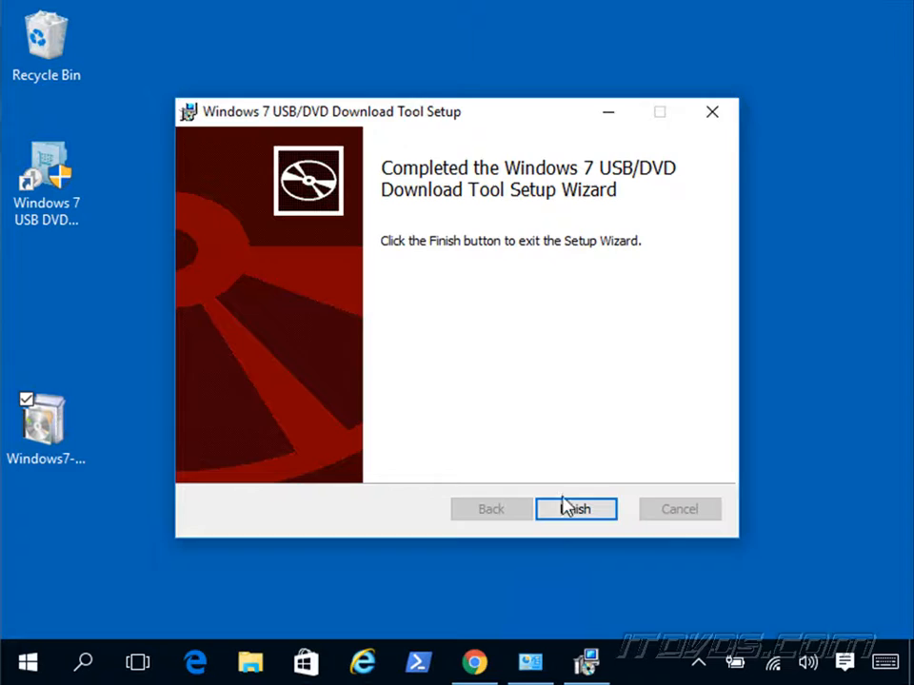
{"action": "left_click", "coordinate": [575, 511]}
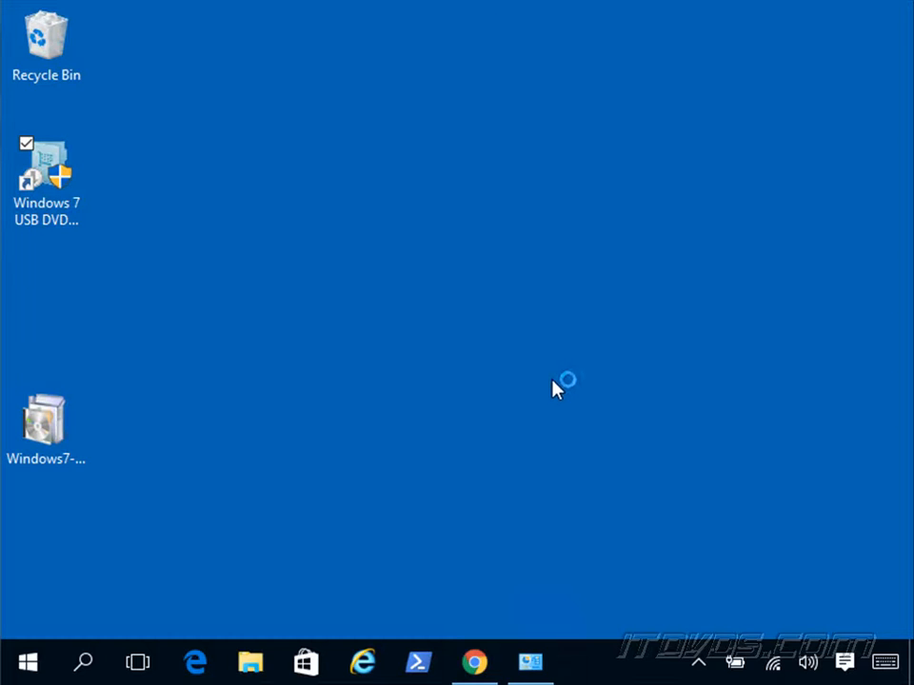
{"action": "mouse_move", "coordinate": [442, 348]}
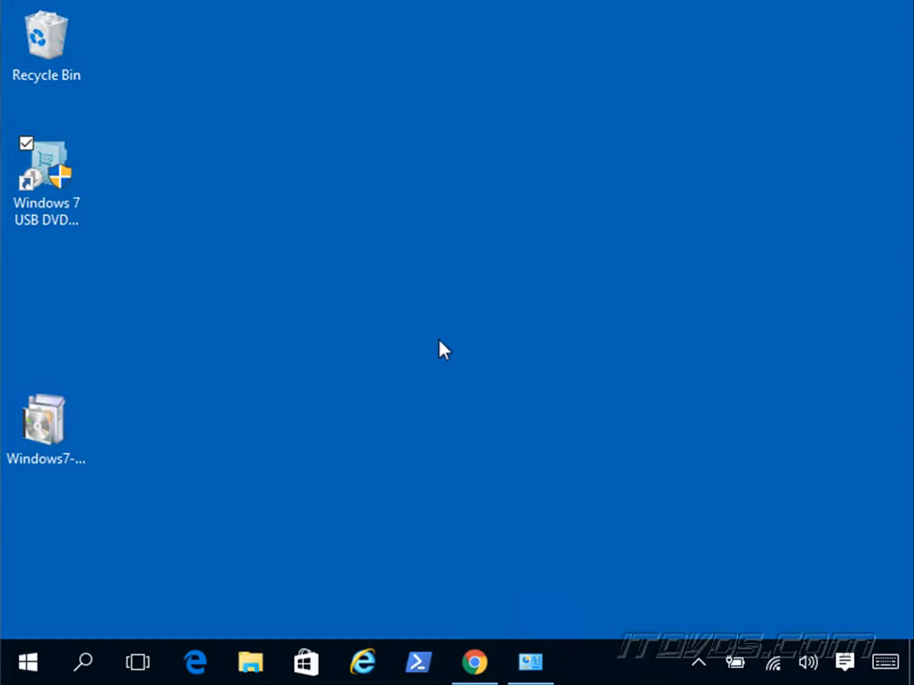
{"action": "double_click", "coordinate": [47, 172]}
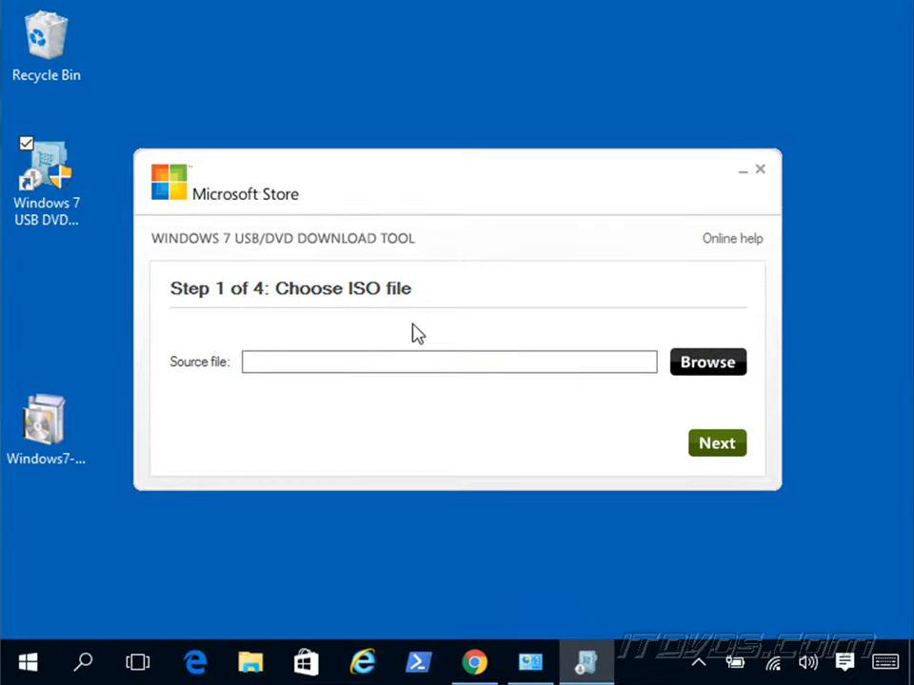
- Choose the Windows Server 2016 Technical Preview 5 ISO from C:\ISO as the source
{"action": "left_click", "coordinate": [708, 362]}
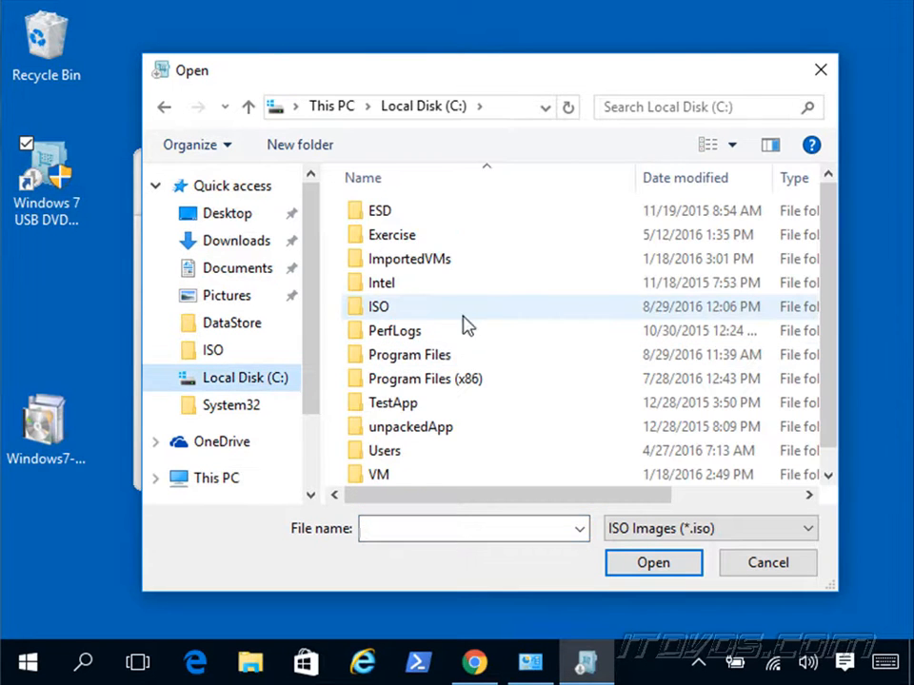
{"action": "double_click", "coordinate": [377, 304]}
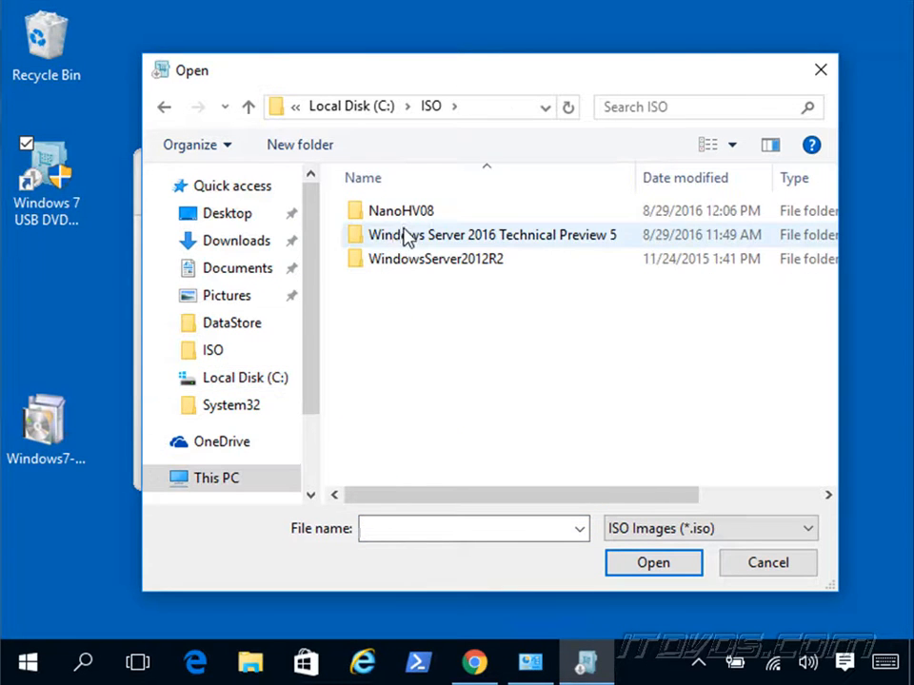
{"action": "mouse_move", "coordinate": [446, 246]}
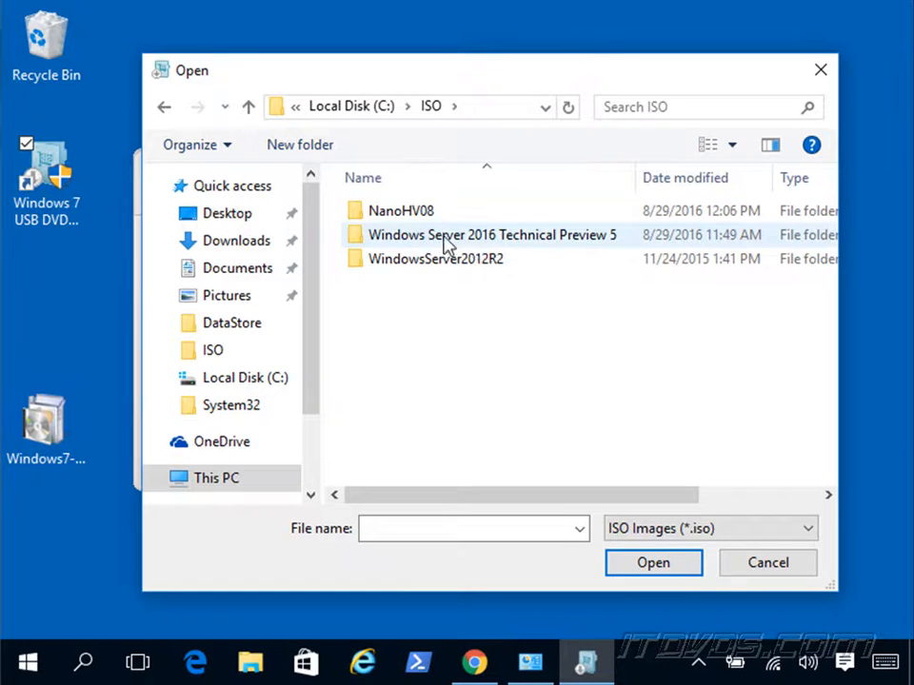
{"action": "double_click", "coordinate": [487, 235]}
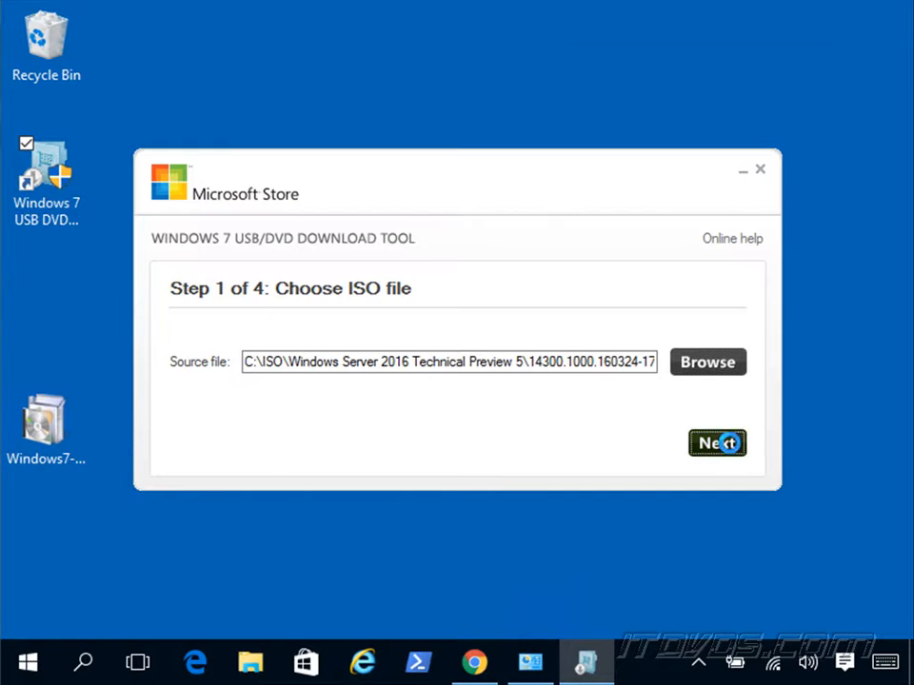
{"action": "left_click", "coordinate": [716, 442]}
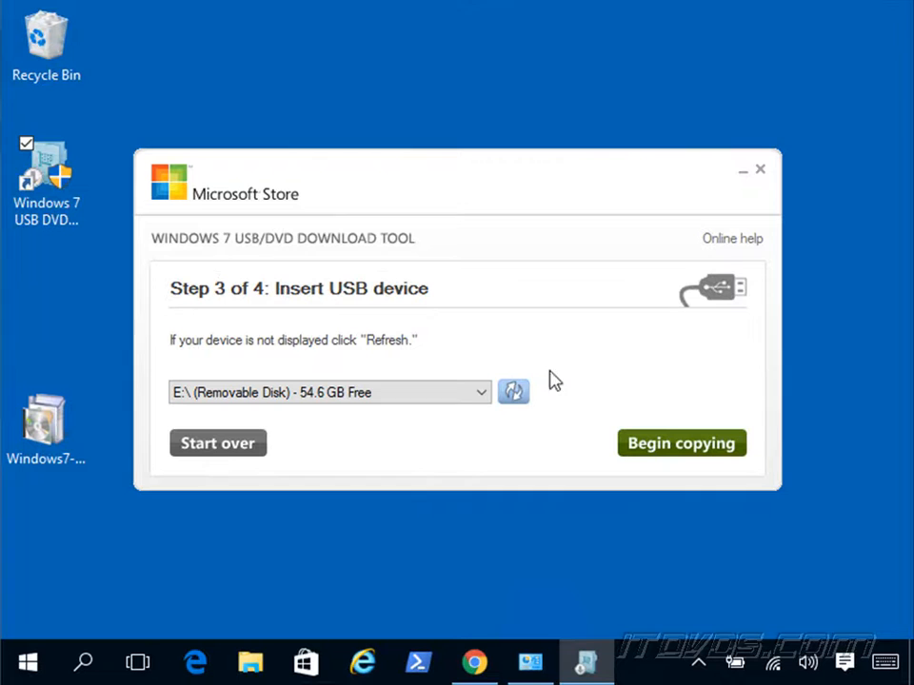
{"action": "mouse_move", "coordinate": [620, 360]}
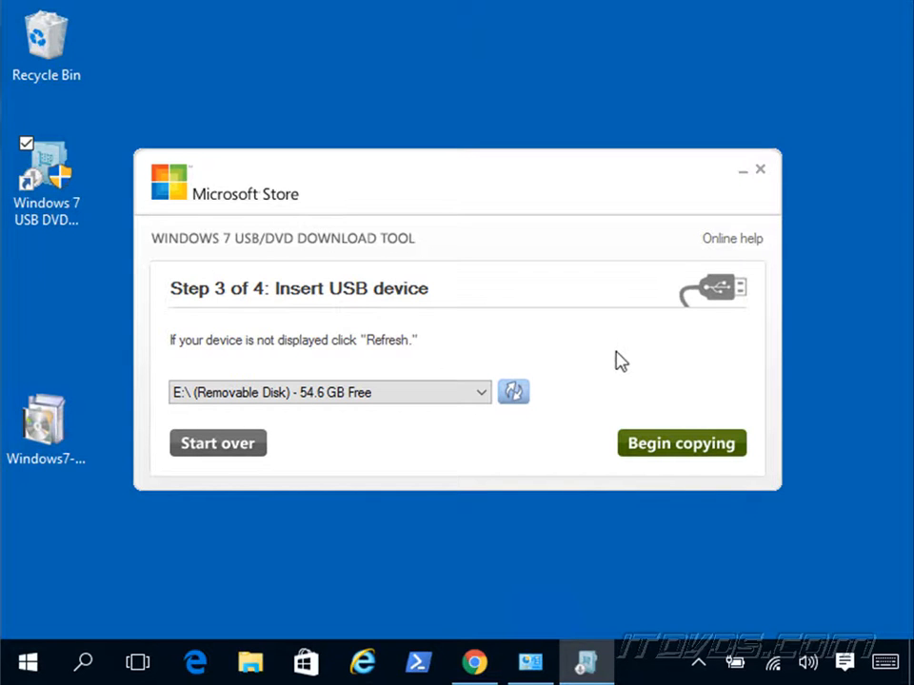
{"action": "mouse_move", "coordinate": [583, 352]}
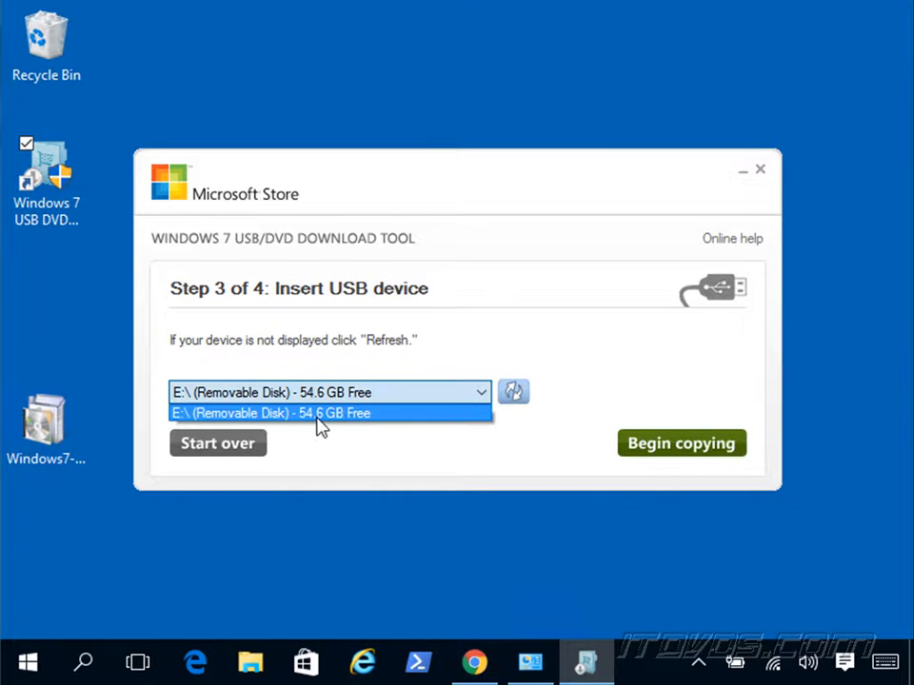
- Target removable disk E:, begin copying and confirm erasing the USB drive
{"action": "left_click", "coordinate": [682, 444]}
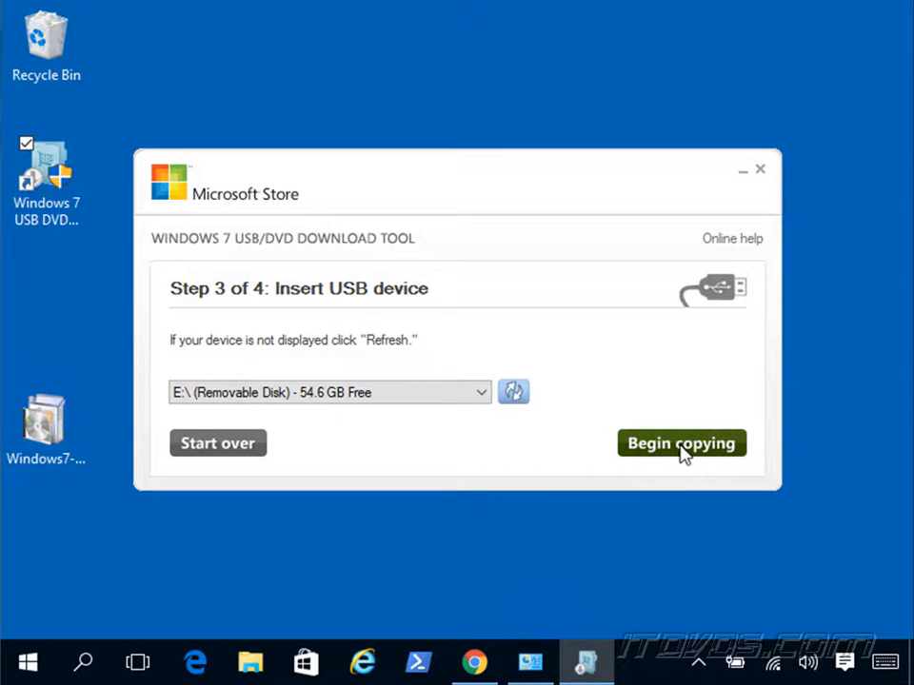
{"action": "left_click", "coordinate": [682, 442]}
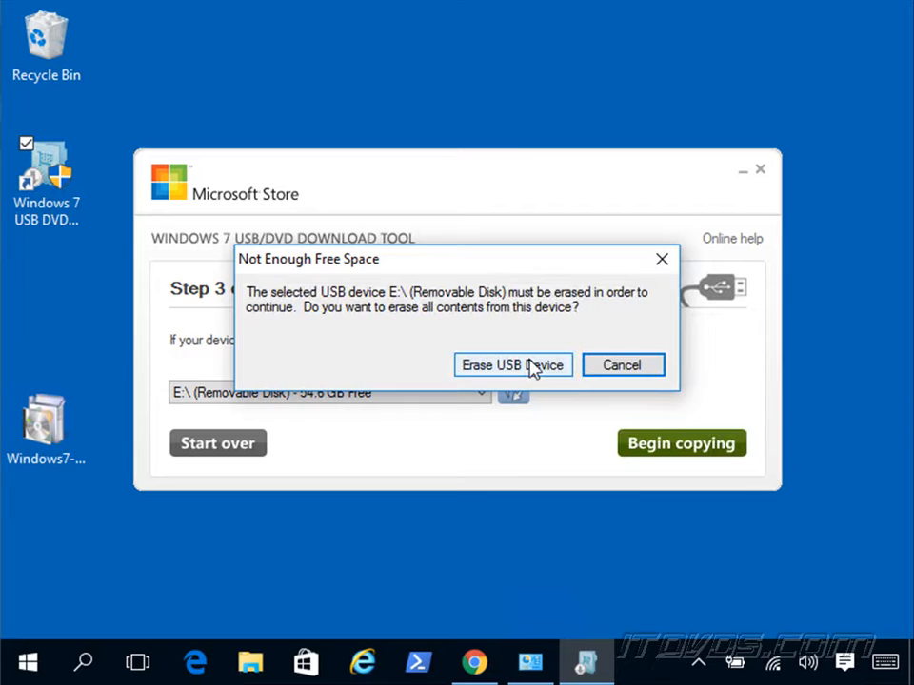
{"action": "left_click", "coordinate": [512, 365]}
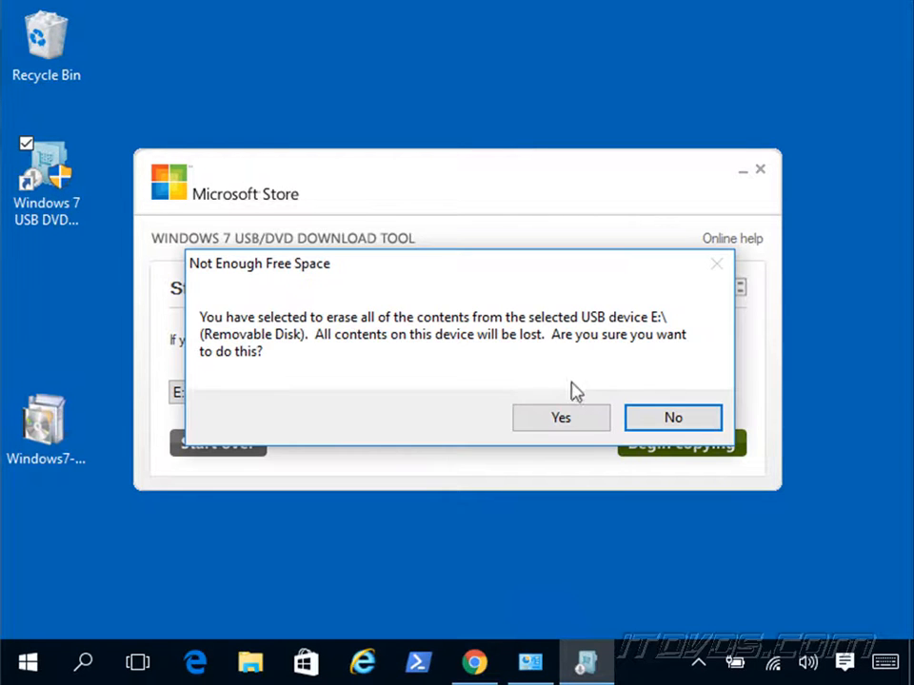
{"action": "mouse_move", "coordinate": [582, 345]}
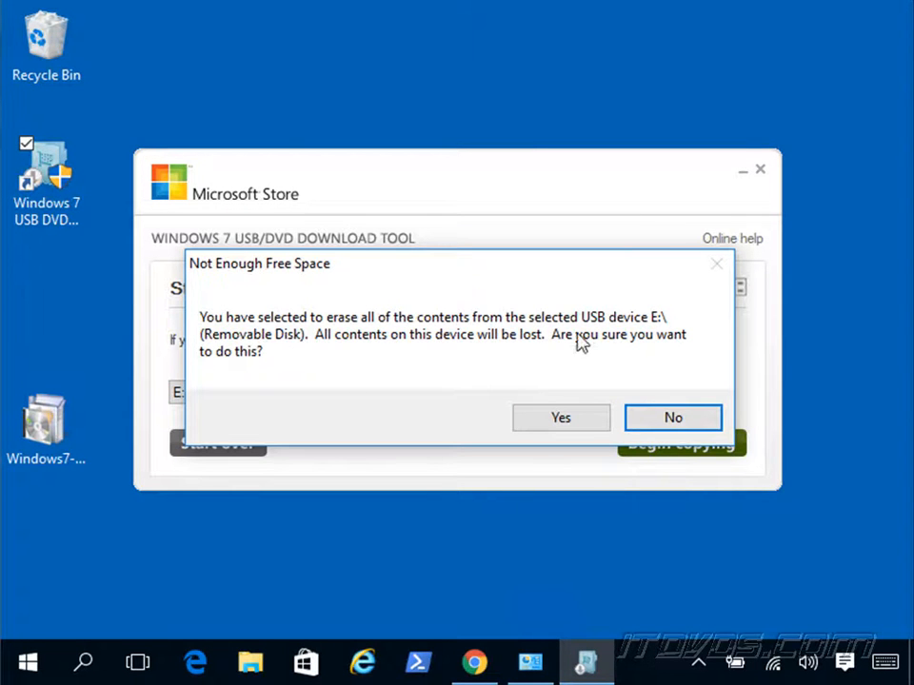
{"action": "left_click", "coordinate": [560, 417]}
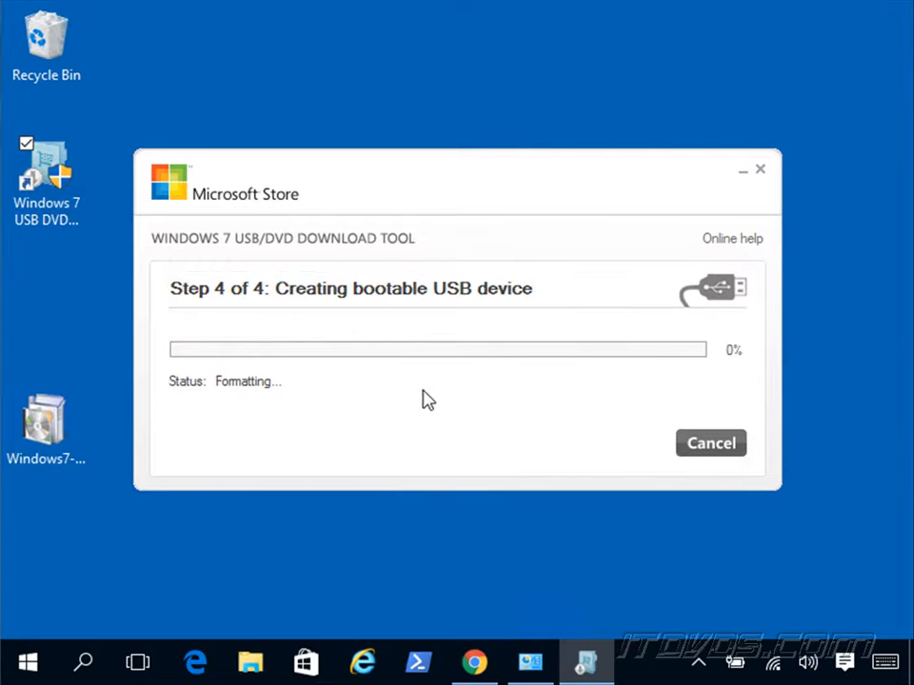
{"action": "mouse_move", "coordinate": [481, 394]}
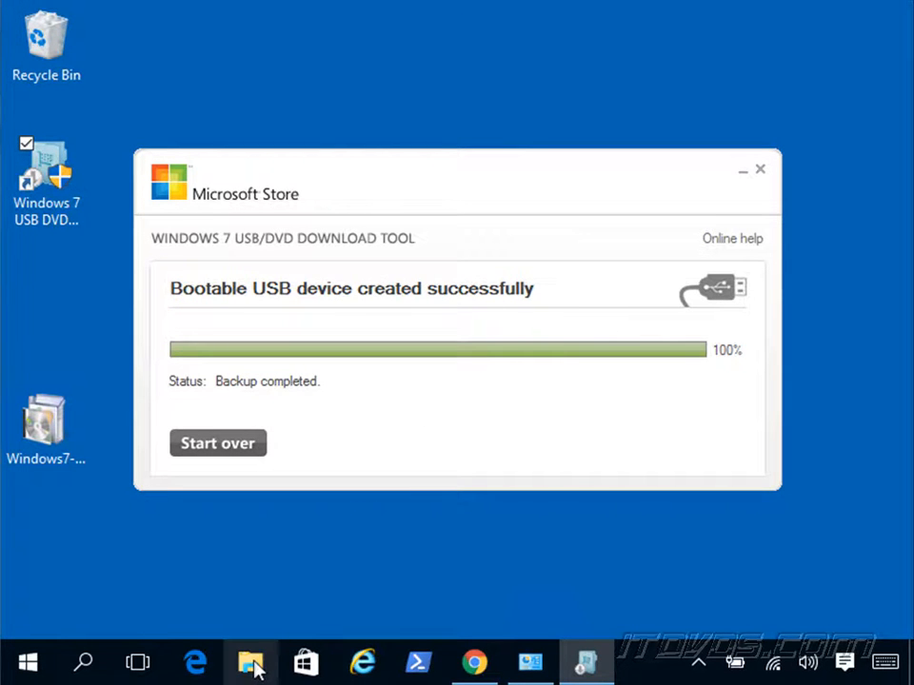
- Navigate File Explorer to C:\ISO\NanoHV08 and select the NanoHV08.wim image file
{"action": "left_click", "coordinate": [250, 662]}
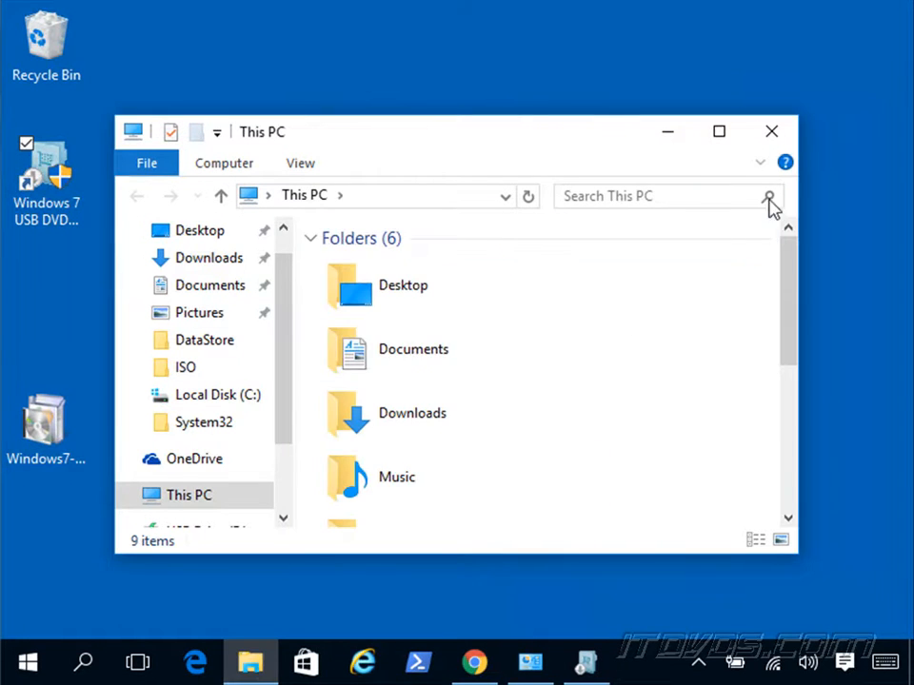
{"action": "left_click", "coordinate": [718, 130]}
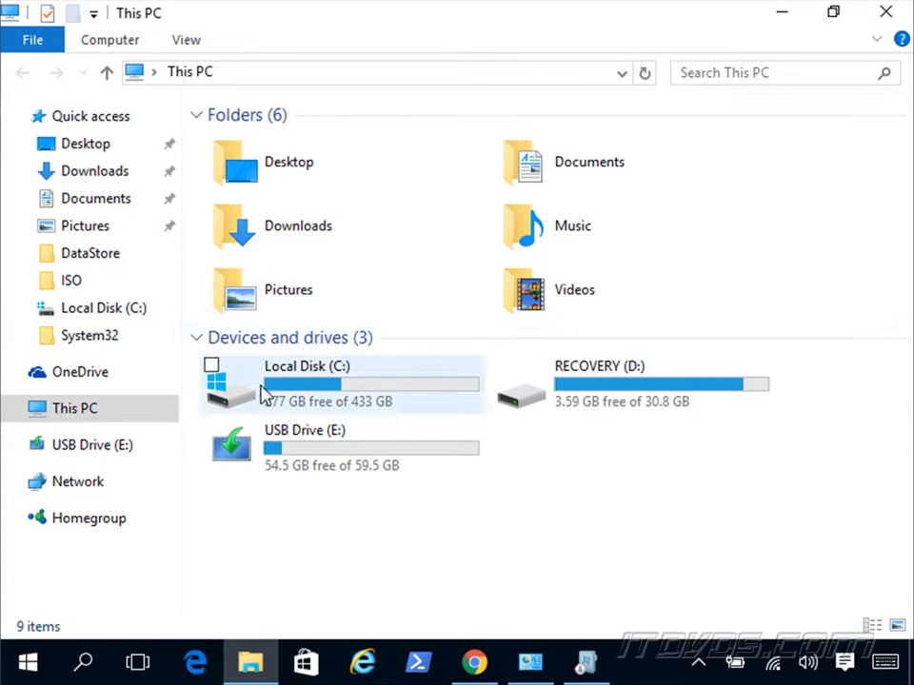
{"action": "mouse_move", "coordinate": [316, 455]}
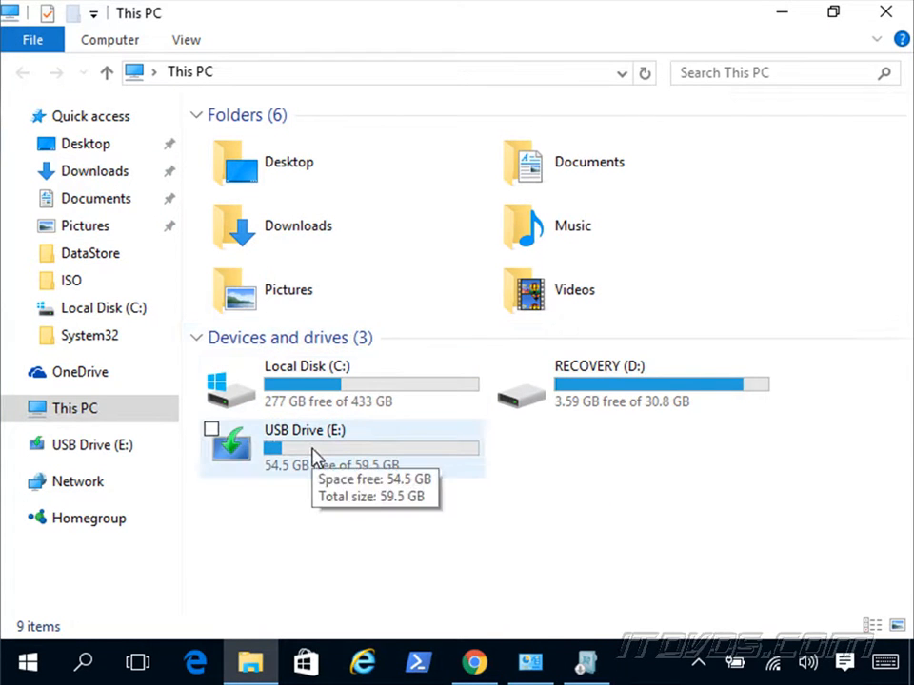
{"action": "left_click", "coordinate": [314, 384]}
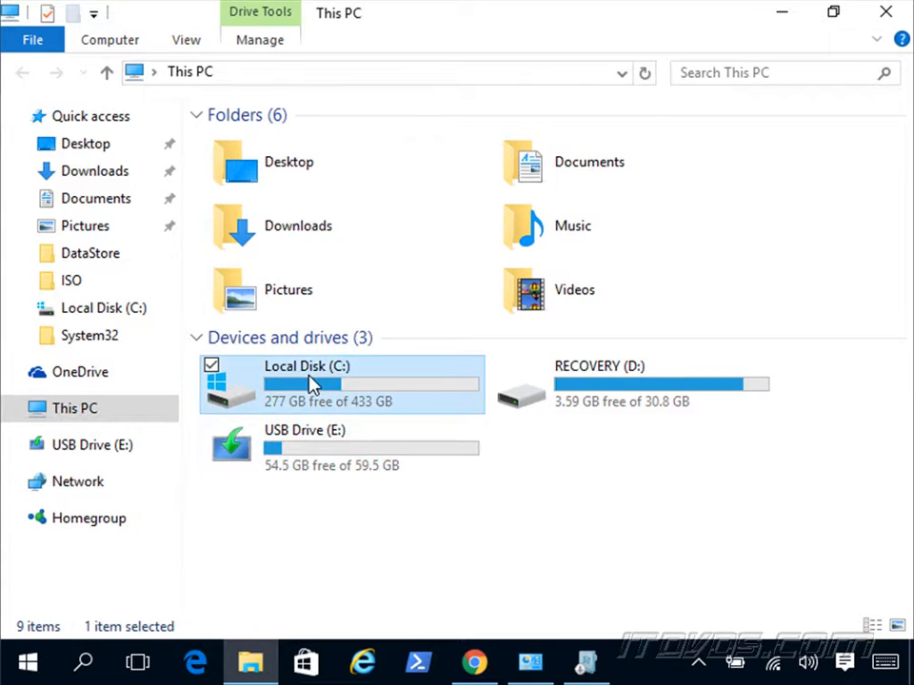
{"action": "double_click", "coordinate": [306, 366]}
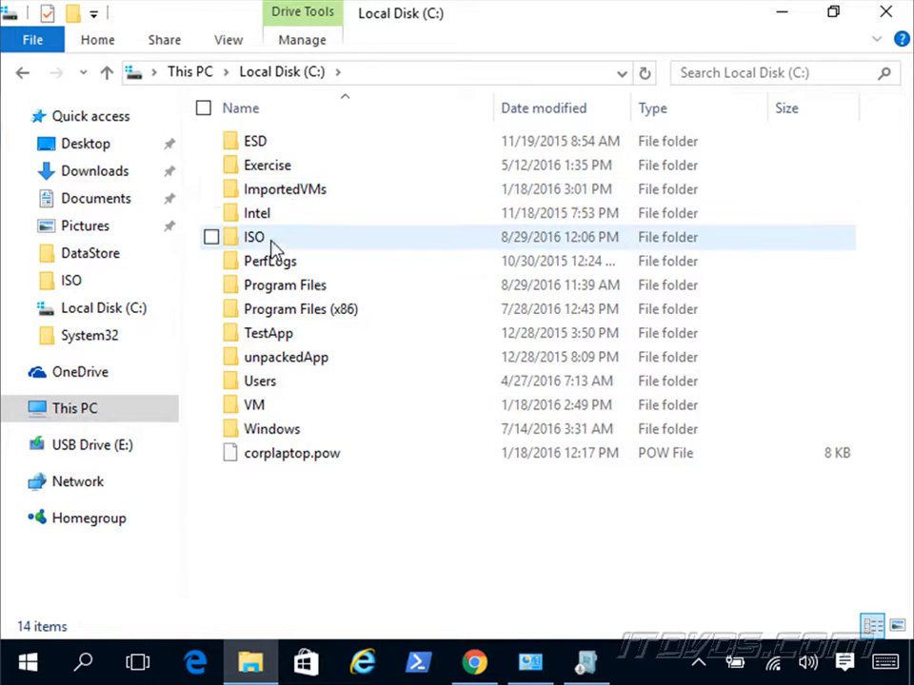
{"action": "double_click", "coordinate": [256, 236]}
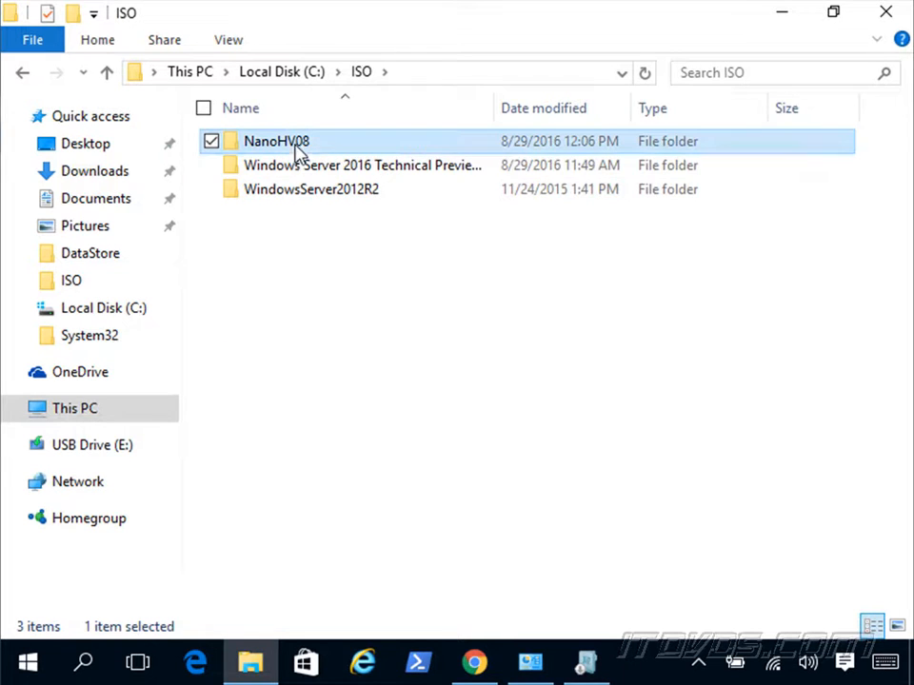
{"action": "mouse_move", "coordinate": [434, 183]}
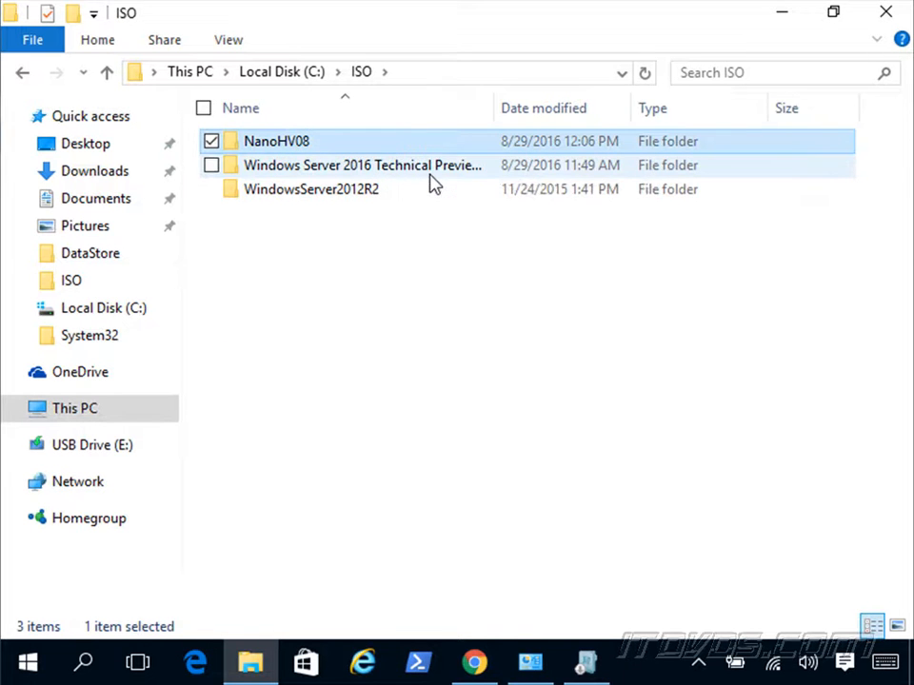
{"action": "double_click", "coordinate": [276, 141]}
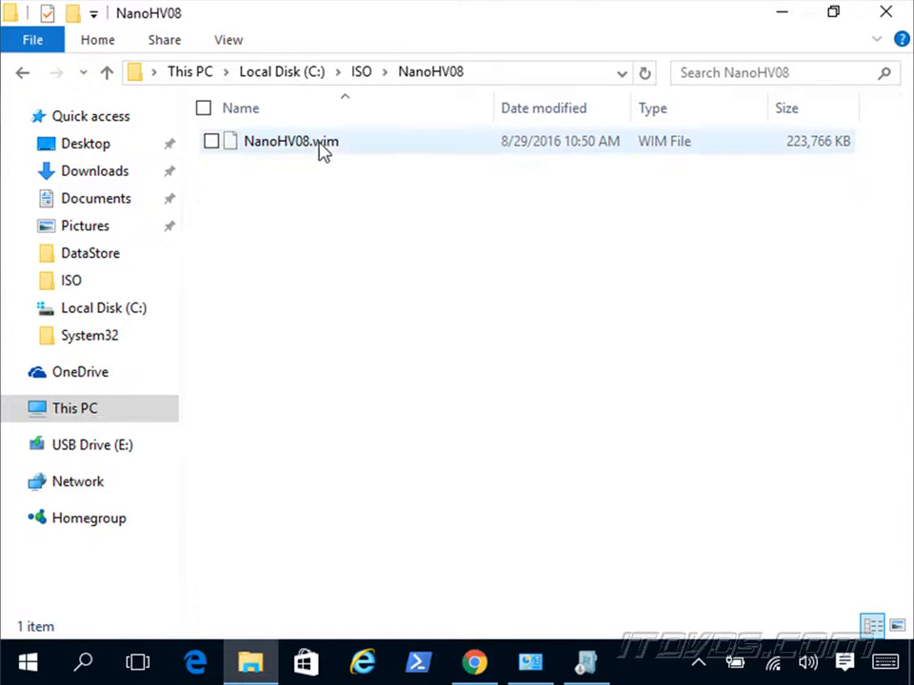
{"action": "left_click", "coordinate": [352, 244]}
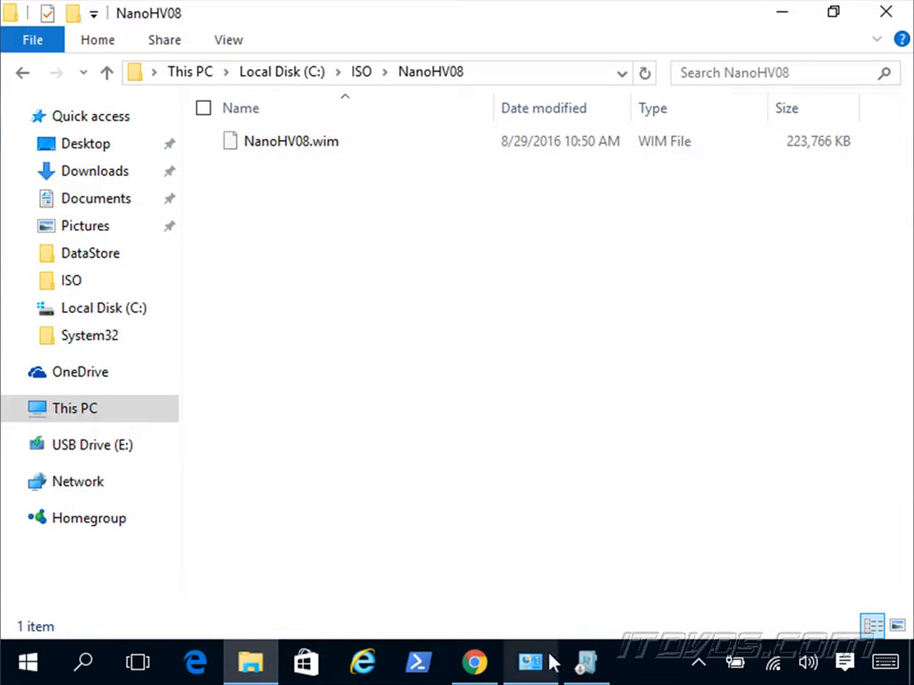
{"action": "mouse_move", "coordinate": [189, 628]}
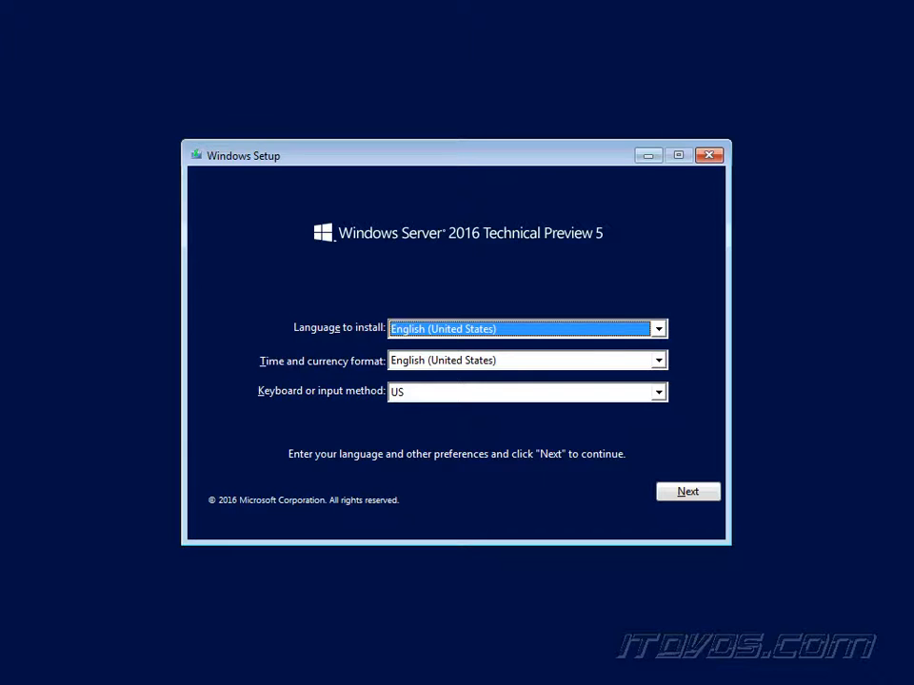
{"action": "mouse_move", "coordinate": [556, 472]}
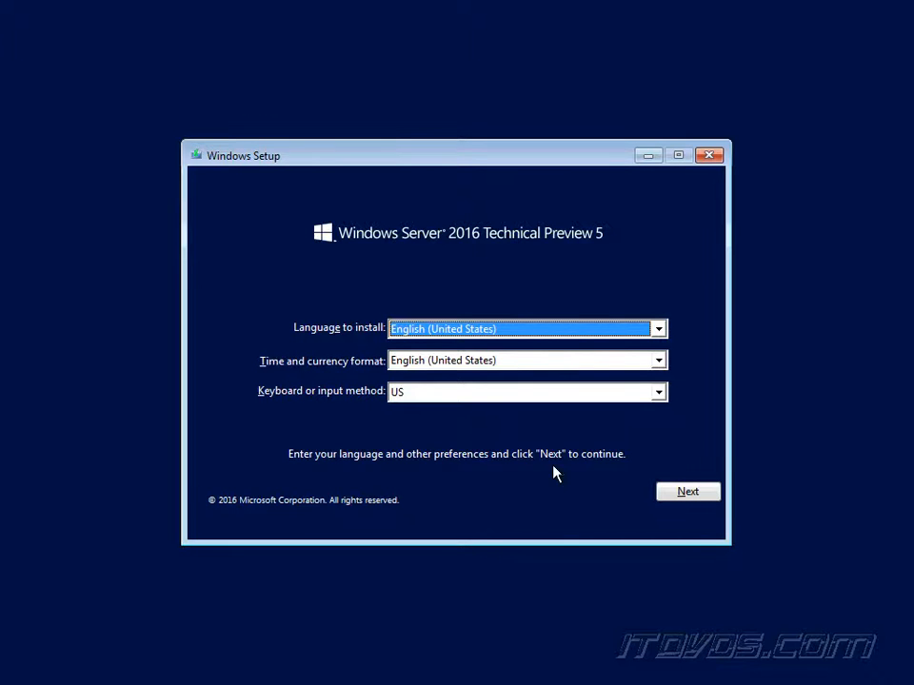
- Go through Repair your computer and Troubleshoot to an administrator Command Prompt at X:\Sources
{"action": "left_click", "coordinate": [687, 491]}
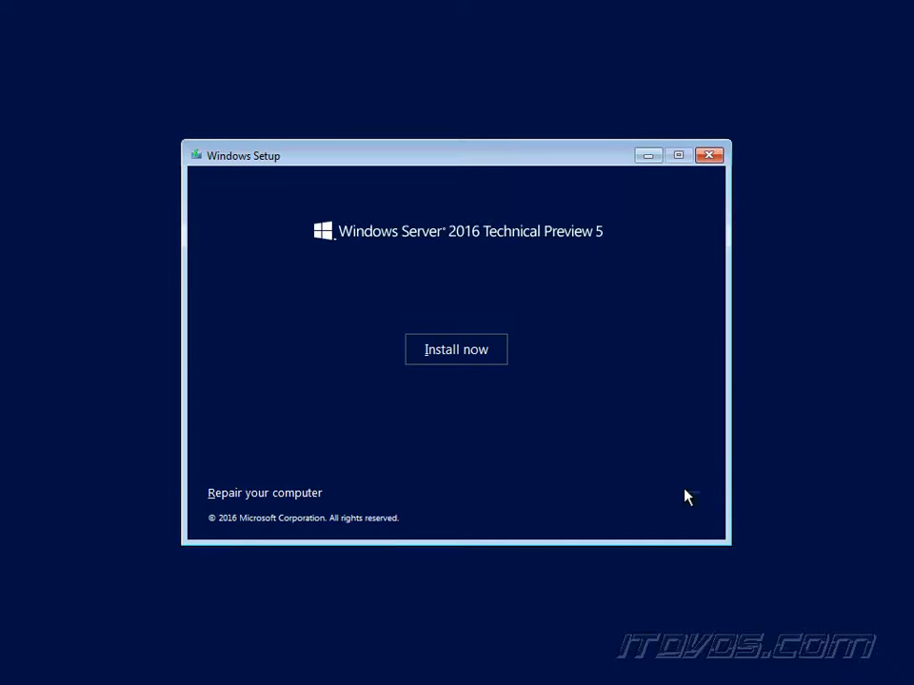
{"action": "mouse_move", "coordinate": [480, 479]}
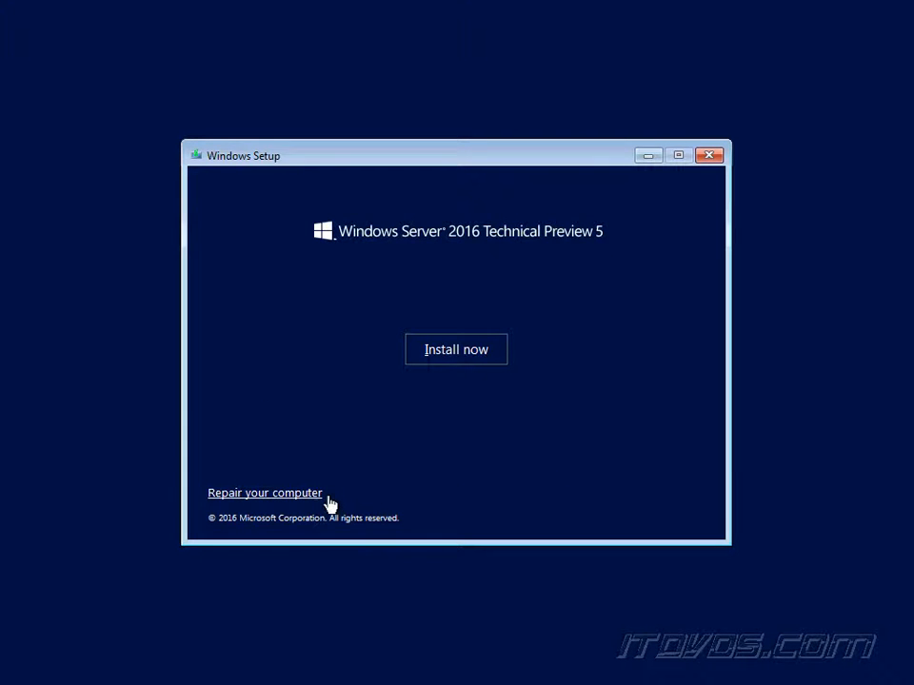
{"action": "left_click", "coordinate": [264, 491]}
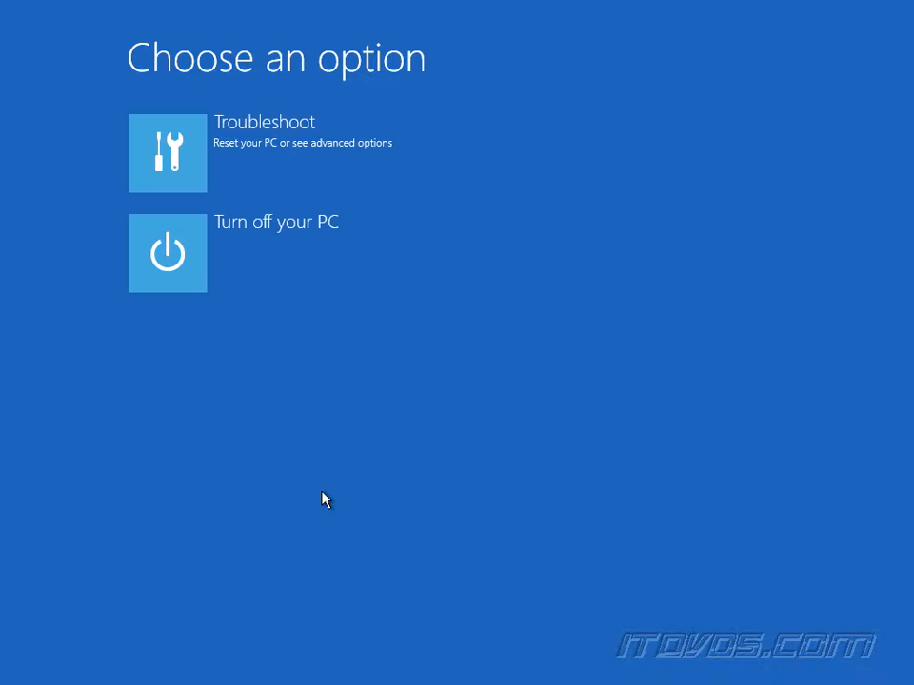
{"action": "mouse_move", "coordinate": [295, 308]}
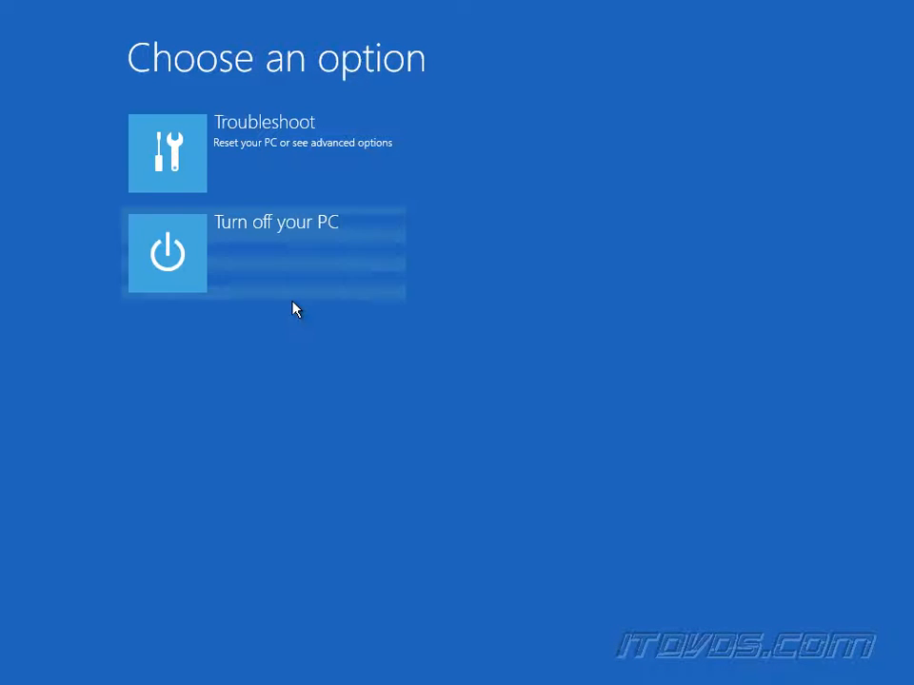
{"action": "mouse_move", "coordinate": [289, 186]}
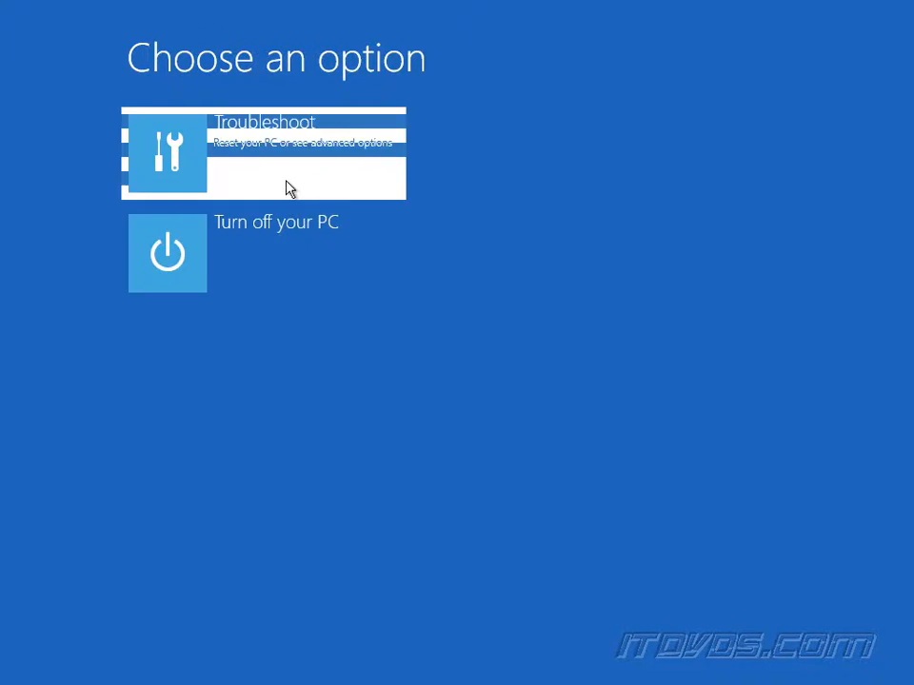
{"action": "left_click", "coordinate": [267, 153]}
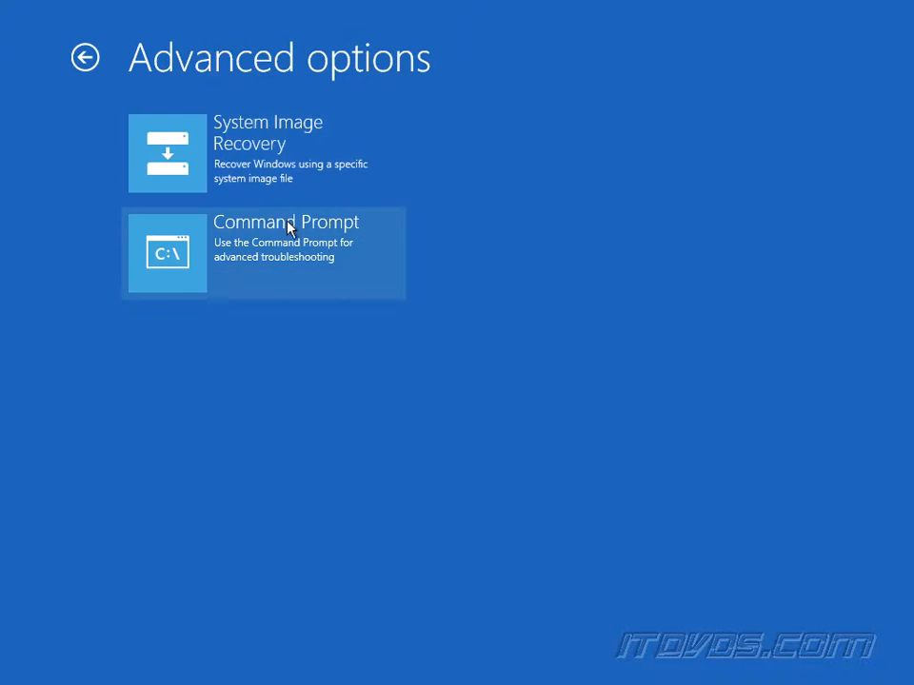
{"action": "left_click", "coordinate": [285, 247]}
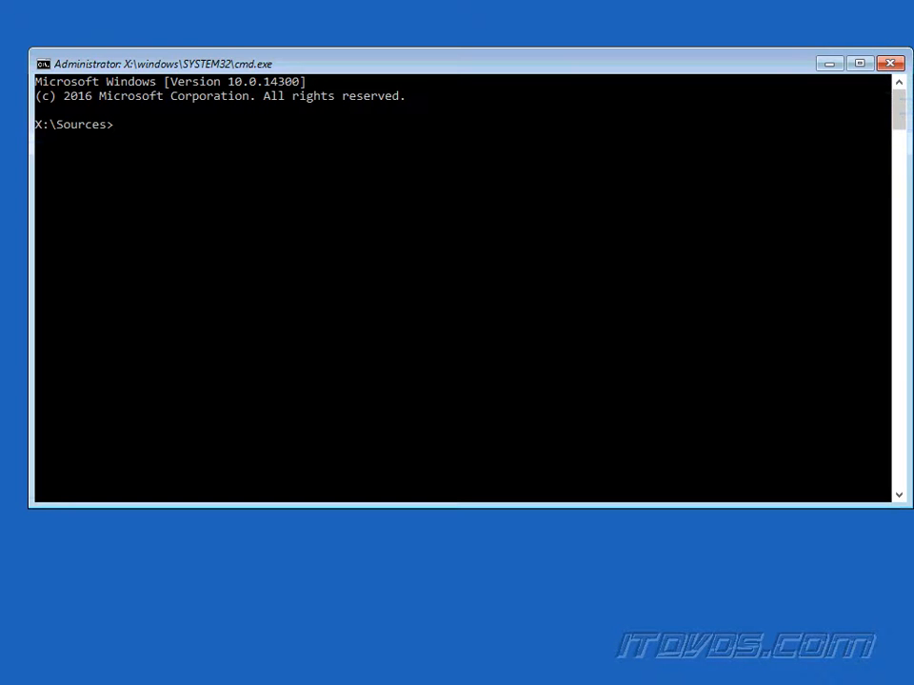
- Start diskpart and run list disk and list volume to show three disks and seven volumes
{"action": "type", "text": "diskpart"}
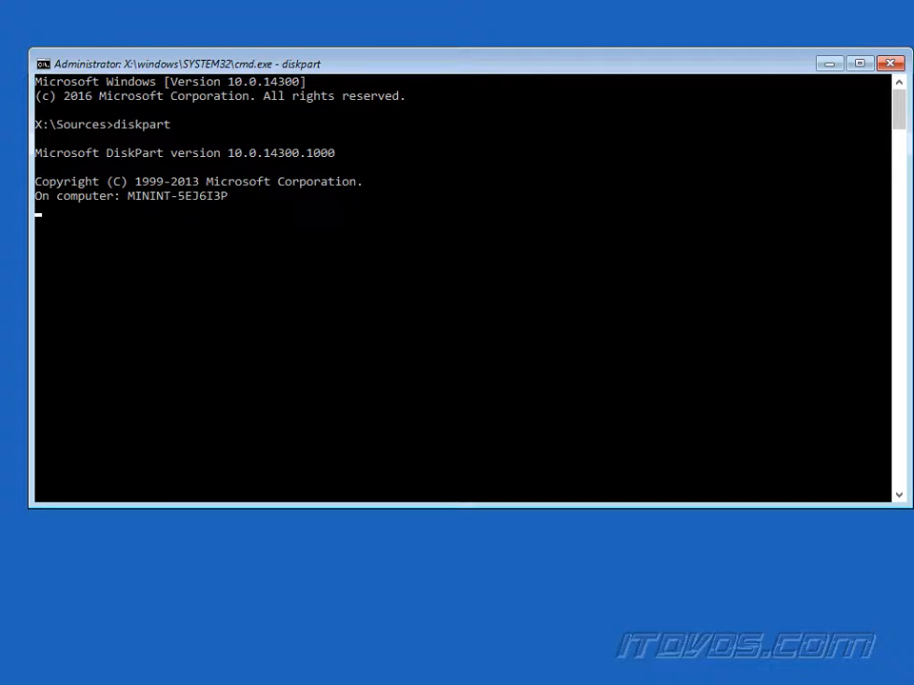
{"action": "type", "text": "list"}
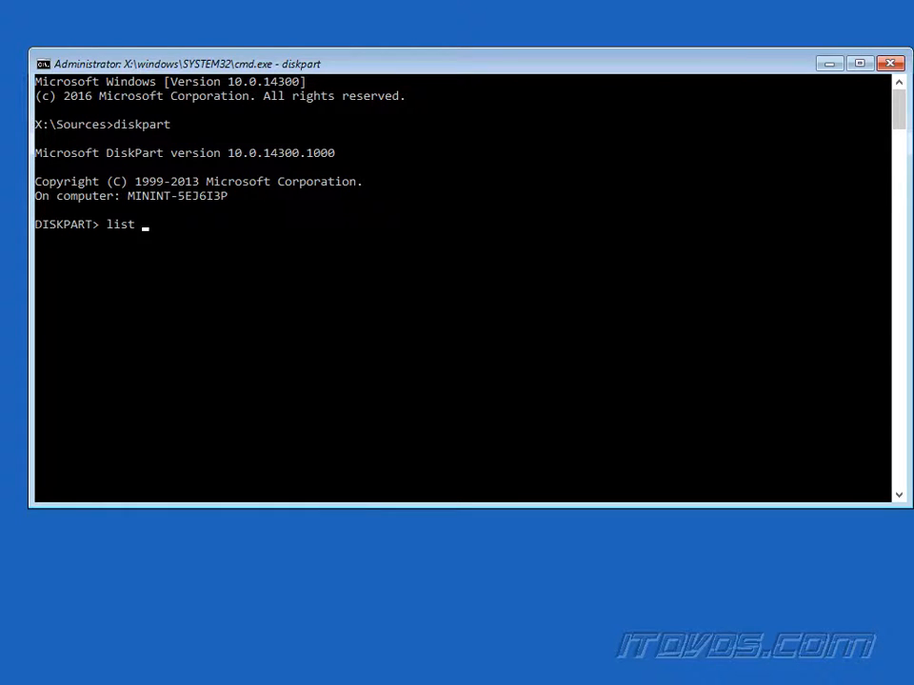
{"action": "type", "text": "disks"}
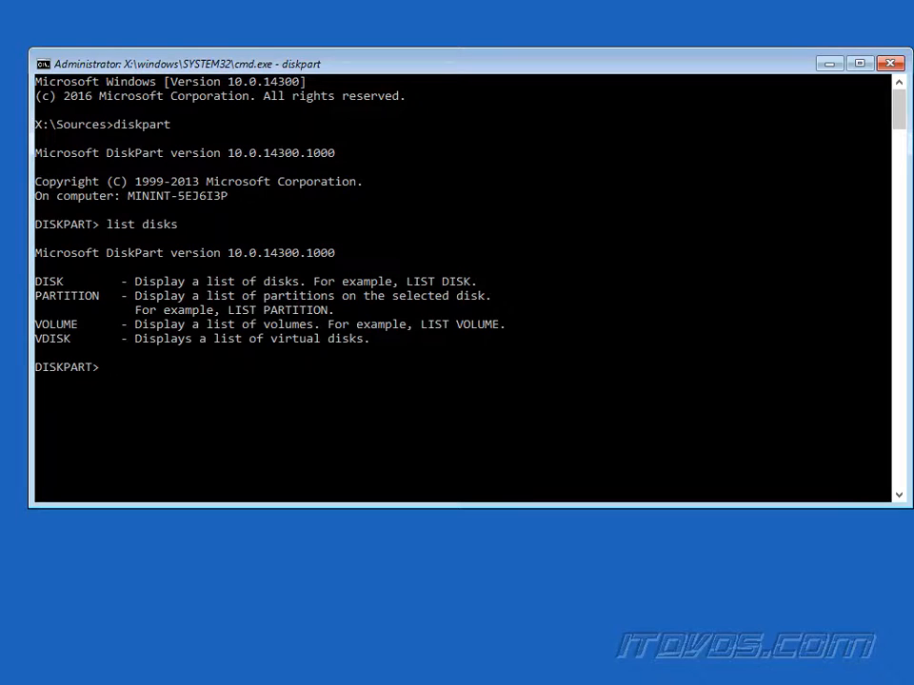
{"action": "type", "text": "list disk"}
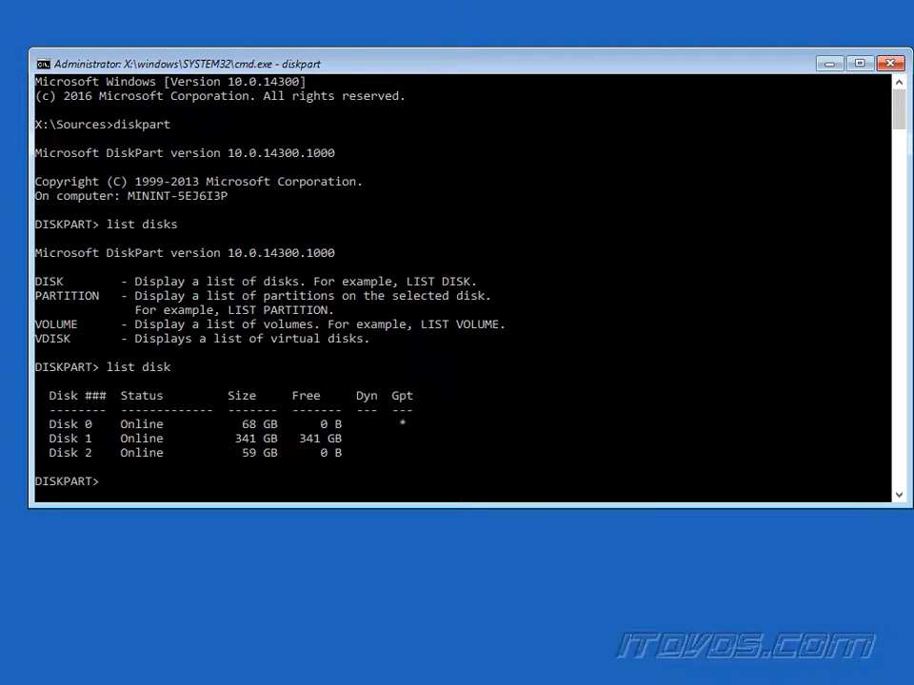
{"action": "mouse_move", "coordinate": [122, 360]}
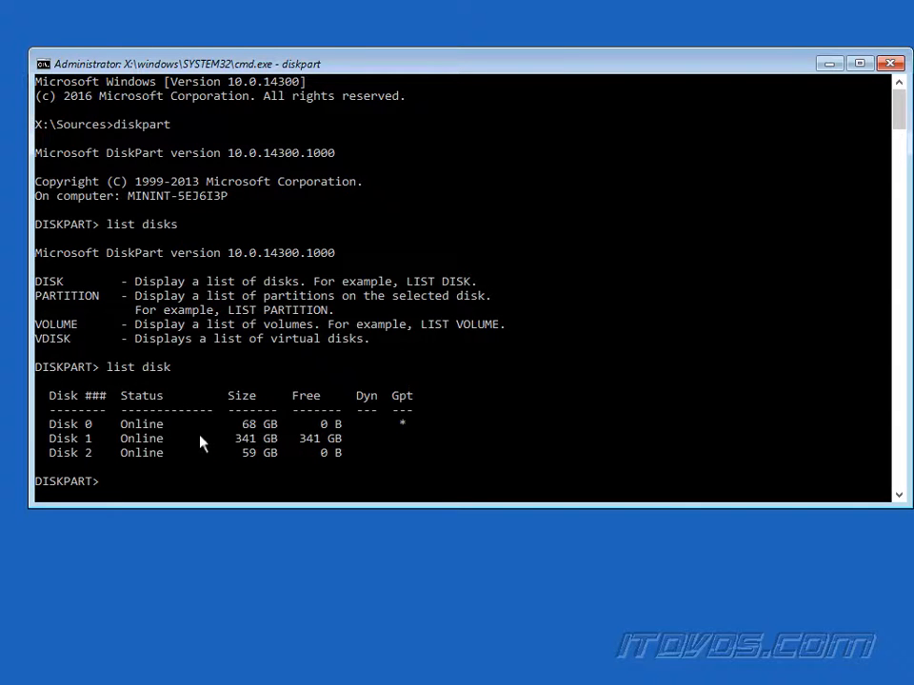
{"action": "type", "text": "list volume"}
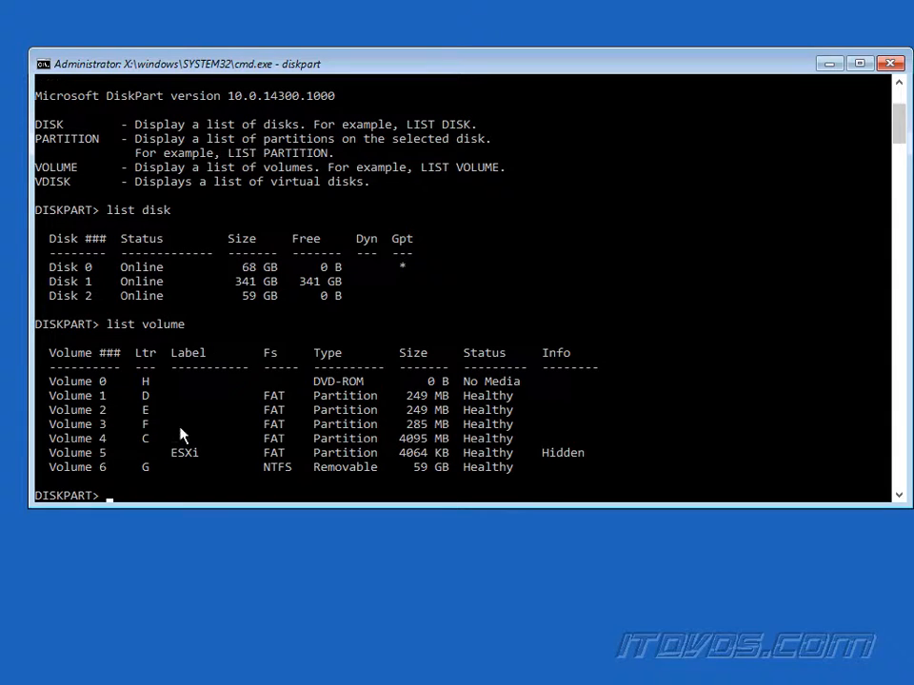
{"action": "mouse_move", "coordinate": [156, 400]}
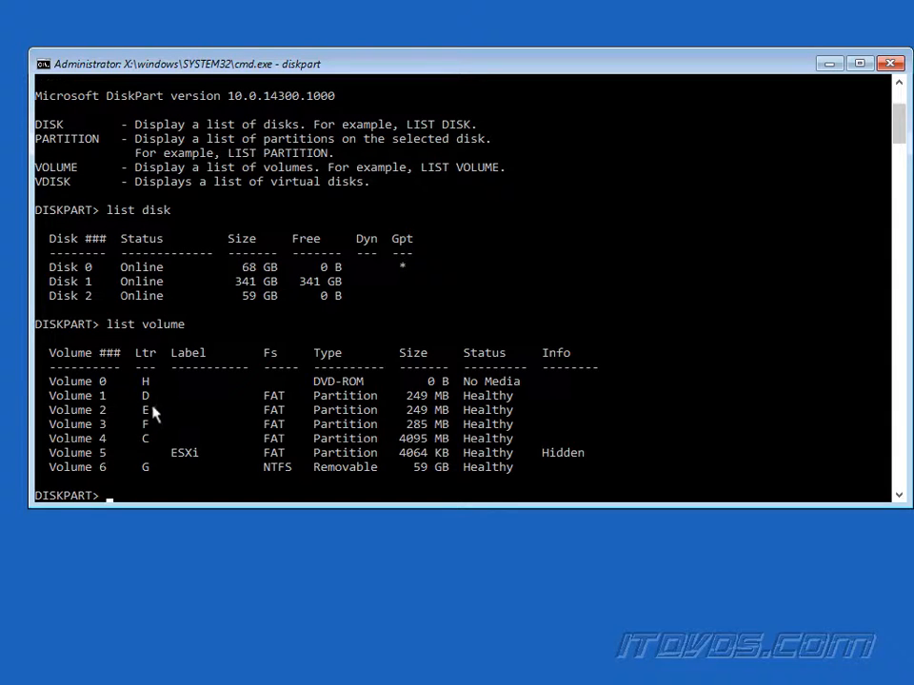
{"action": "mouse_move", "coordinate": [149, 467]}
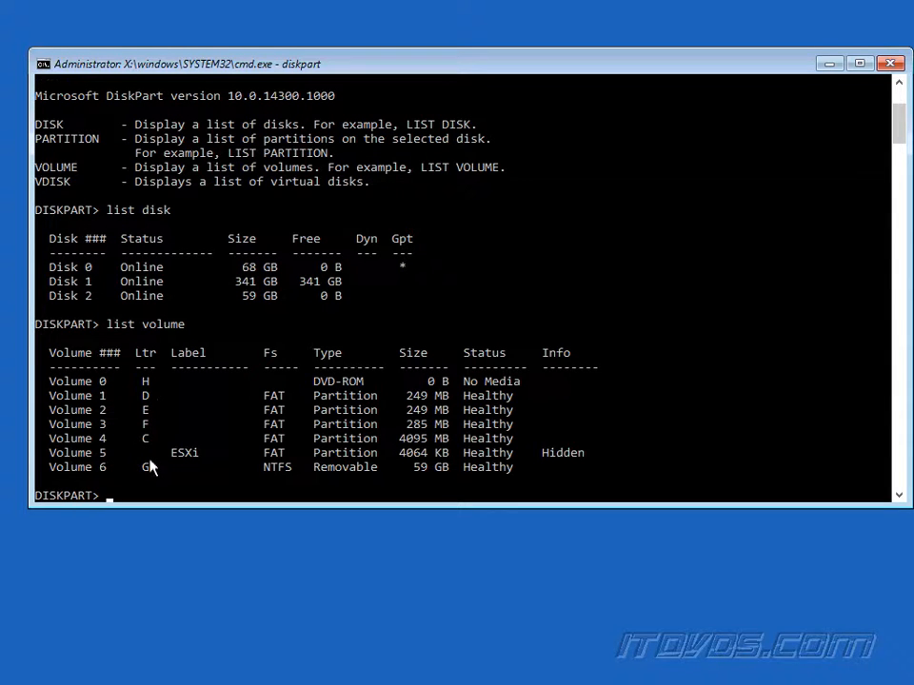
{"action": "mouse_move", "coordinate": [290, 472]}
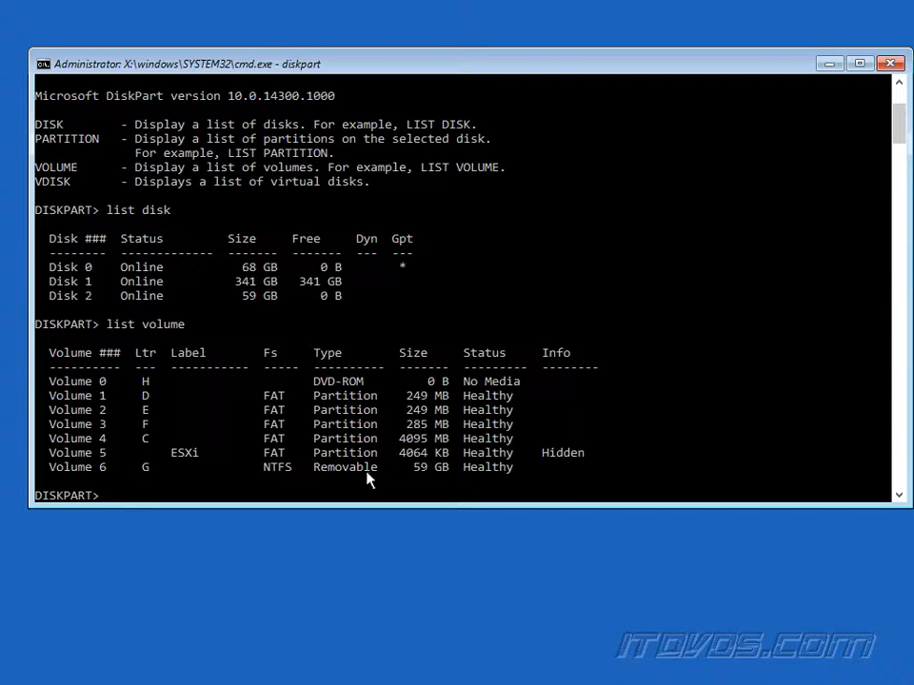
{"action": "mouse_move", "coordinate": [202, 632]}
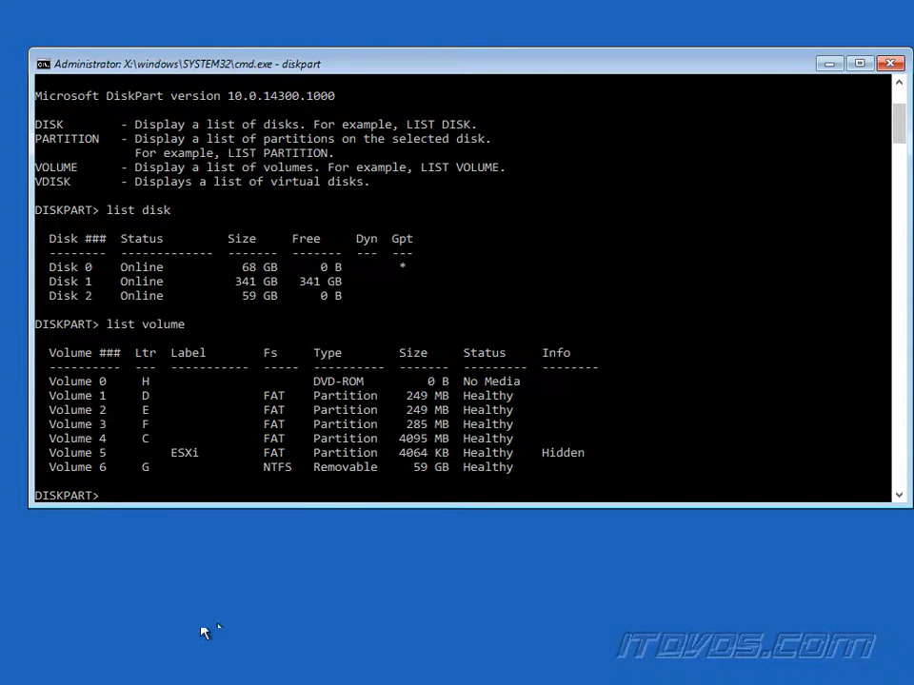
{"action": "mouse_move", "coordinate": [145, 415]}
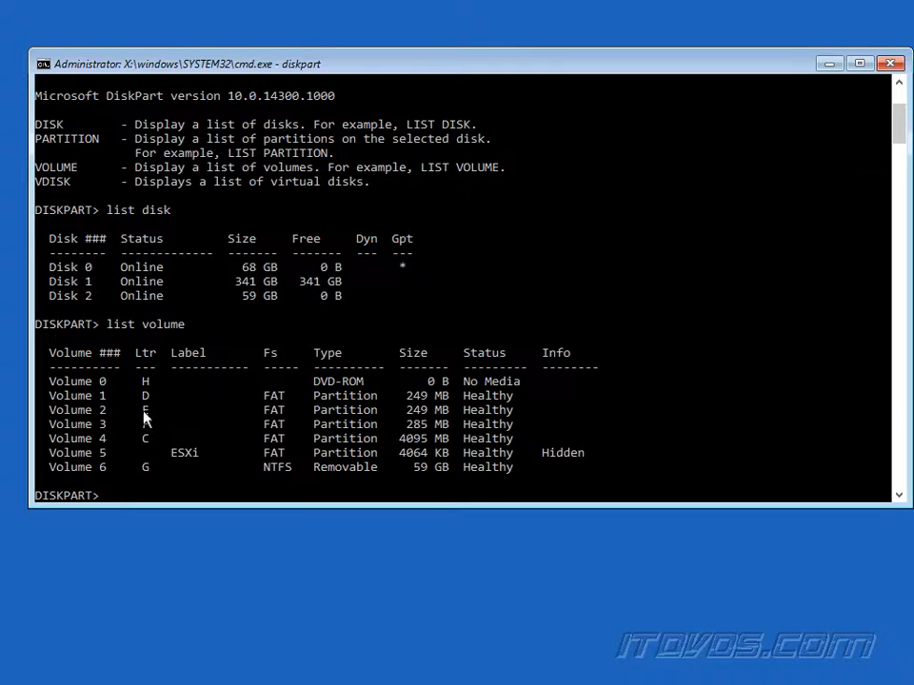
{"action": "mouse_move", "coordinate": [126, 373]}
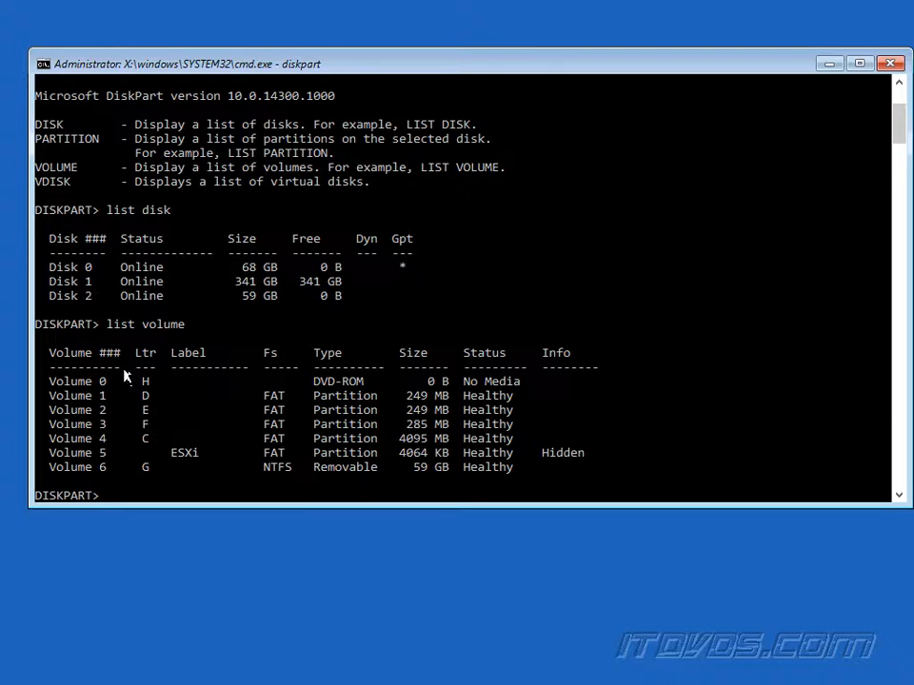
{"action": "mouse_move", "coordinate": [187, 425]}
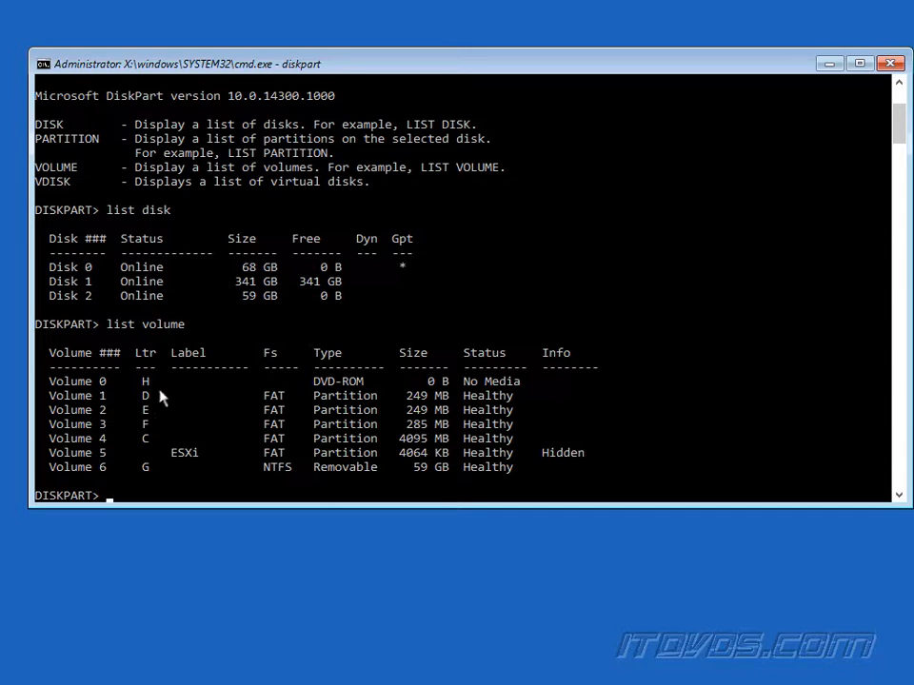
{"action": "mouse_move", "coordinate": [190, 459]}
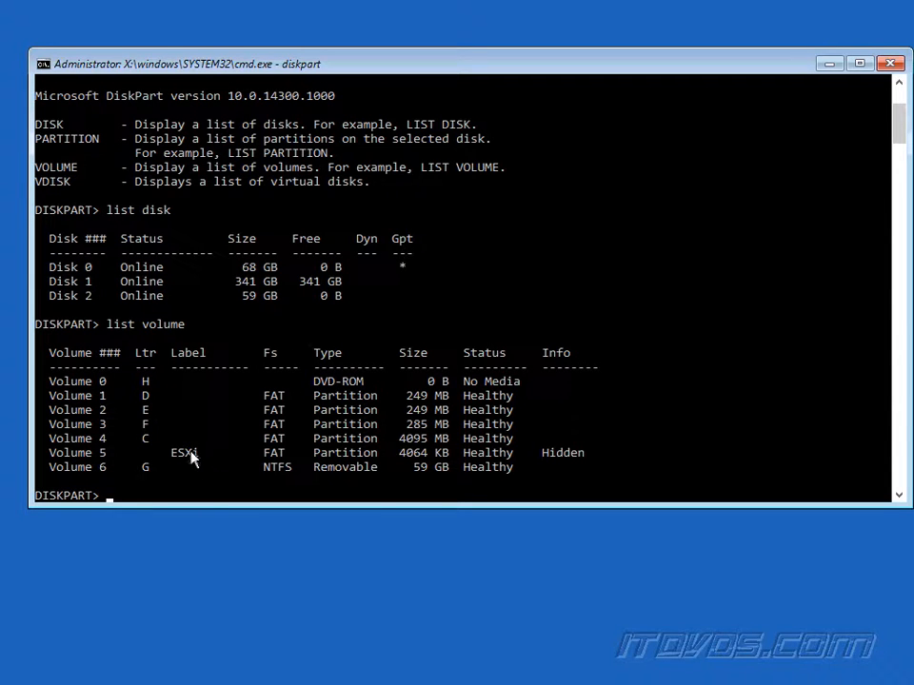
{"action": "mouse_move", "coordinate": [203, 436]}
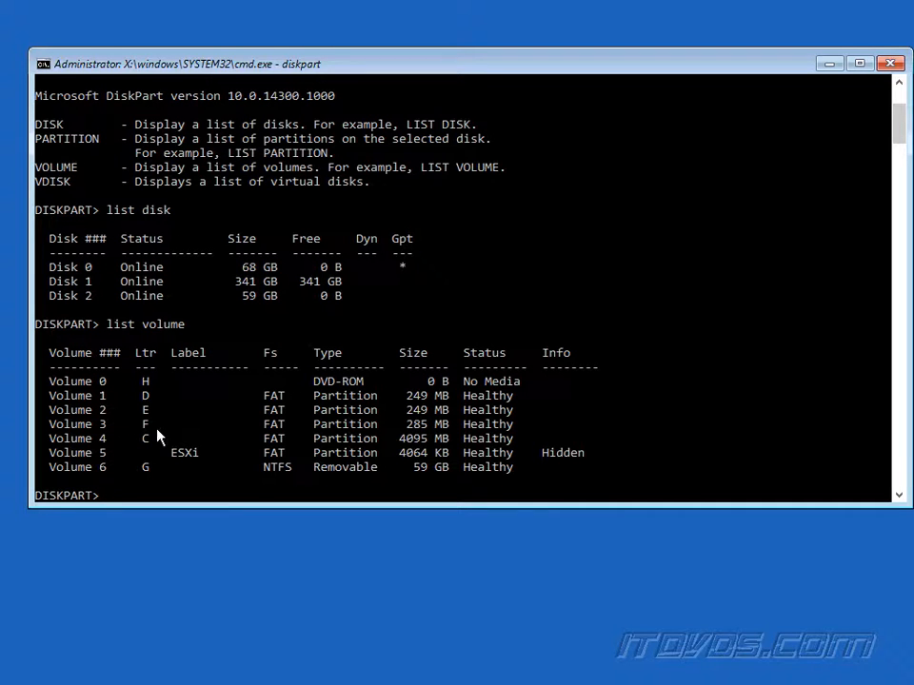
- Select disk 0 and run detail disk to show its HP RAID volume with FAT volumes 1–5
{"action": "type", "text": "select"}
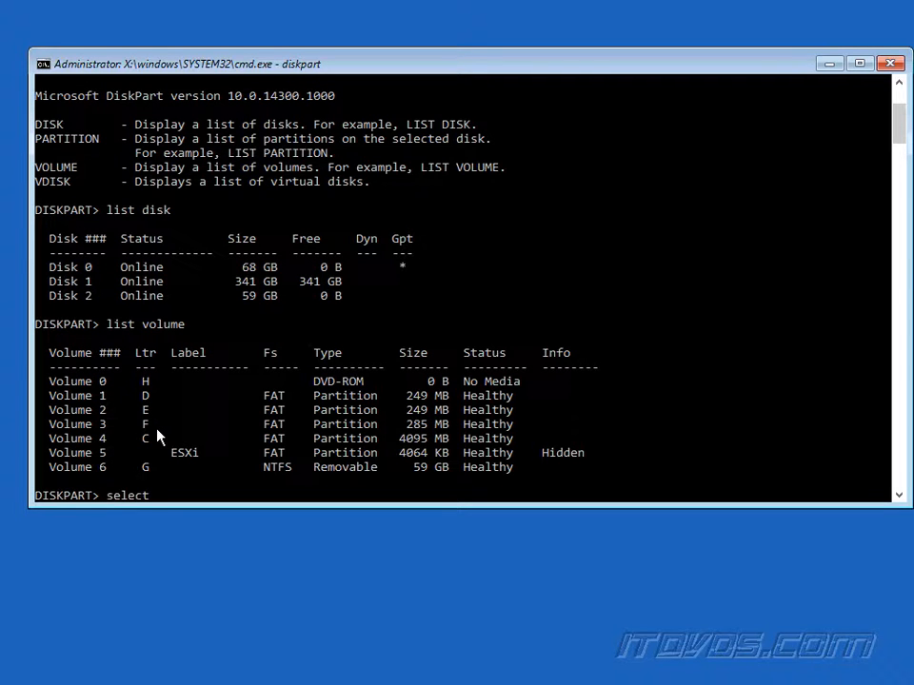
{"action": "type", "text": "disk 0"}
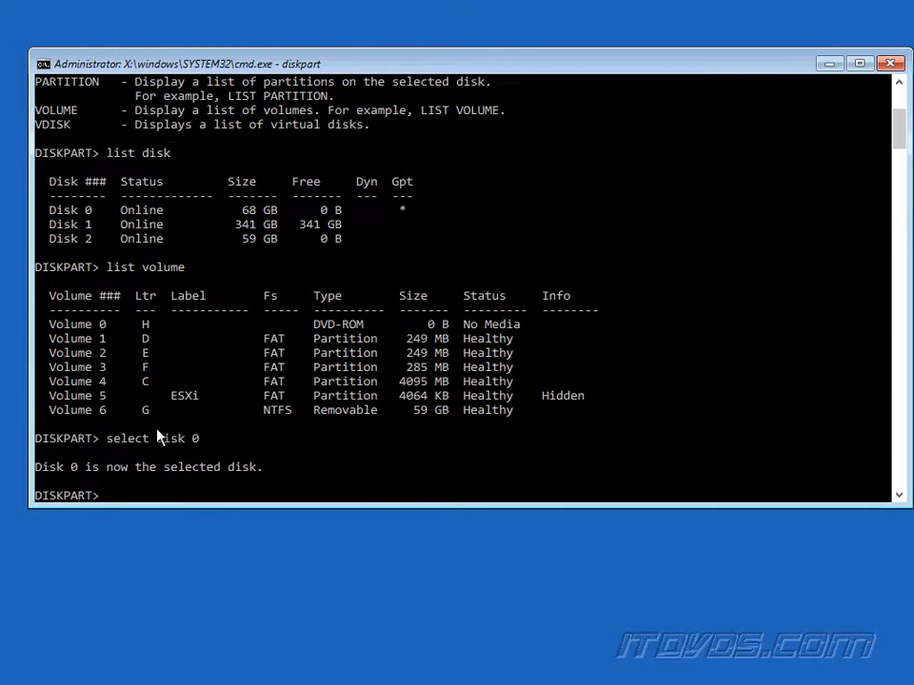
{"action": "type", "text": "detail disk"}
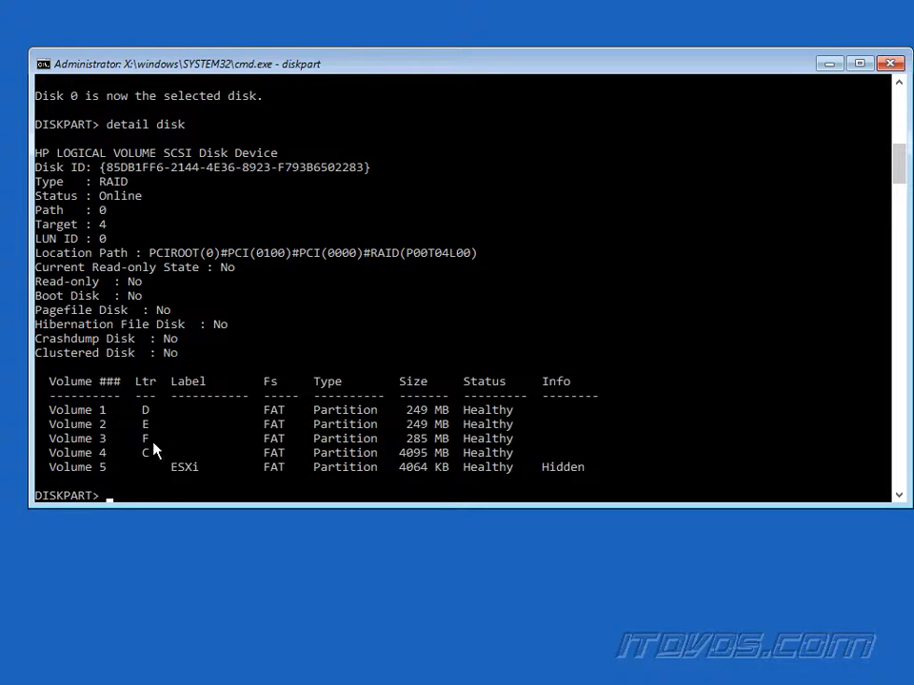
{"action": "mouse_move", "coordinate": [186, 469]}
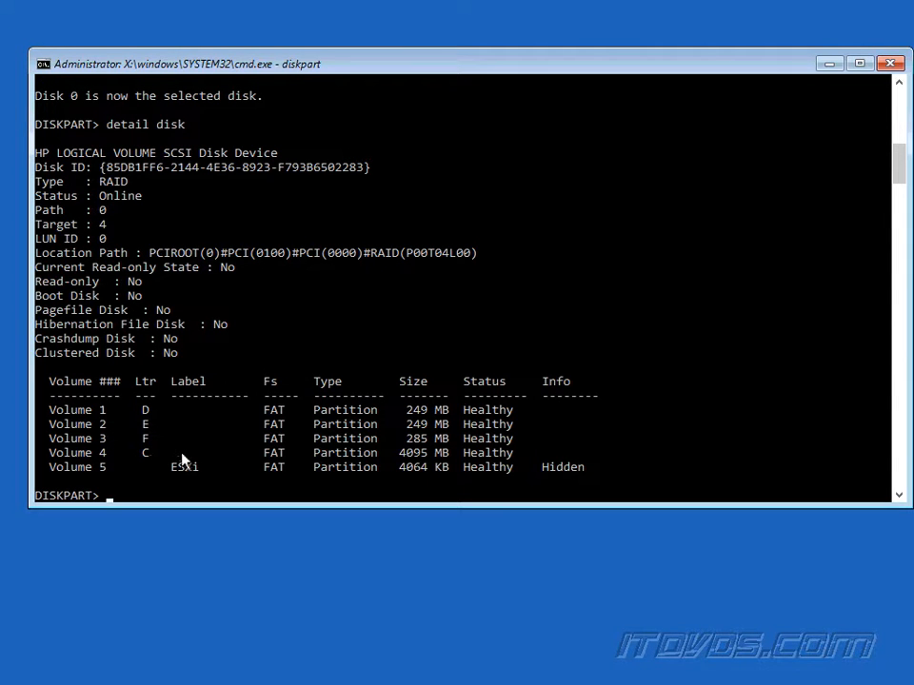
- Wipe disk 0 clean in diskpart
{"action": "type", "text": "clean"}
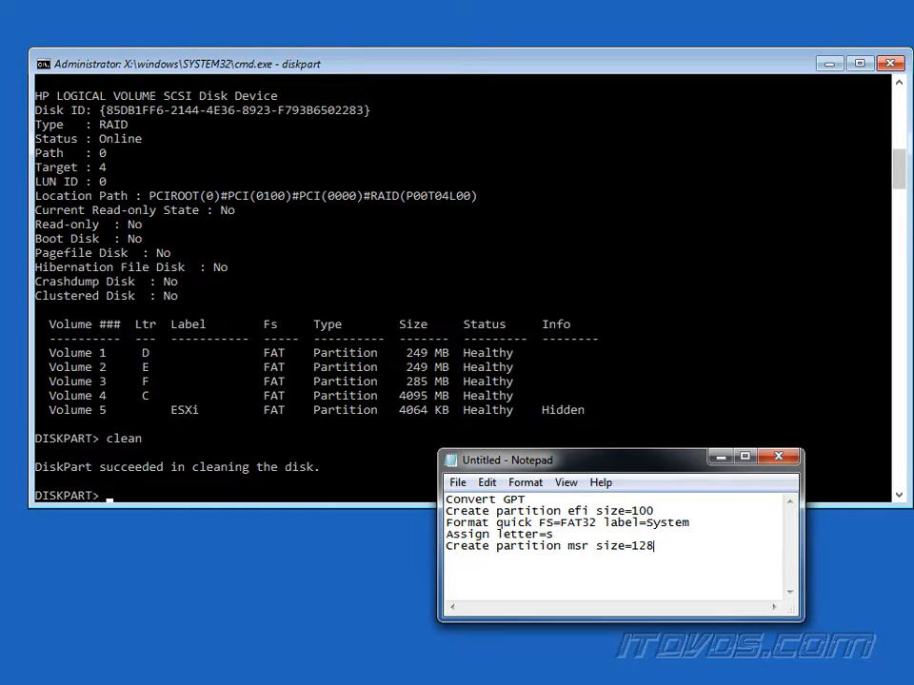
{"action": "mouse_move", "coordinate": [504, 648]}
{"action": "type", "text": "Create partition primary size=500"}
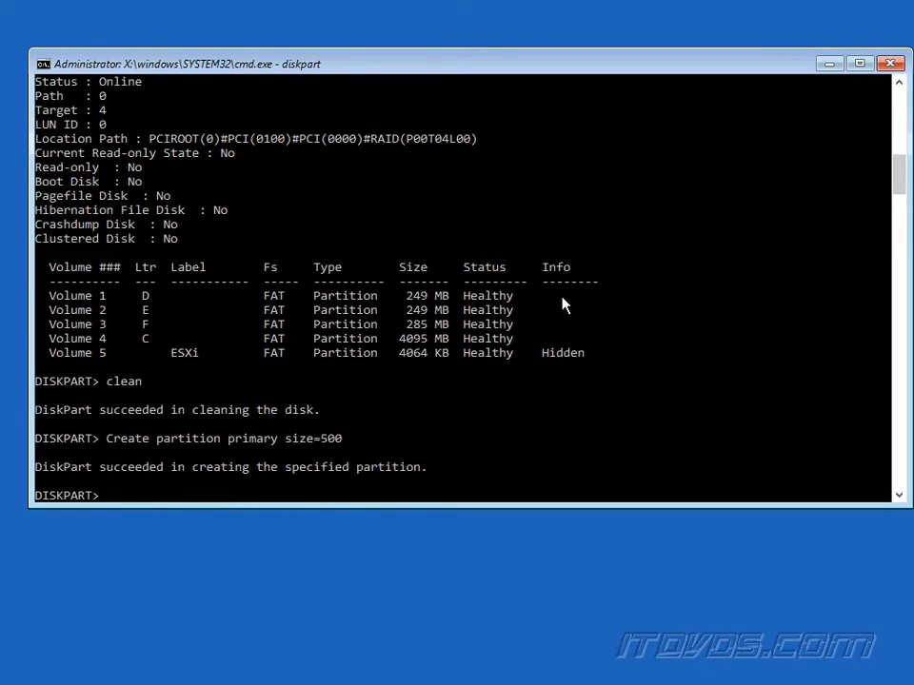
- Quick-format the 500 MB partition NTFS labelled System, assign letter S and mark it active
{"action": "type", "text": "Format quick fs=ntfs label=System"}
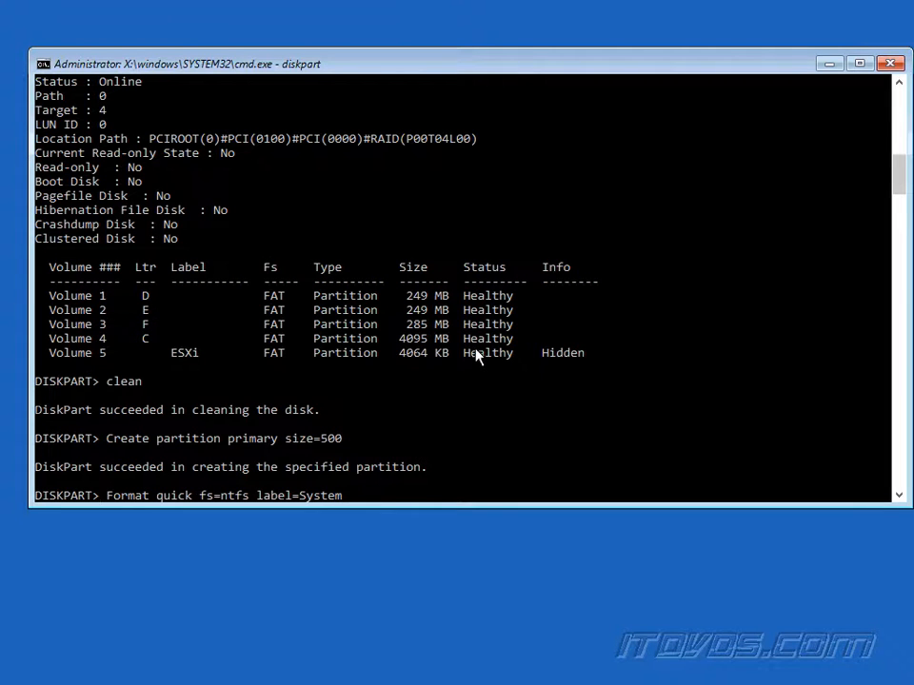
{"action": "mouse_move", "coordinate": [612, 417]}
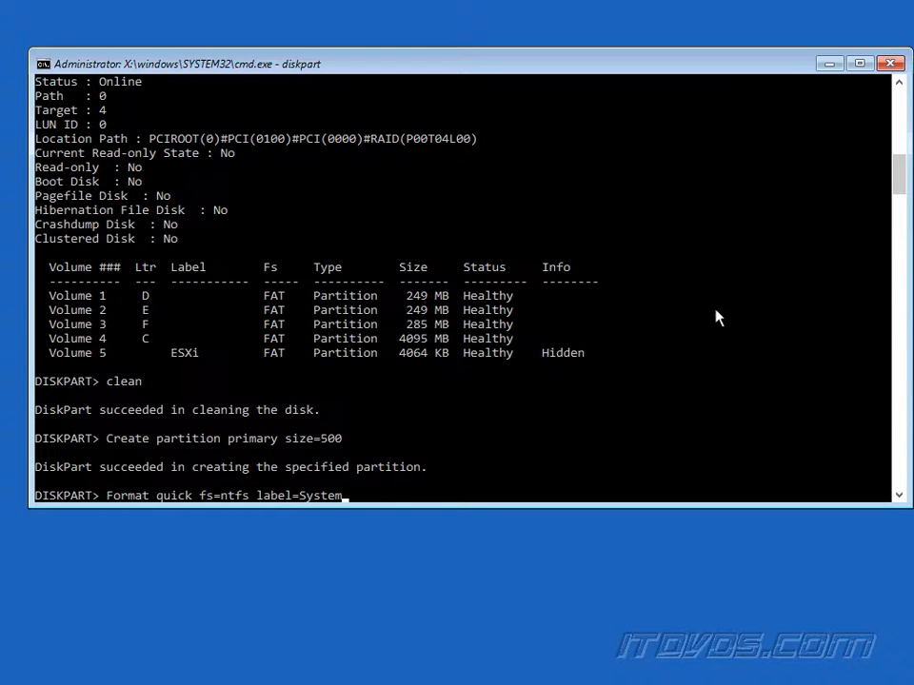
{"action": "mouse_move", "coordinate": [688, 324]}
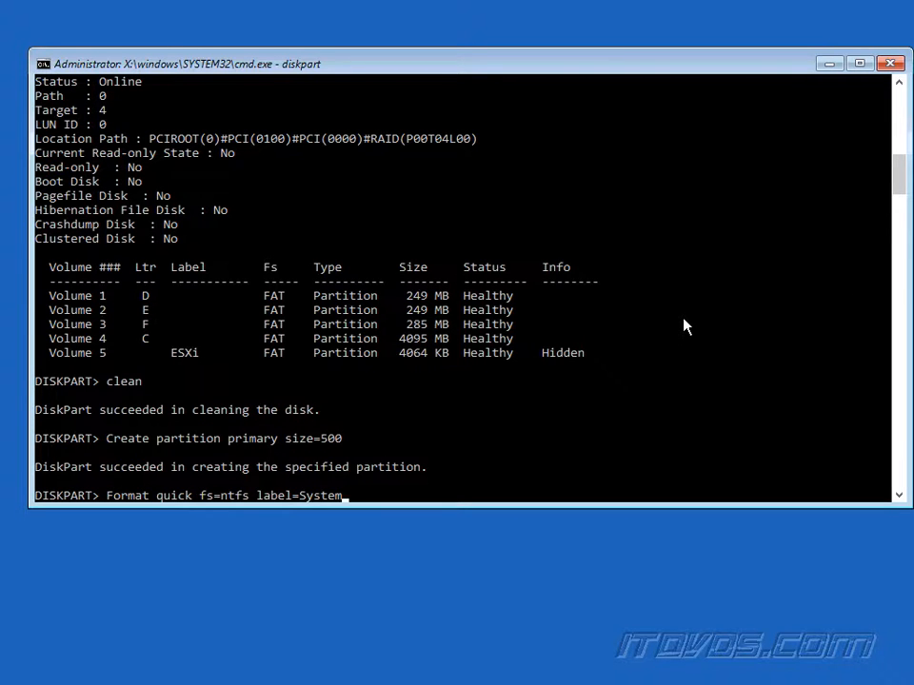
{"action": "key", "text": "Return"}
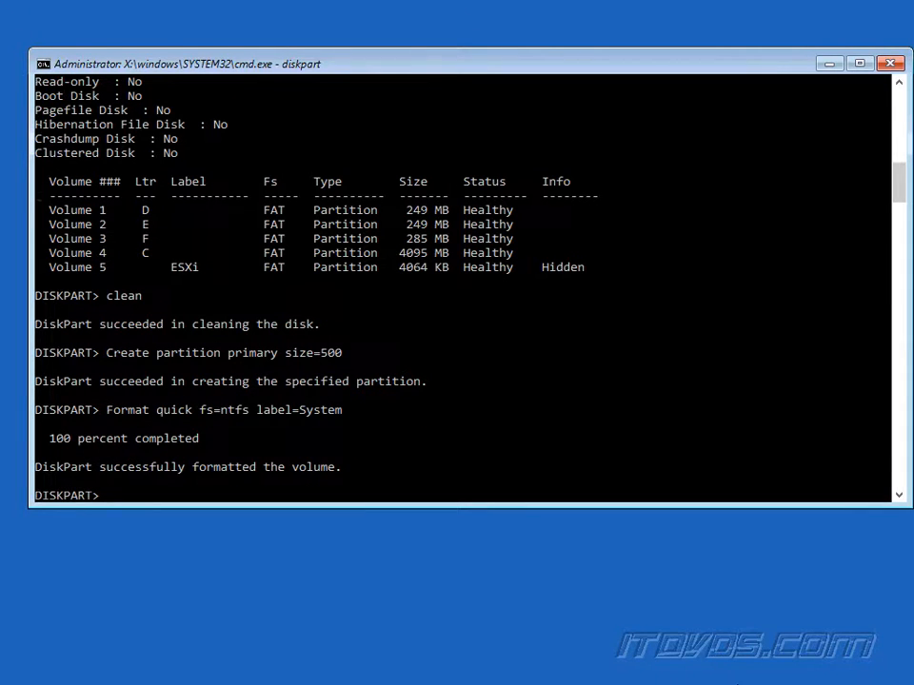
{"action": "type", "text": "Assign letter=s"}
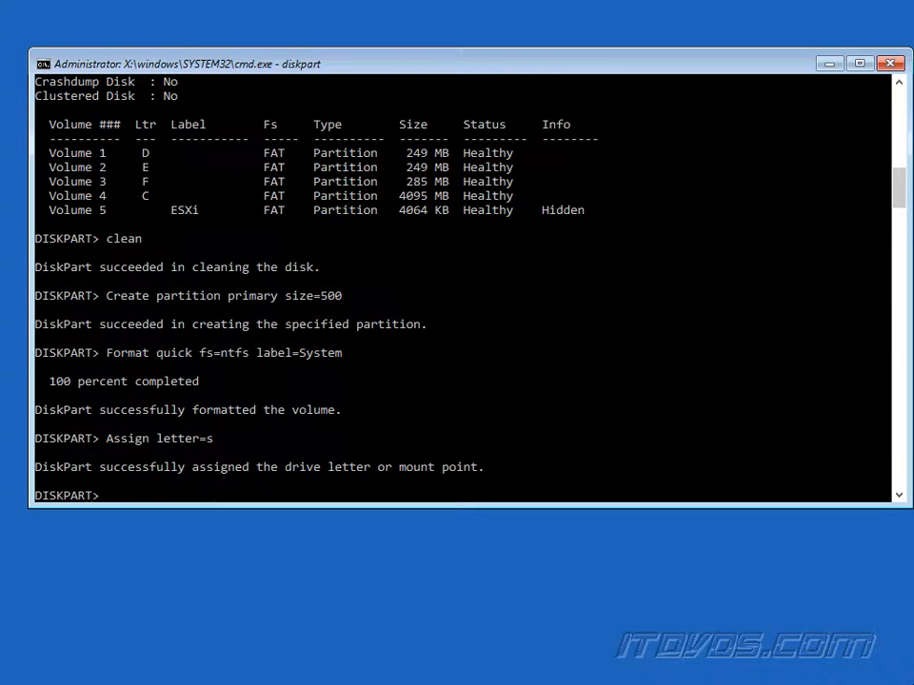
{"action": "type", "text": "activate"}
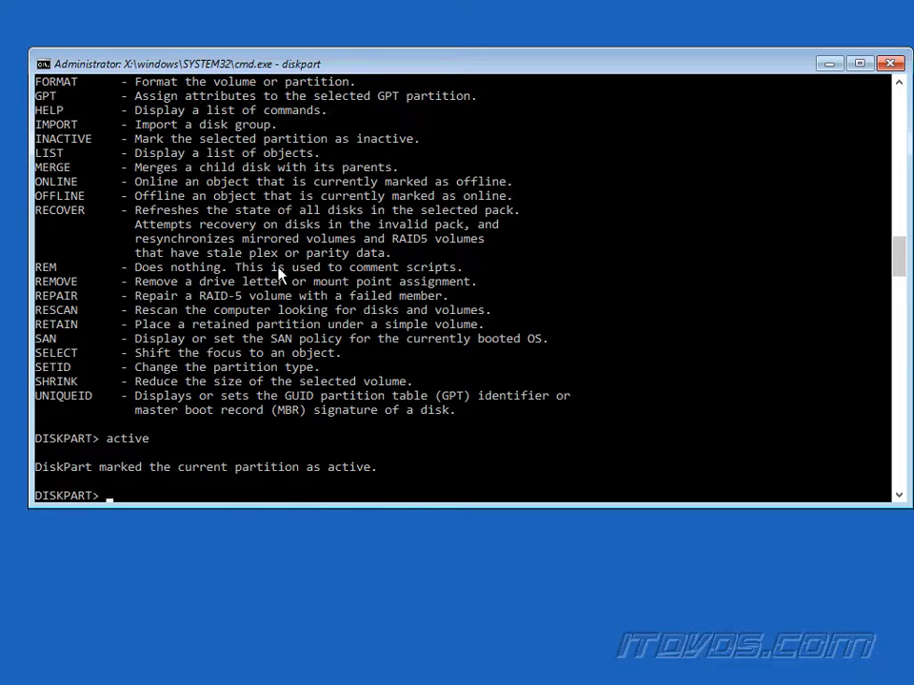
- Create a primary partition, quick-format it NTFS labelled Nano, list the volumes and exit diskpart
{"action": "type", "text": "create partition primary"}
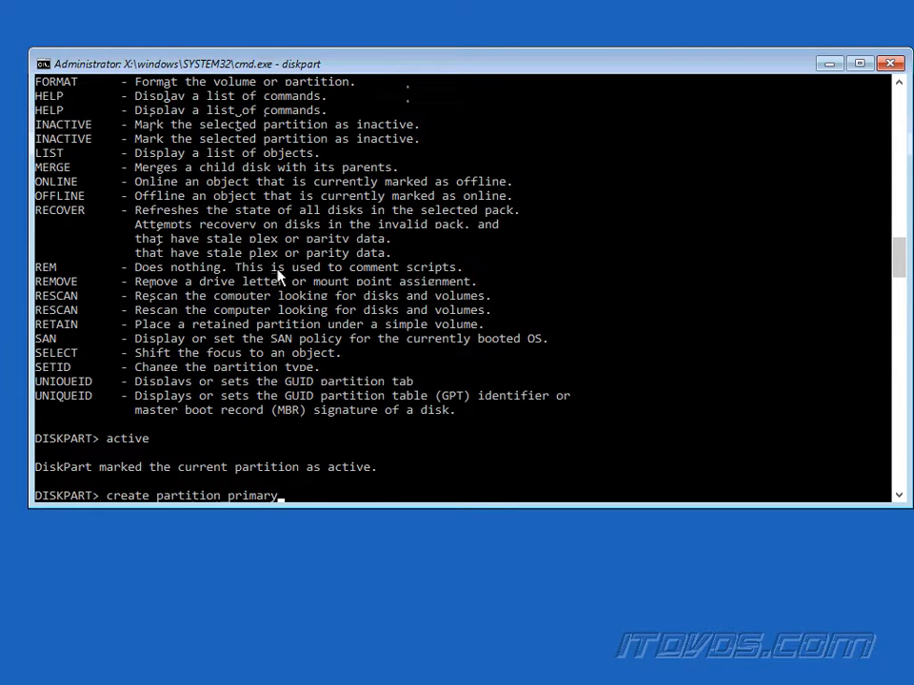
{"action": "type", "text": "Format quick fs=ntfs label=Nano"}
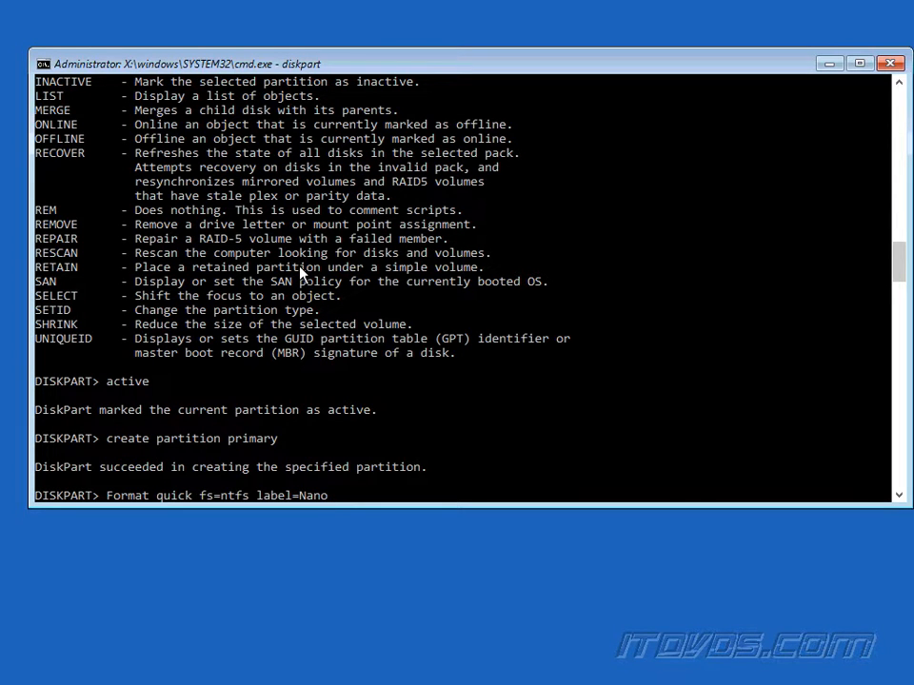
{"action": "key", "text": "Return"}
{"action": "type", "text": "Assign letter=c"}
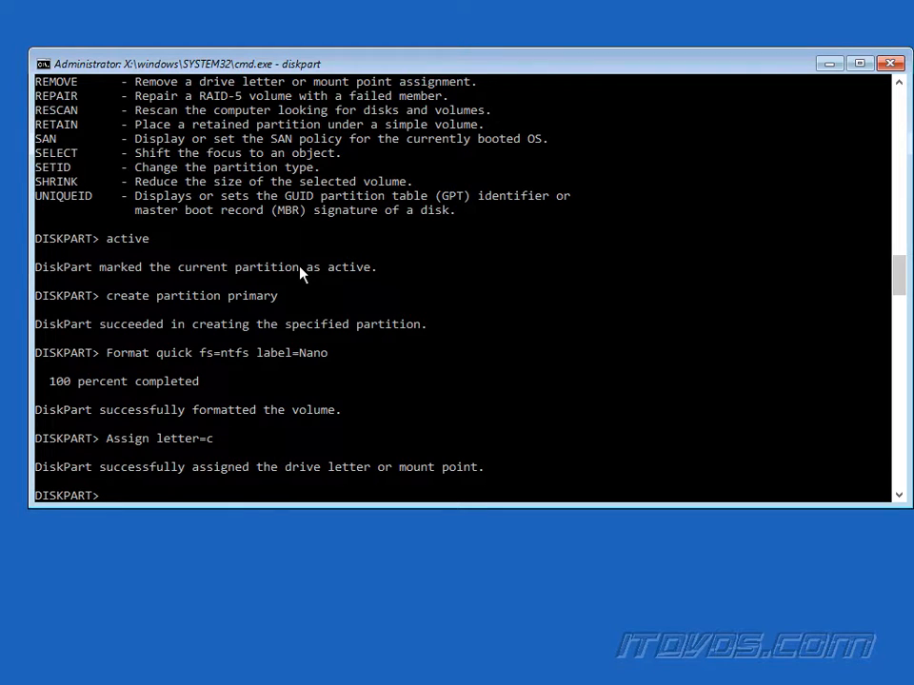
{"action": "type", "text": "list volume"}
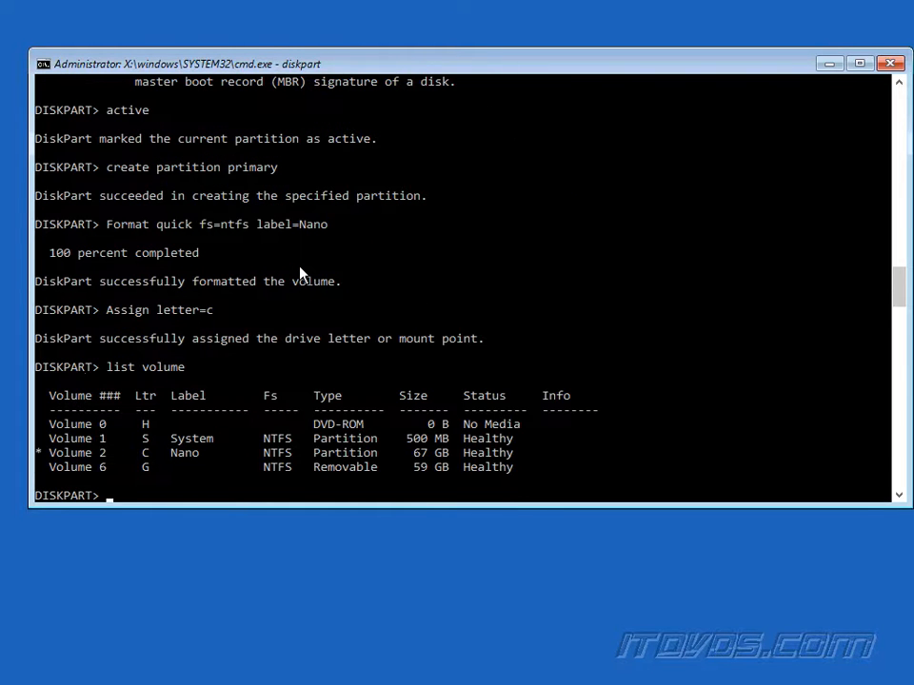
{"action": "mouse_move", "coordinate": [253, 365]}
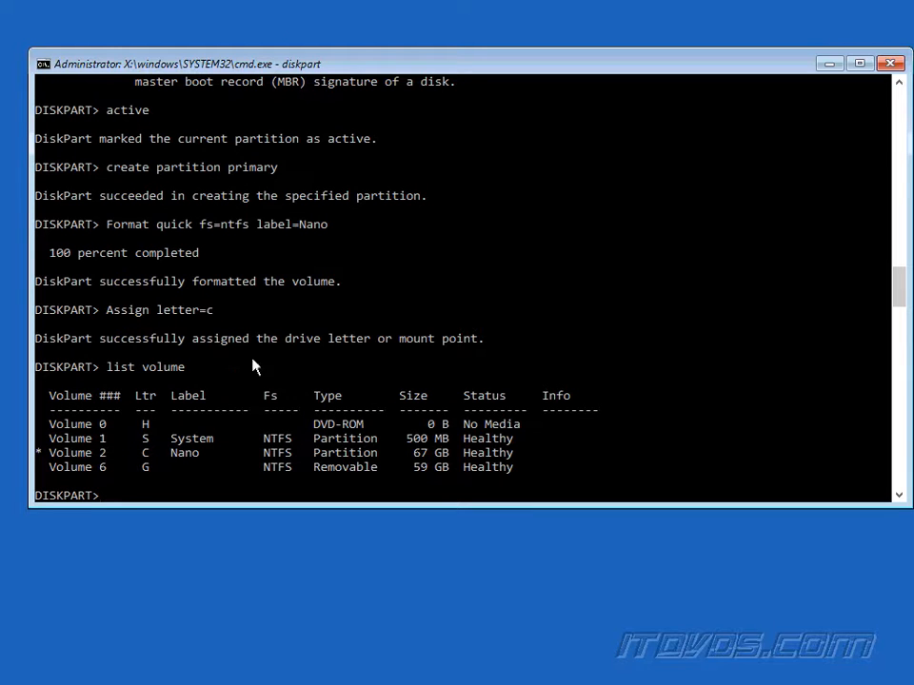
{"action": "mouse_move", "coordinate": [259, 423]}
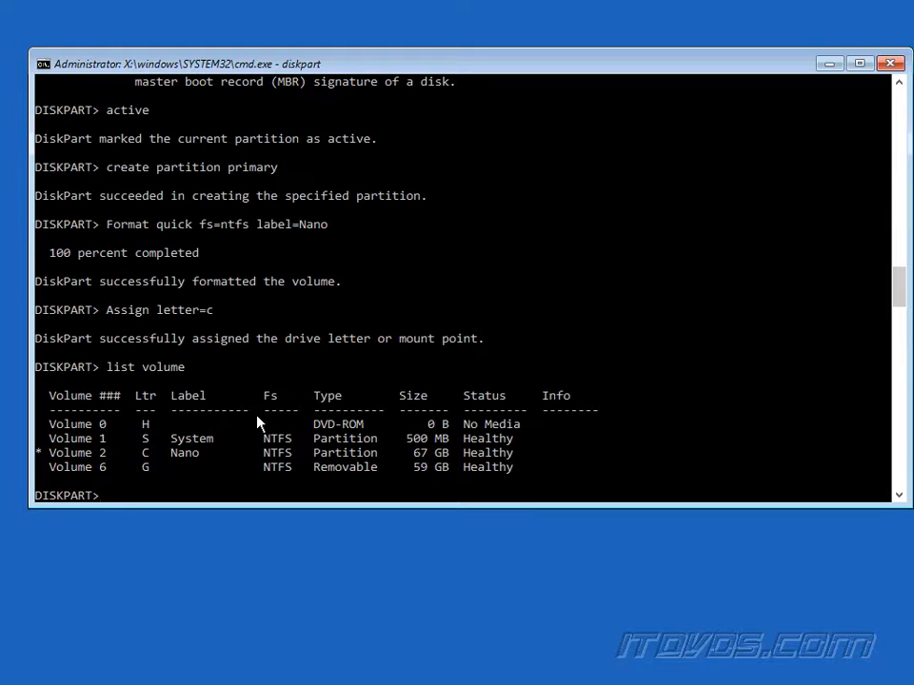
{"action": "mouse_move", "coordinate": [200, 459]}
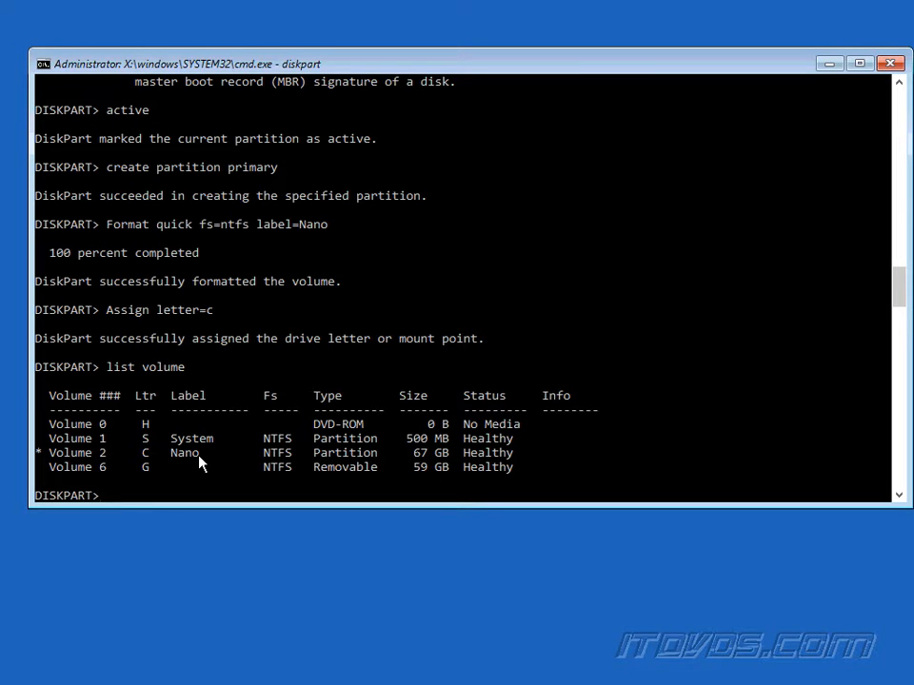
{"action": "type", "text": "exit"}
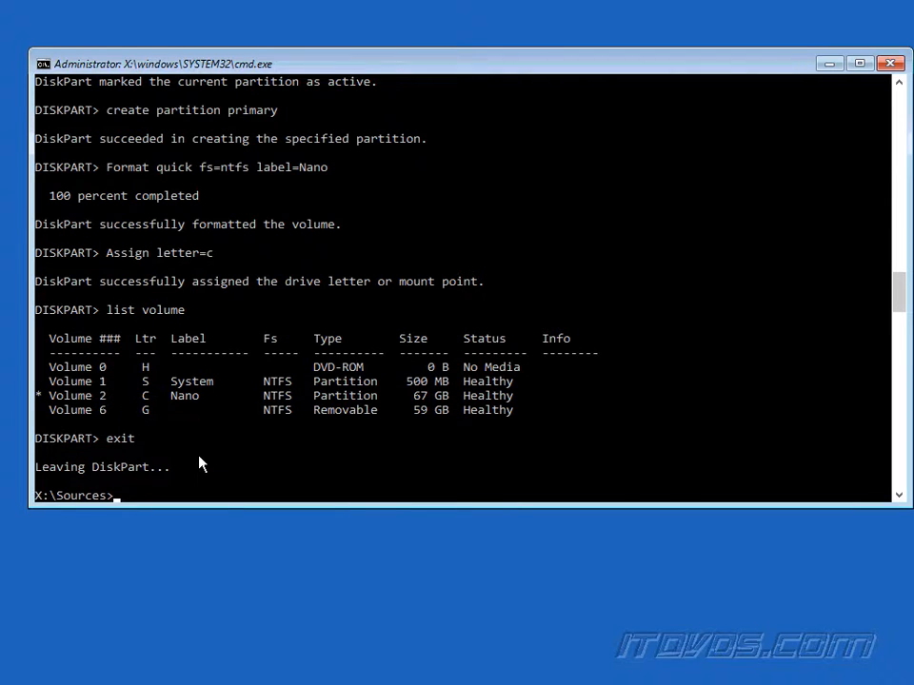
- Apply G:\NanoHV08\NanoHV08.wim index 1 to C:\ with Dism.exe /apply-image
{"action": "type", "text": "Dism.exe /apply-image /imagefile:G:\\NanoHV08\\NanoHV08.wim /index:1 /applydir:c:\\"}
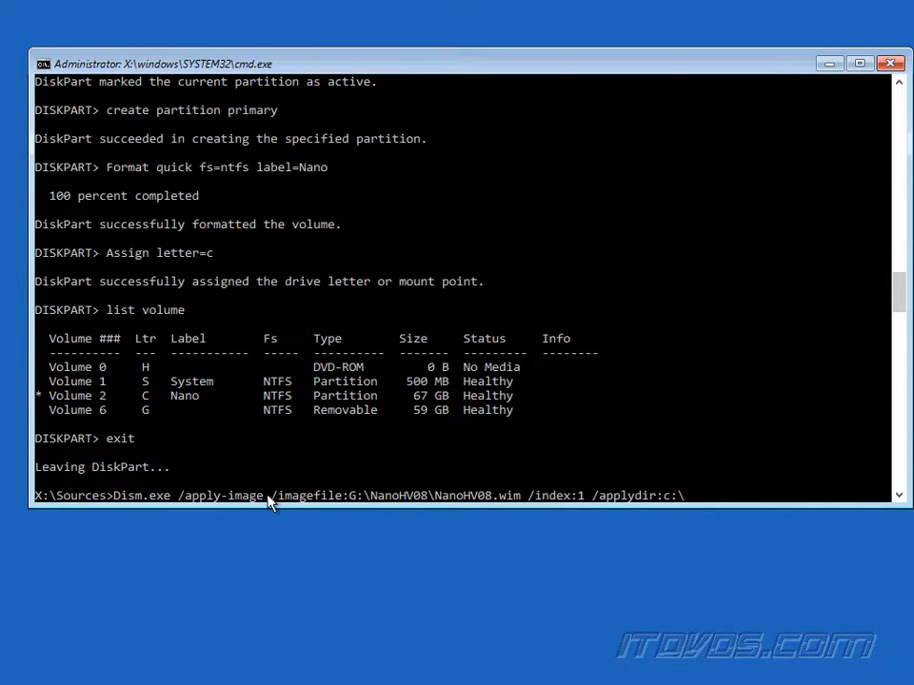
{"action": "mouse_move", "coordinate": [514, 470]}
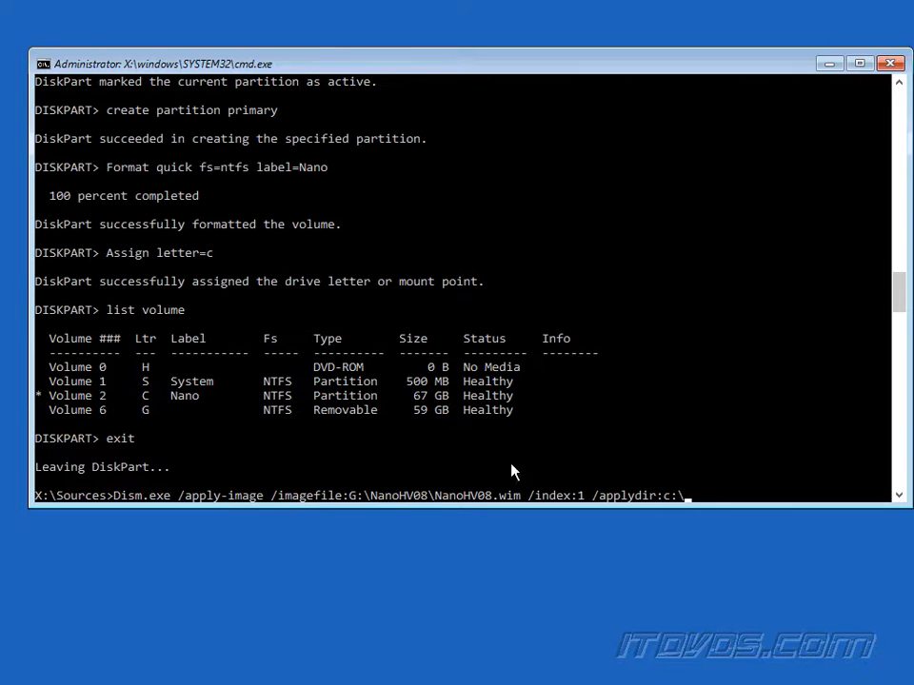
{"action": "mouse_move", "coordinate": [381, 459]}
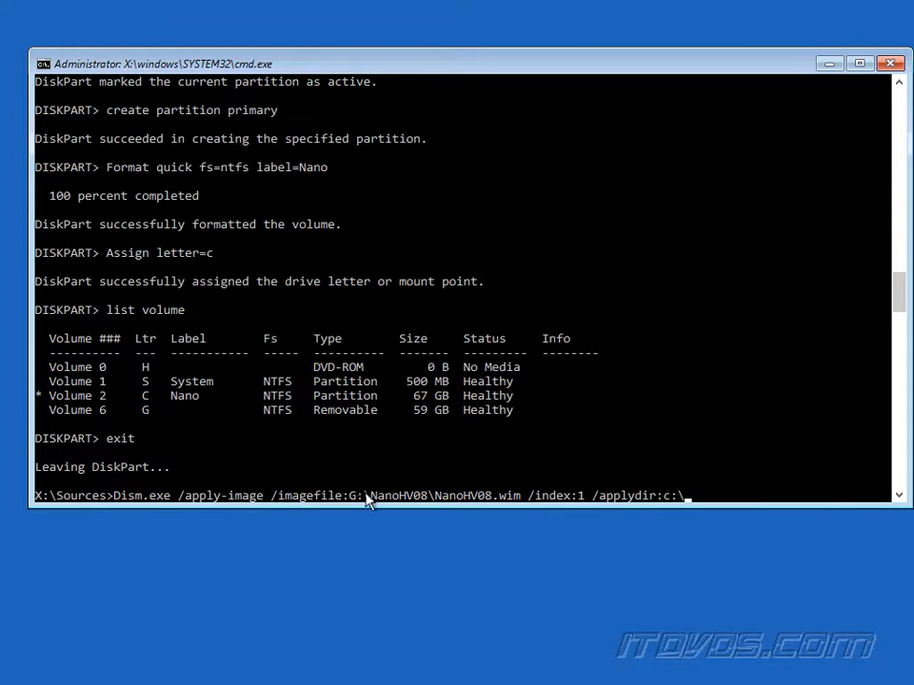
{"action": "mouse_move", "coordinate": [366, 508]}
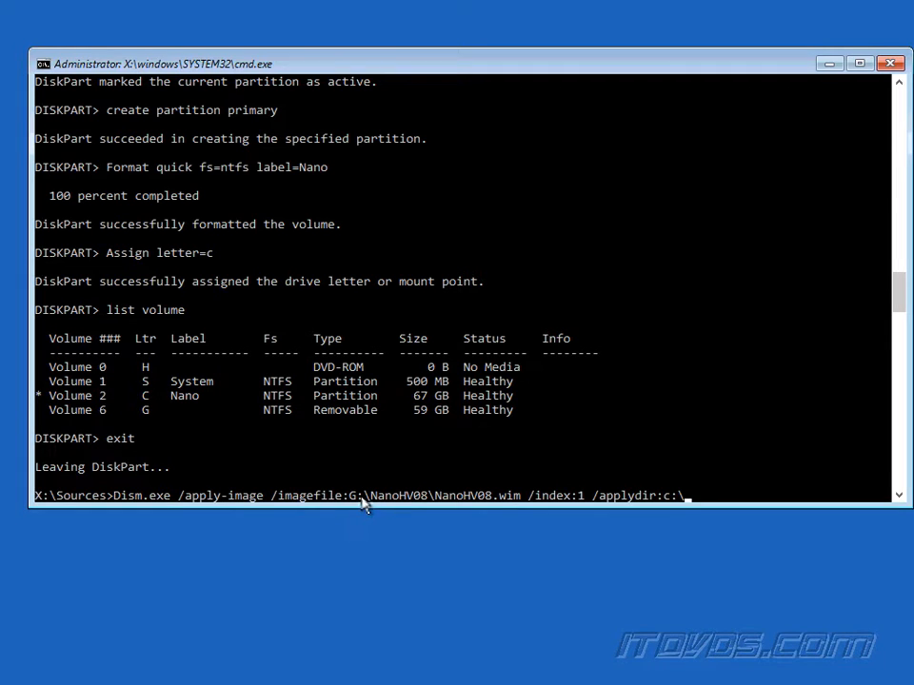
{"action": "mouse_move", "coordinate": [339, 432]}
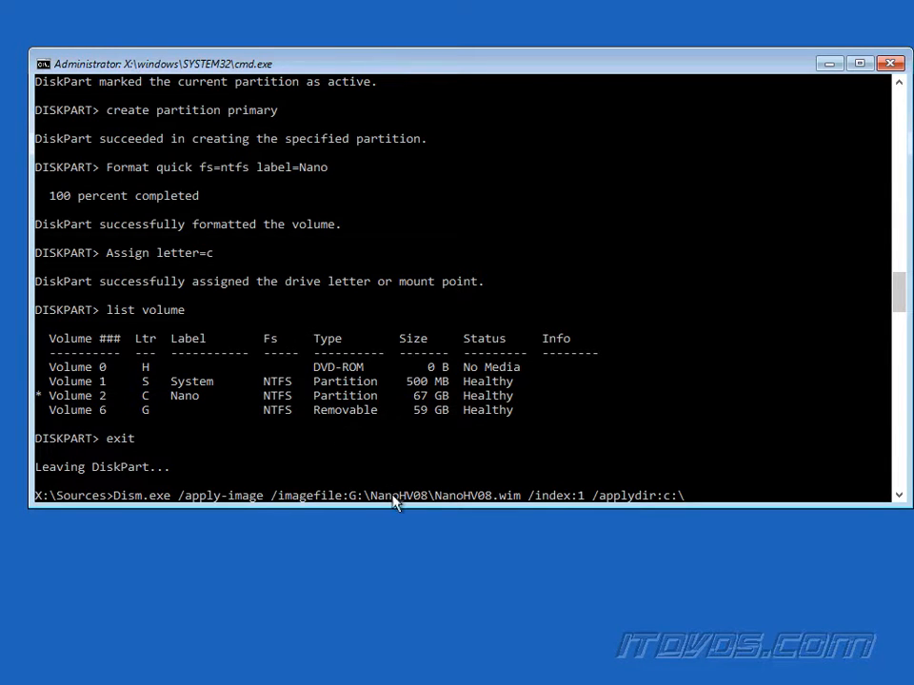
{"action": "mouse_move", "coordinate": [436, 507]}
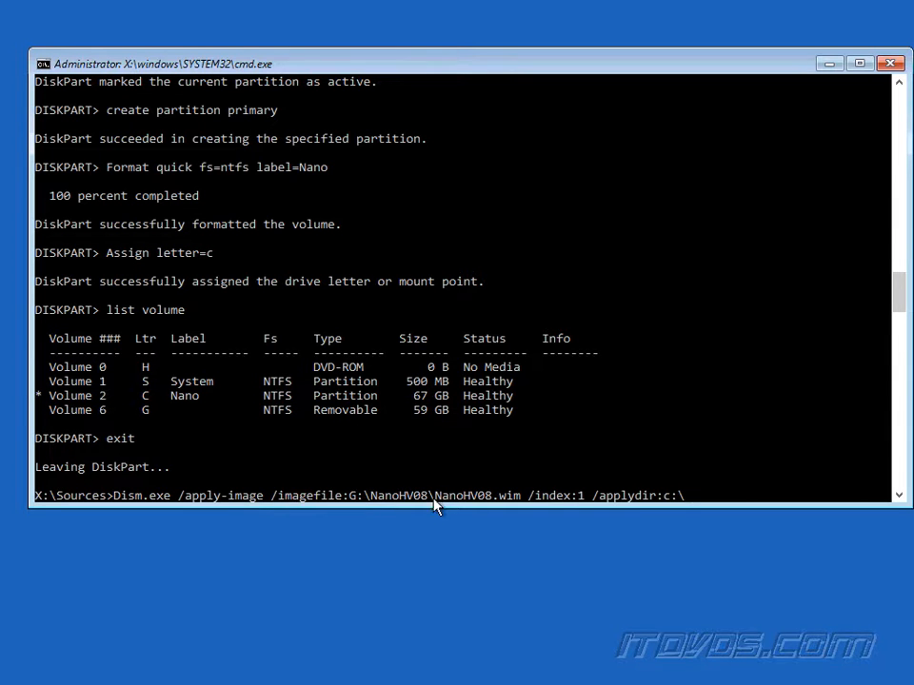
{"action": "mouse_move", "coordinate": [496, 510]}
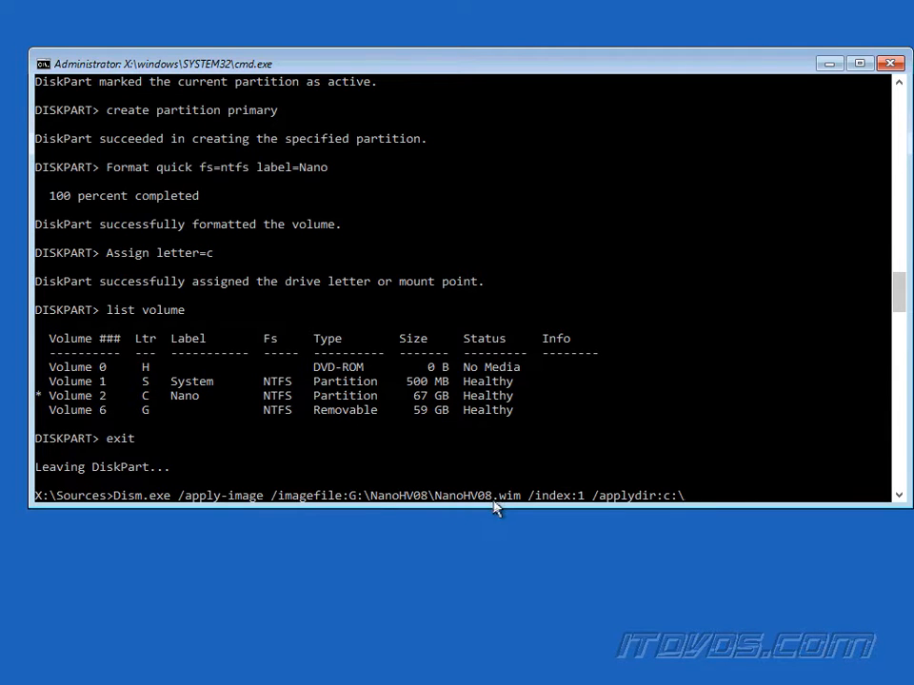
{"action": "mouse_move", "coordinate": [480, 503]}
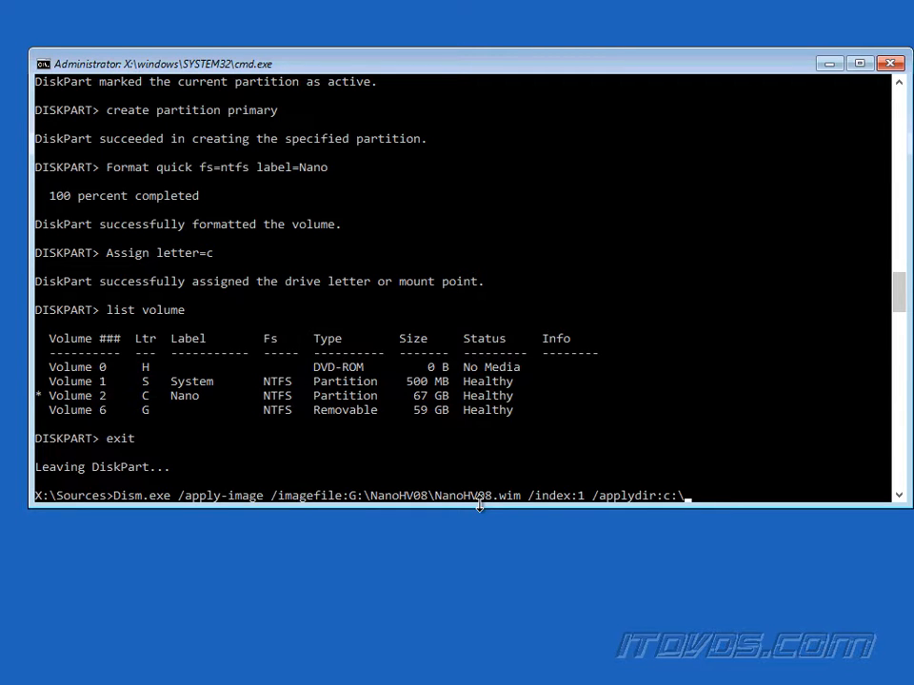
{"action": "mouse_move", "coordinate": [562, 507]}
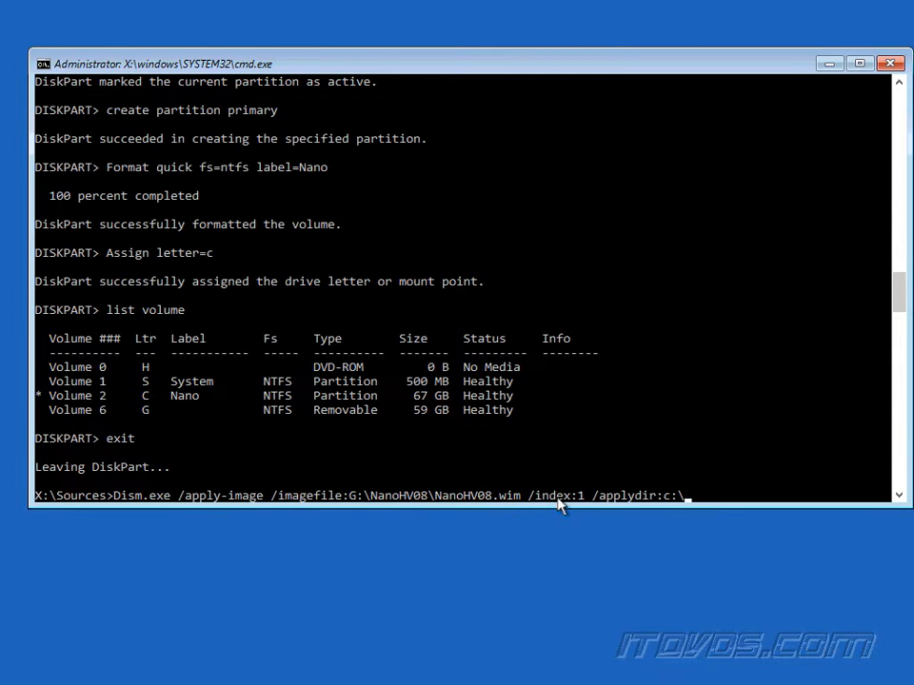
{"action": "mouse_move", "coordinate": [575, 503]}
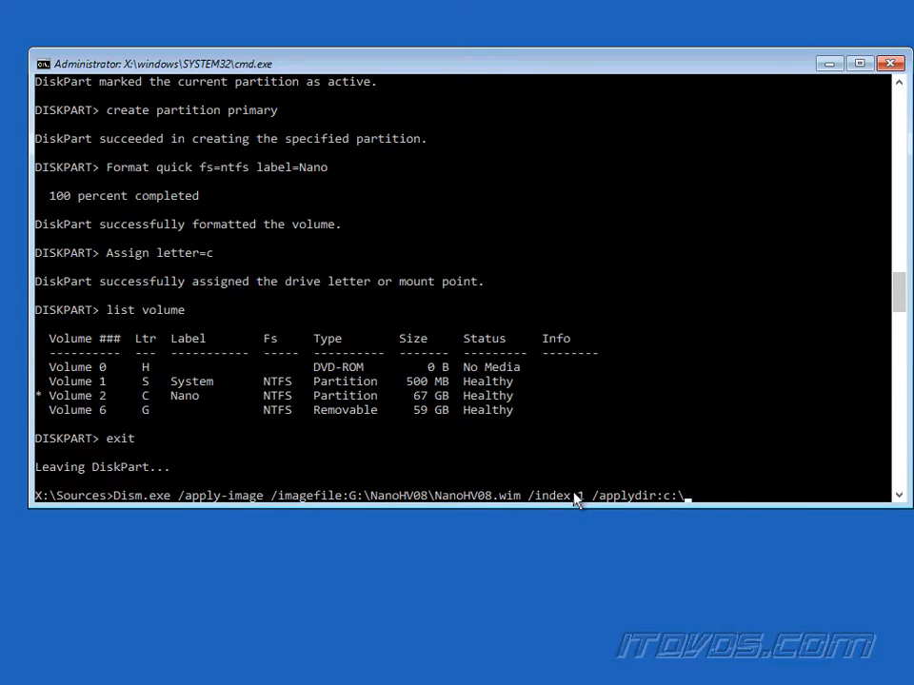
{"action": "type", "text": "1"}
{"action": "type", "text": "Bcdboot.exe c:\\Windows /s s:"}
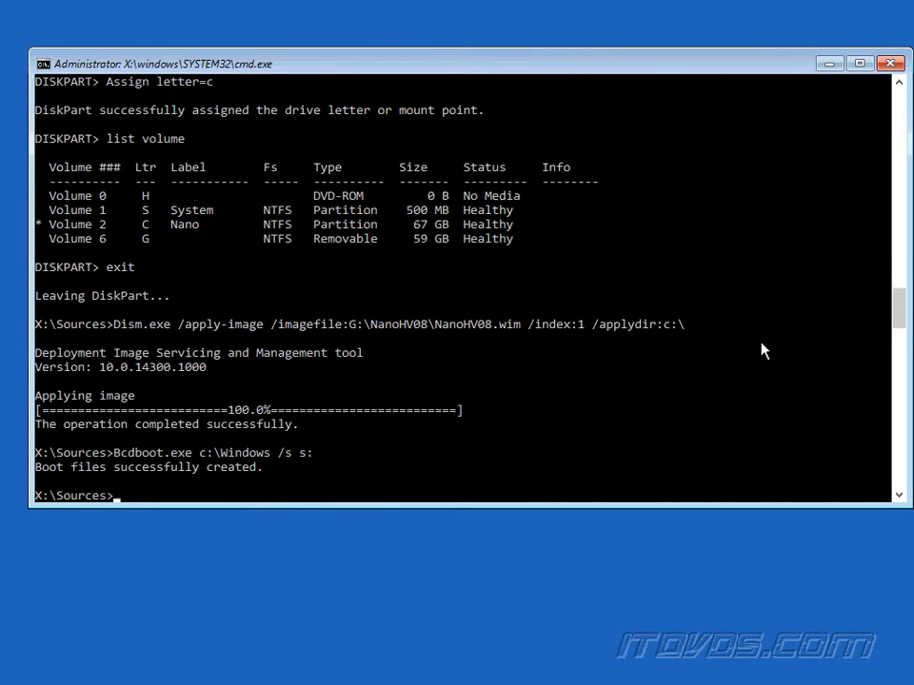
{"action": "mouse_move", "coordinate": [802, 369]}
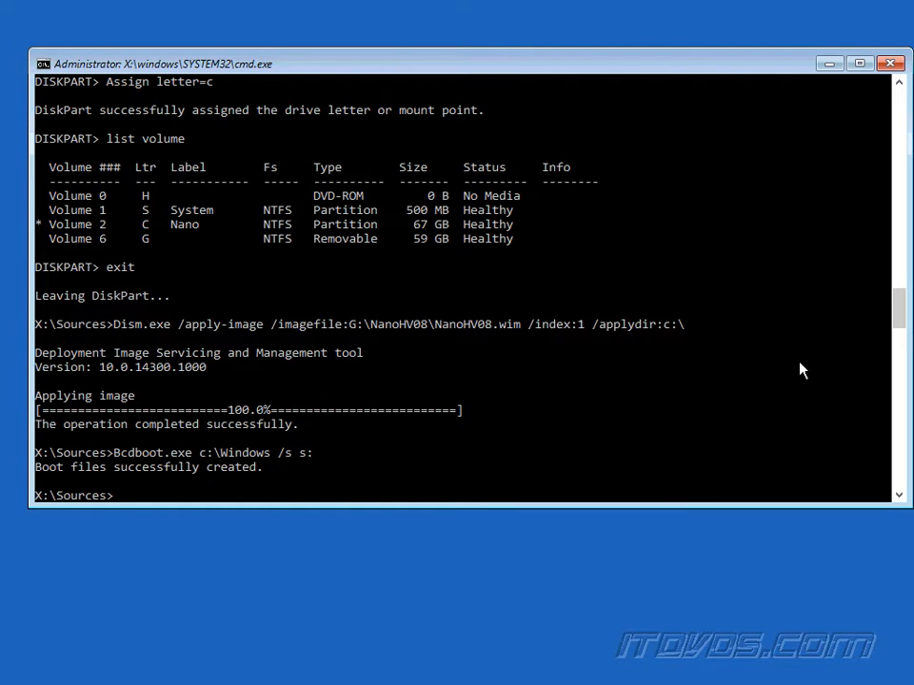
- Restart the server with wpeutil.exe reboot
{"action": "type", "text": "wpeutil.exe reboot"}
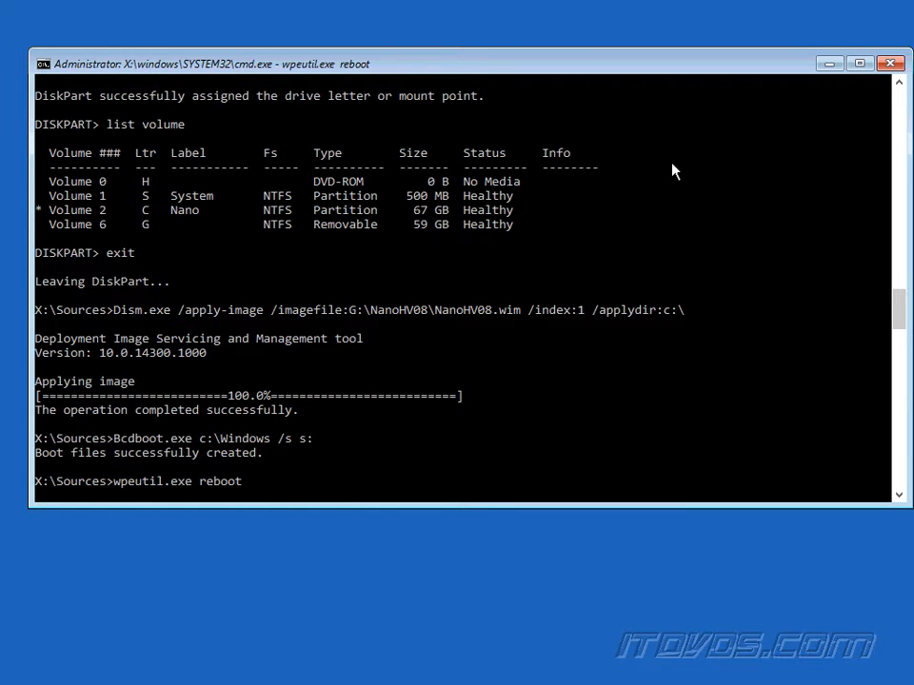